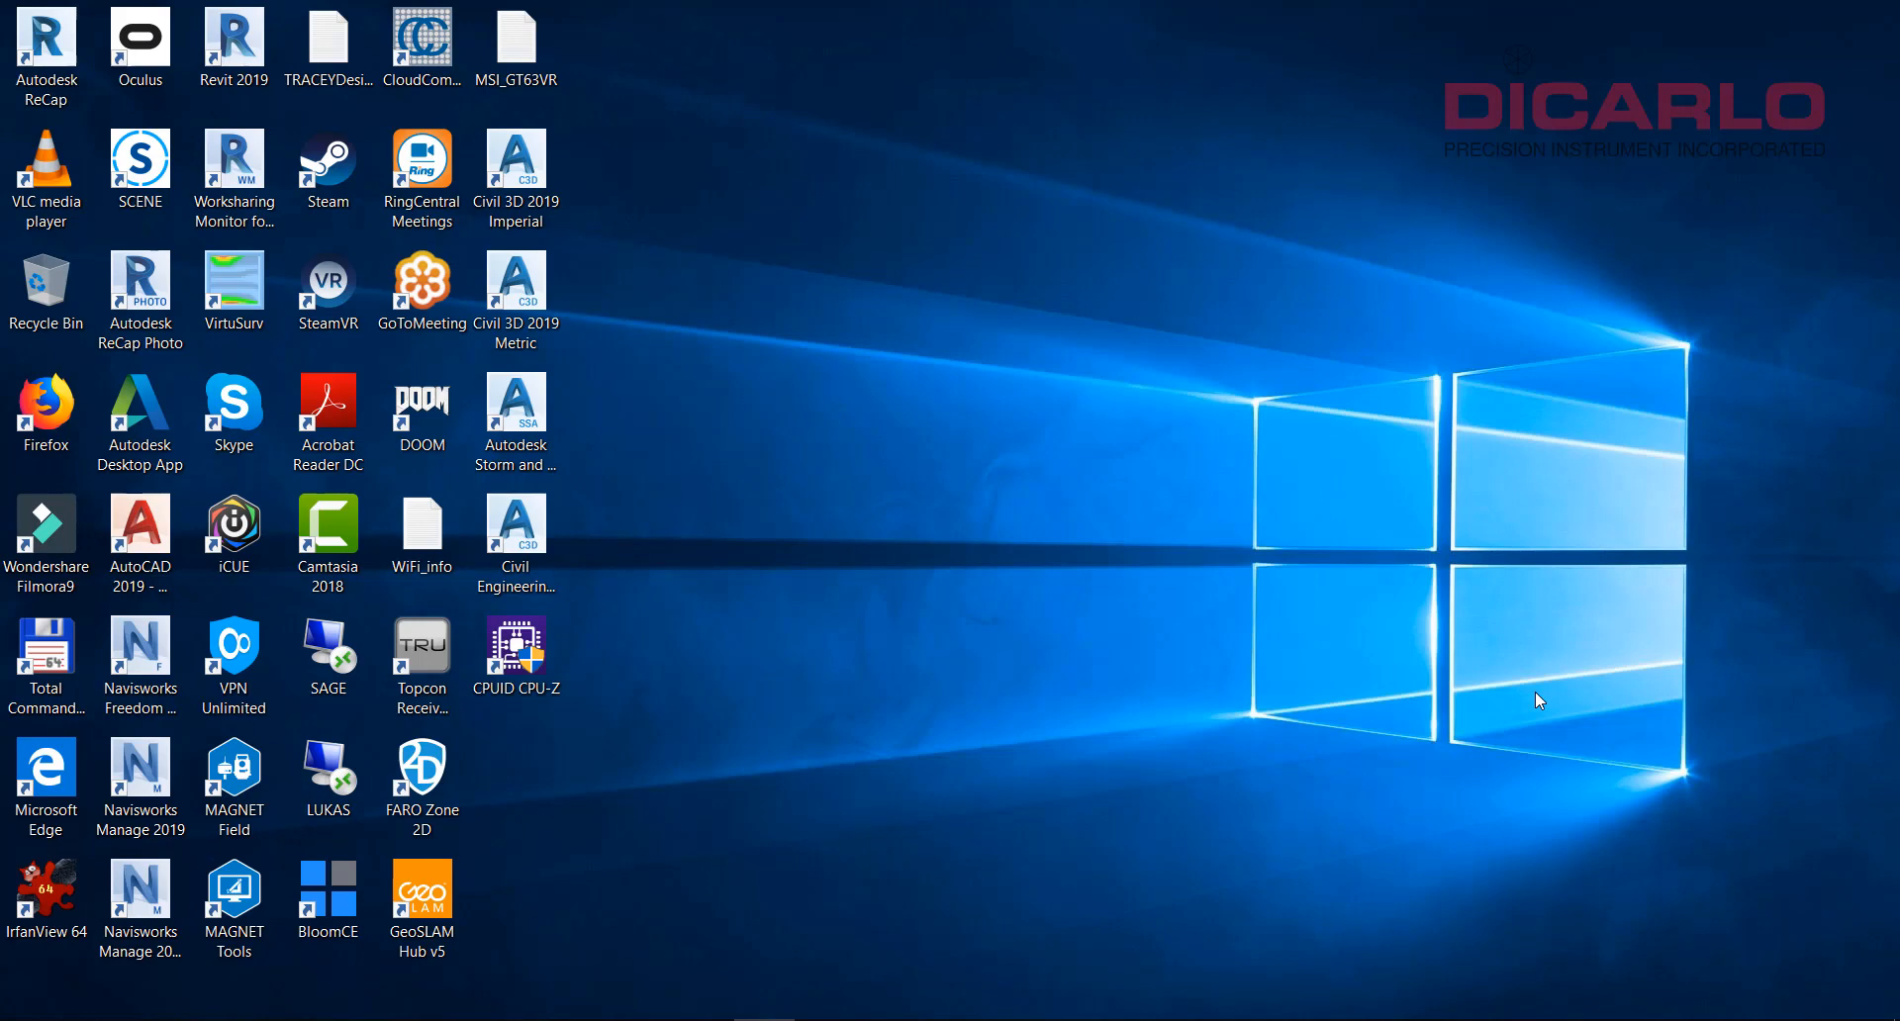
mouse_move(1220, 697)
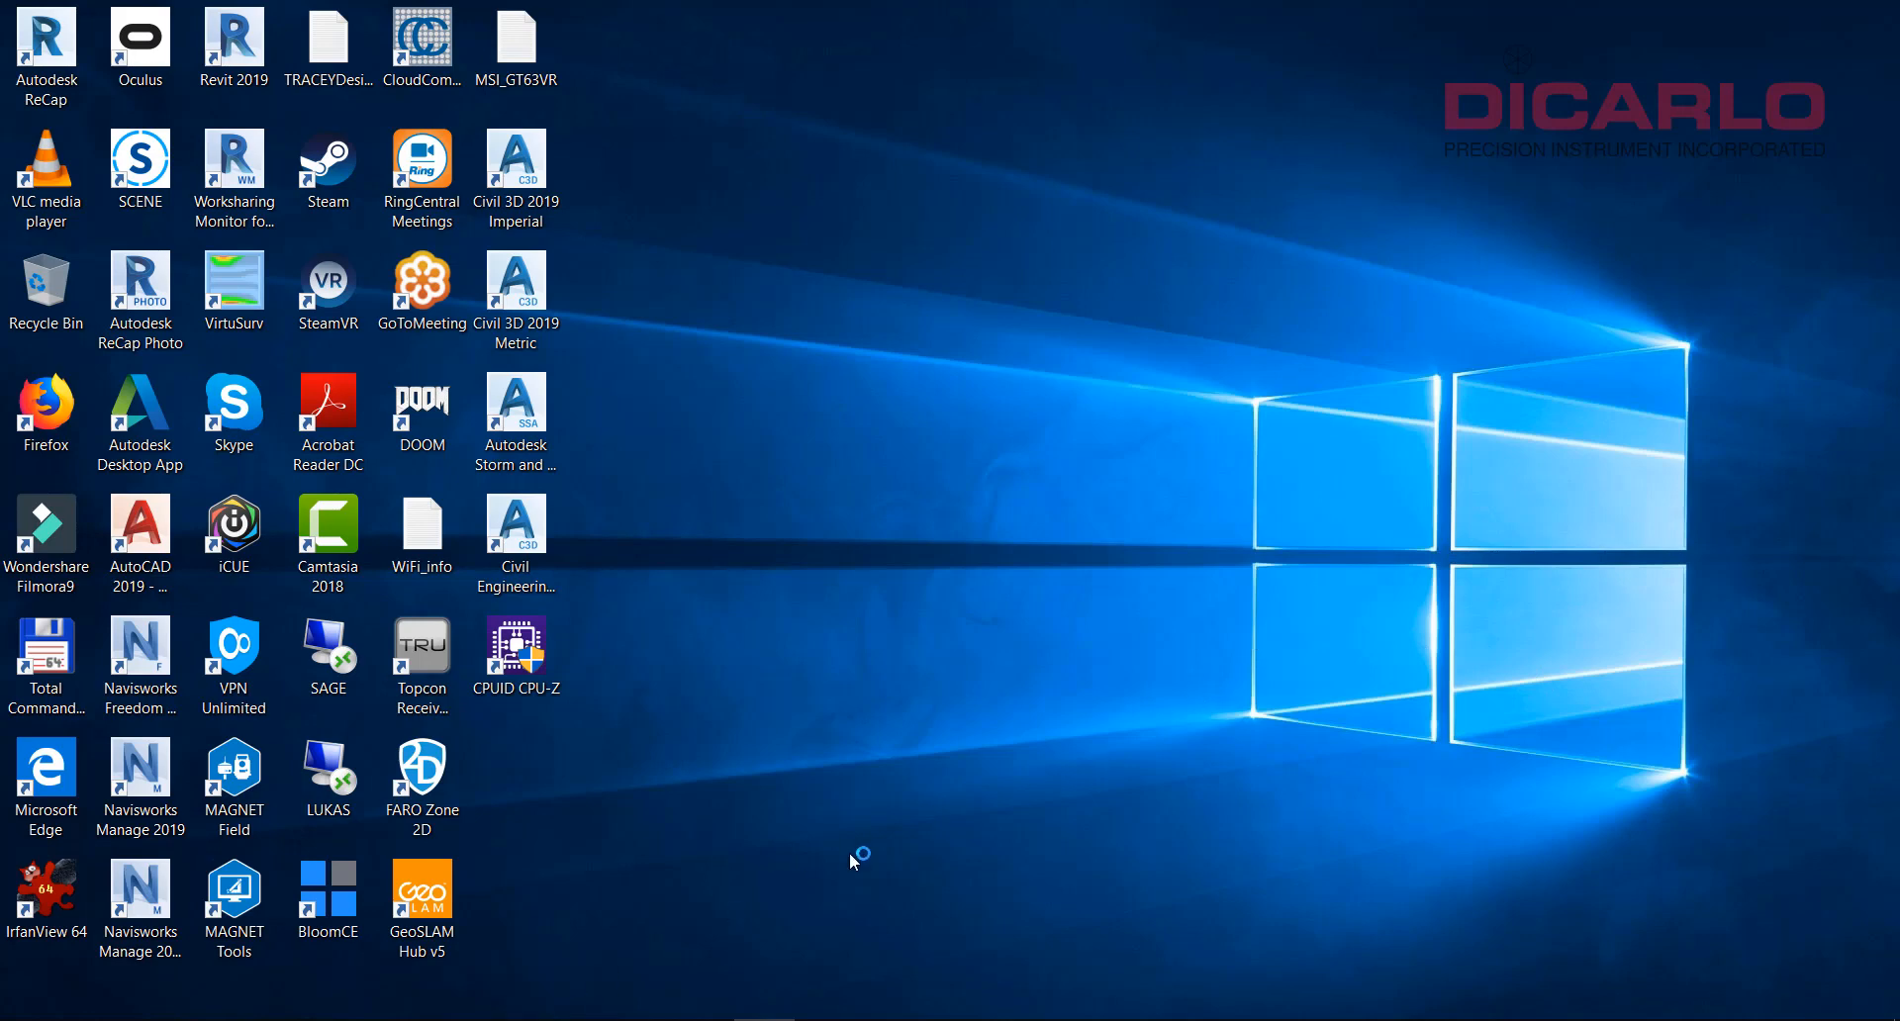
Step: Launch FARO SCENE from its desktop shortcut and wait for the apps to load
double_click(140, 166)
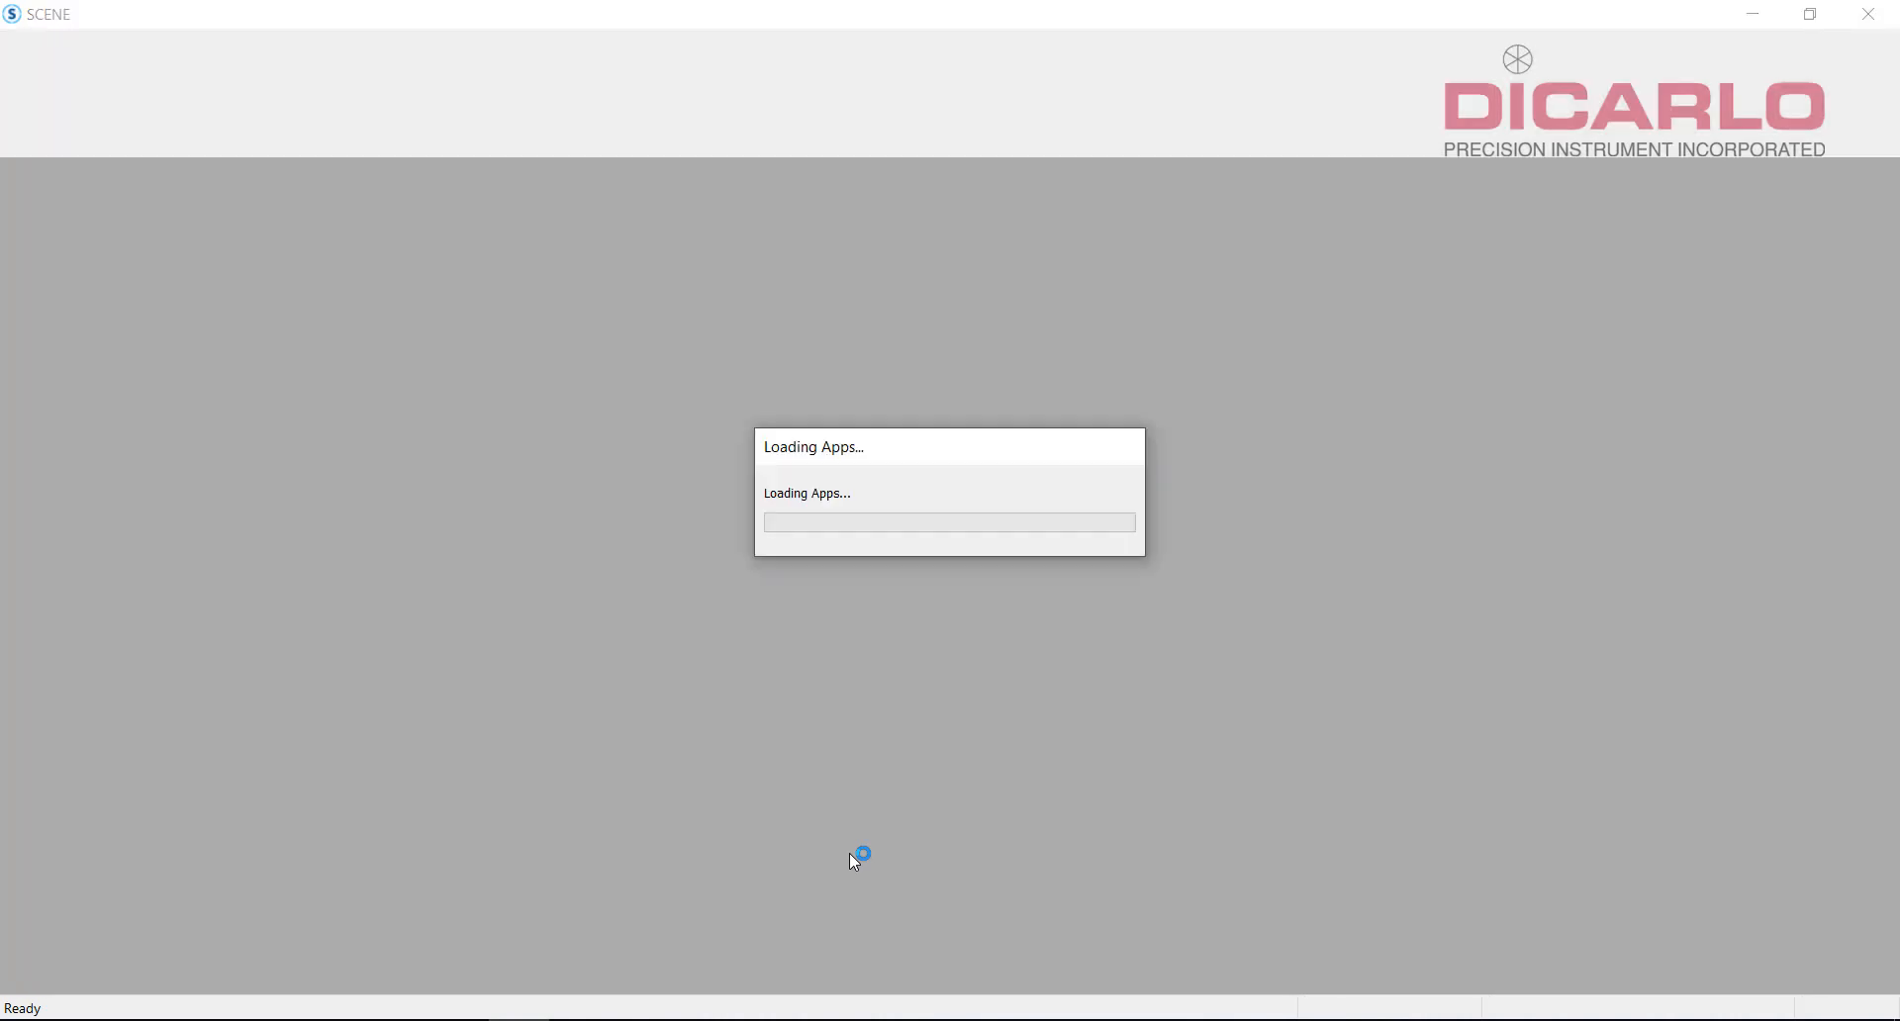
mouse_move(879, 825)
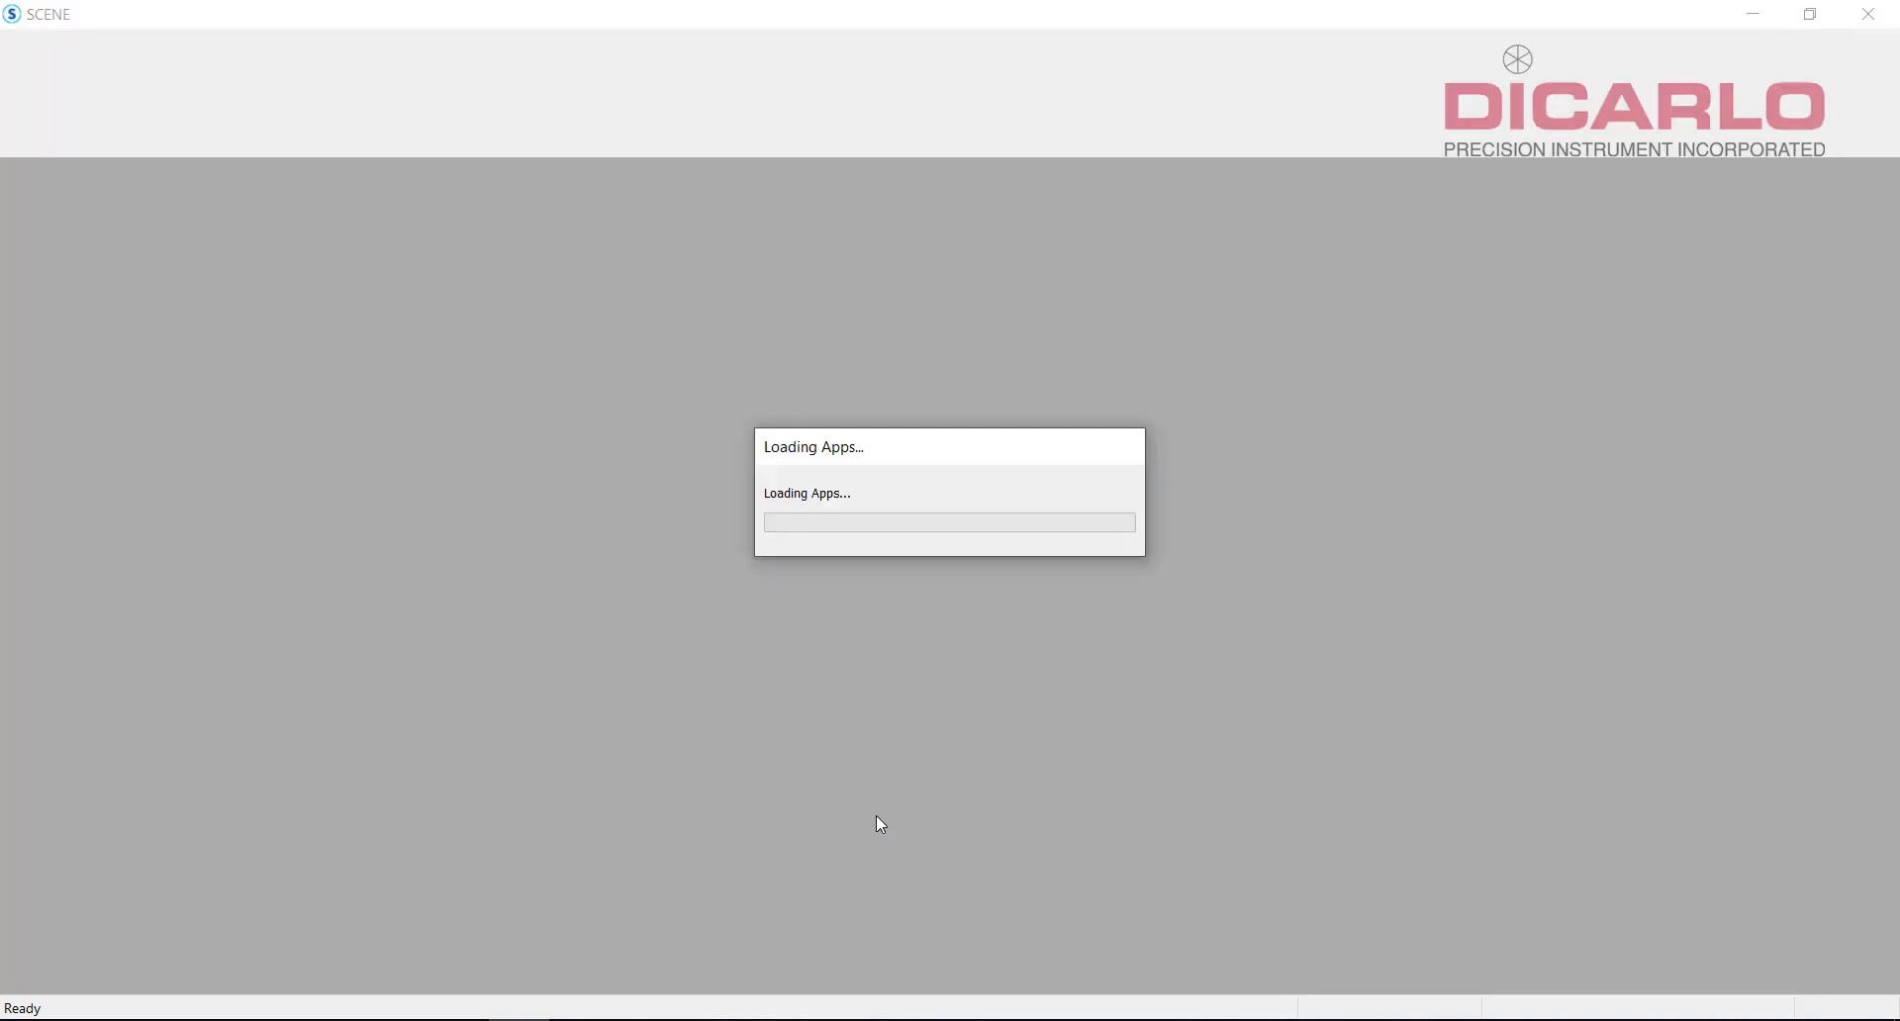
mouse_move(886, 818)
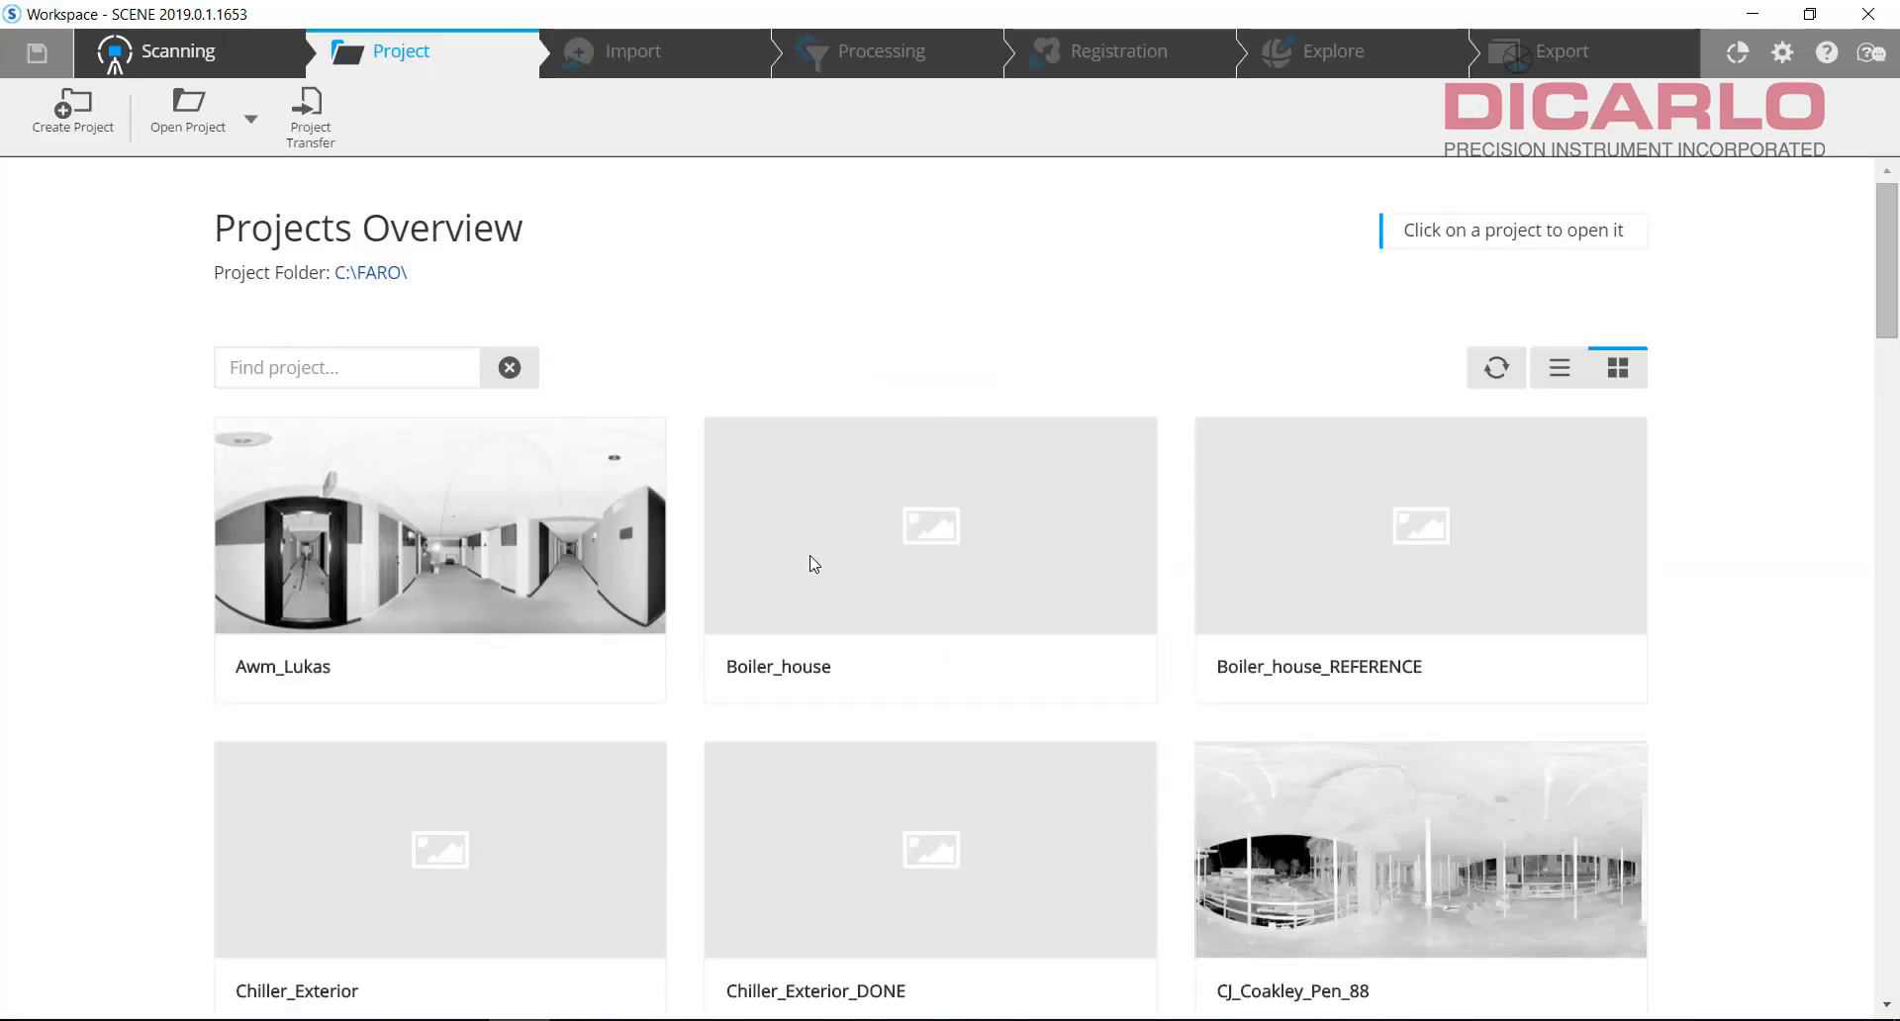
Step: Decline the project transfer offer for the detected SD card
click(308, 115)
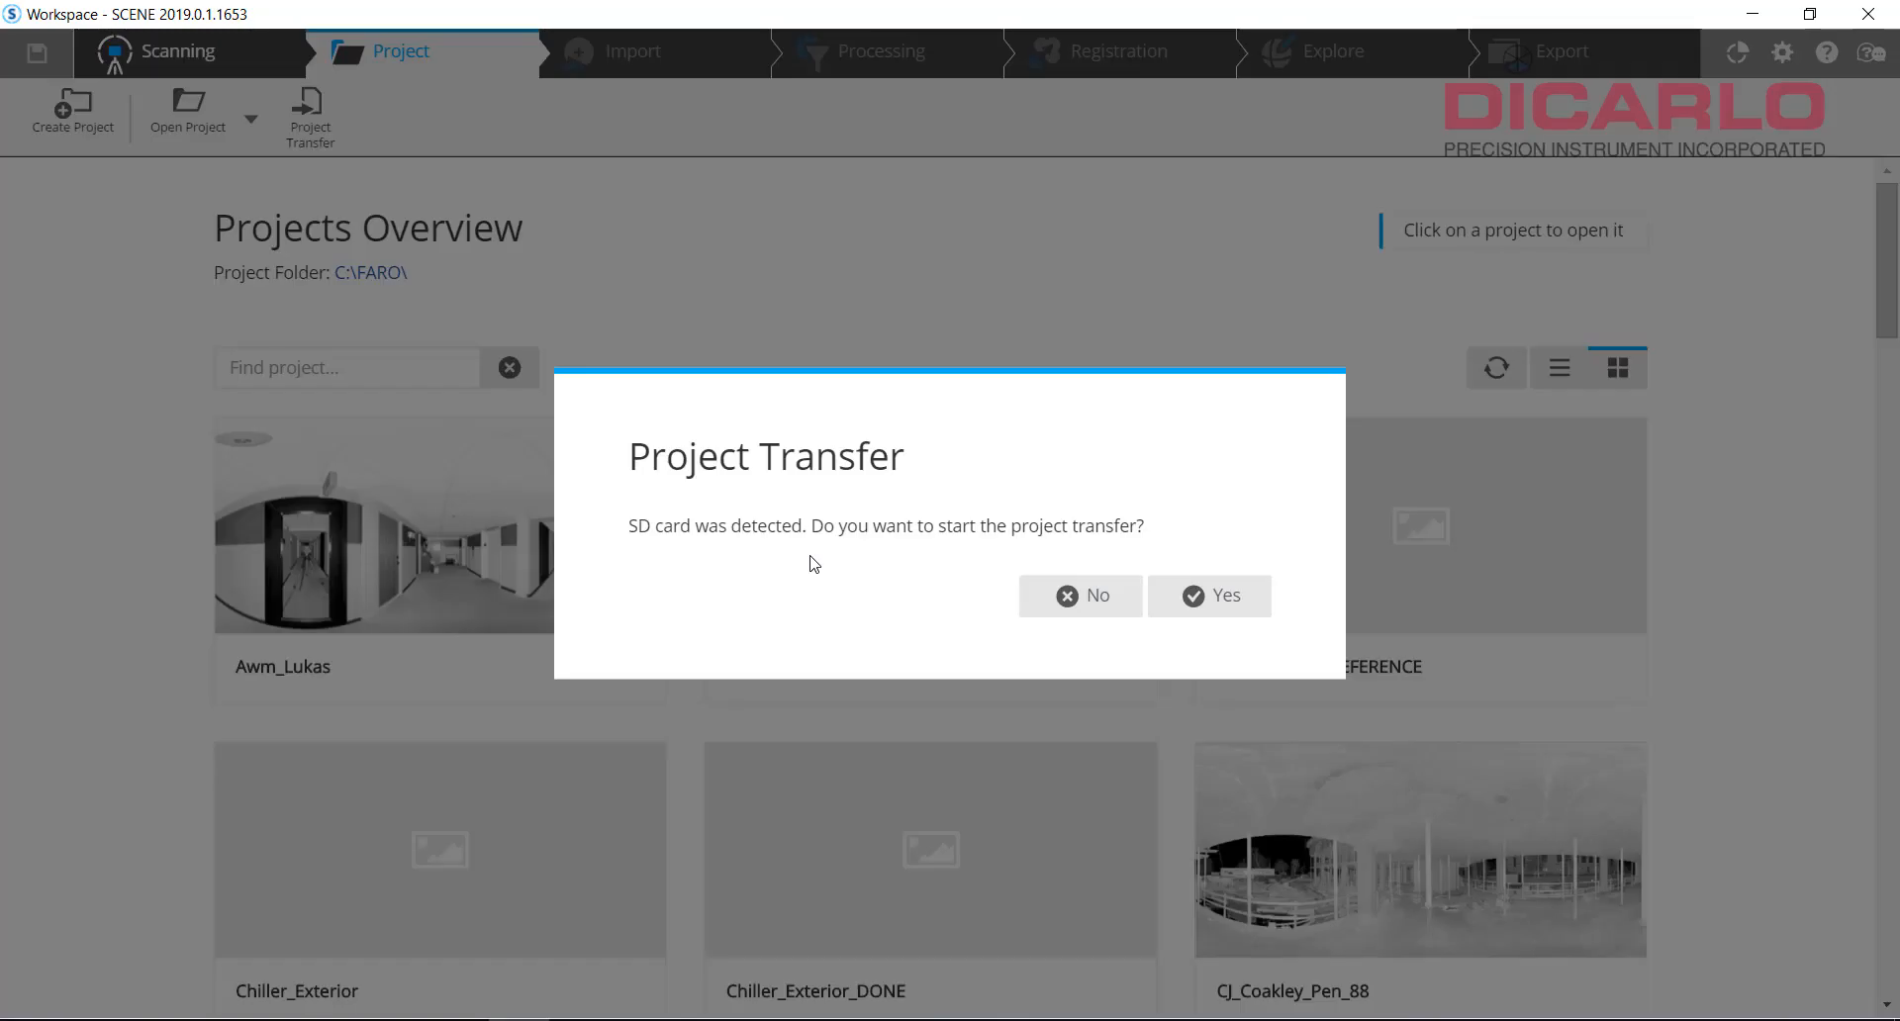
mouse_move(1011, 448)
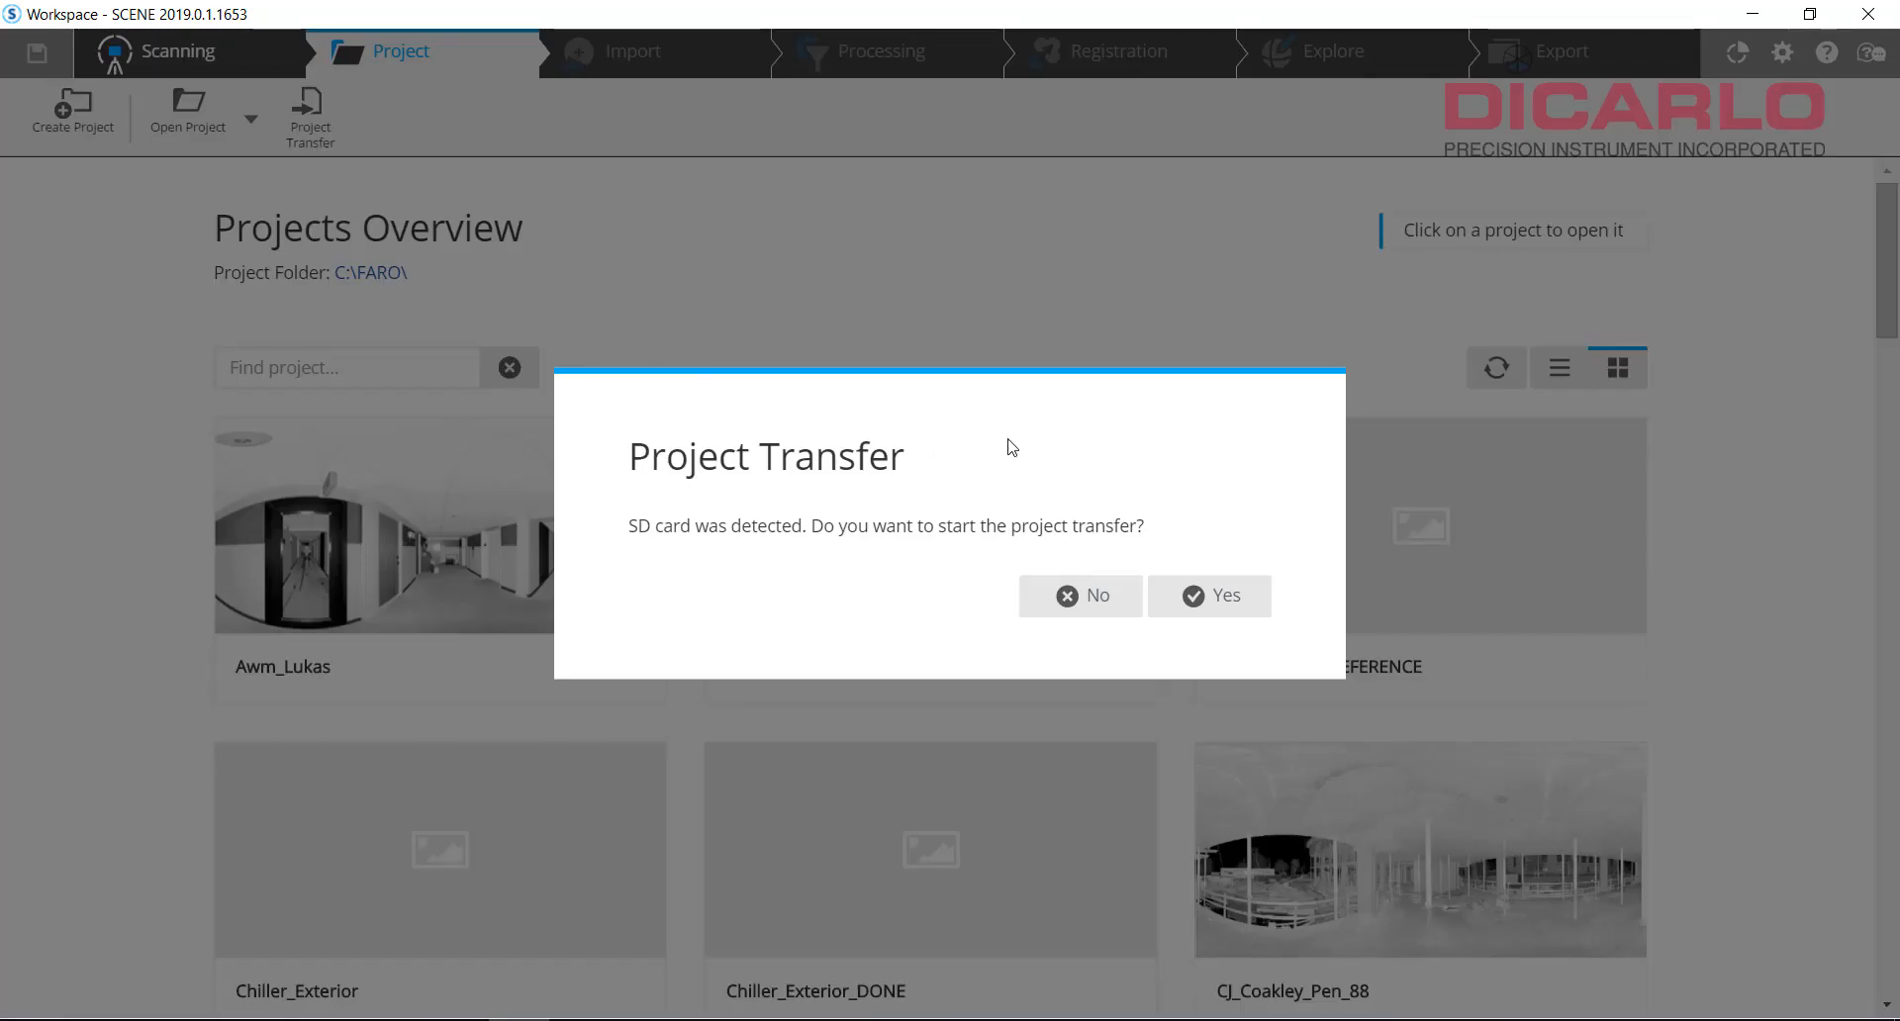
mouse_move(1079, 595)
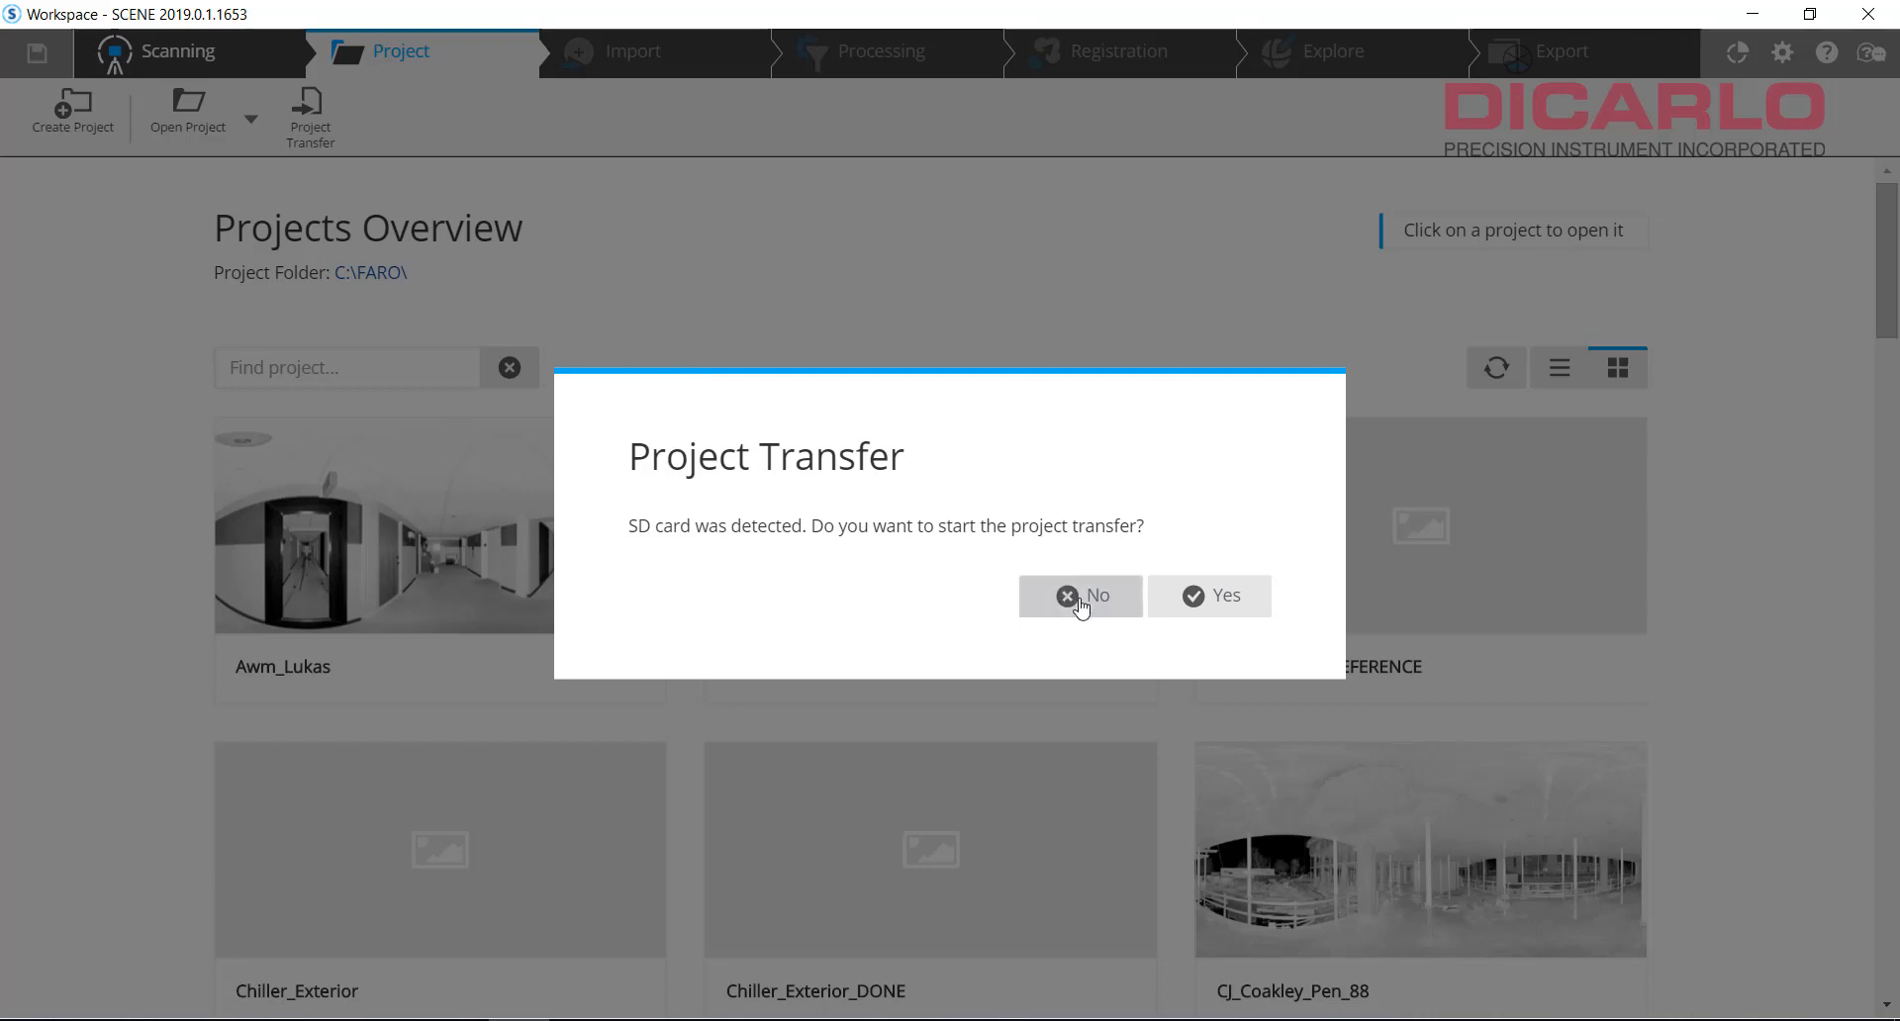
click(1079, 595)
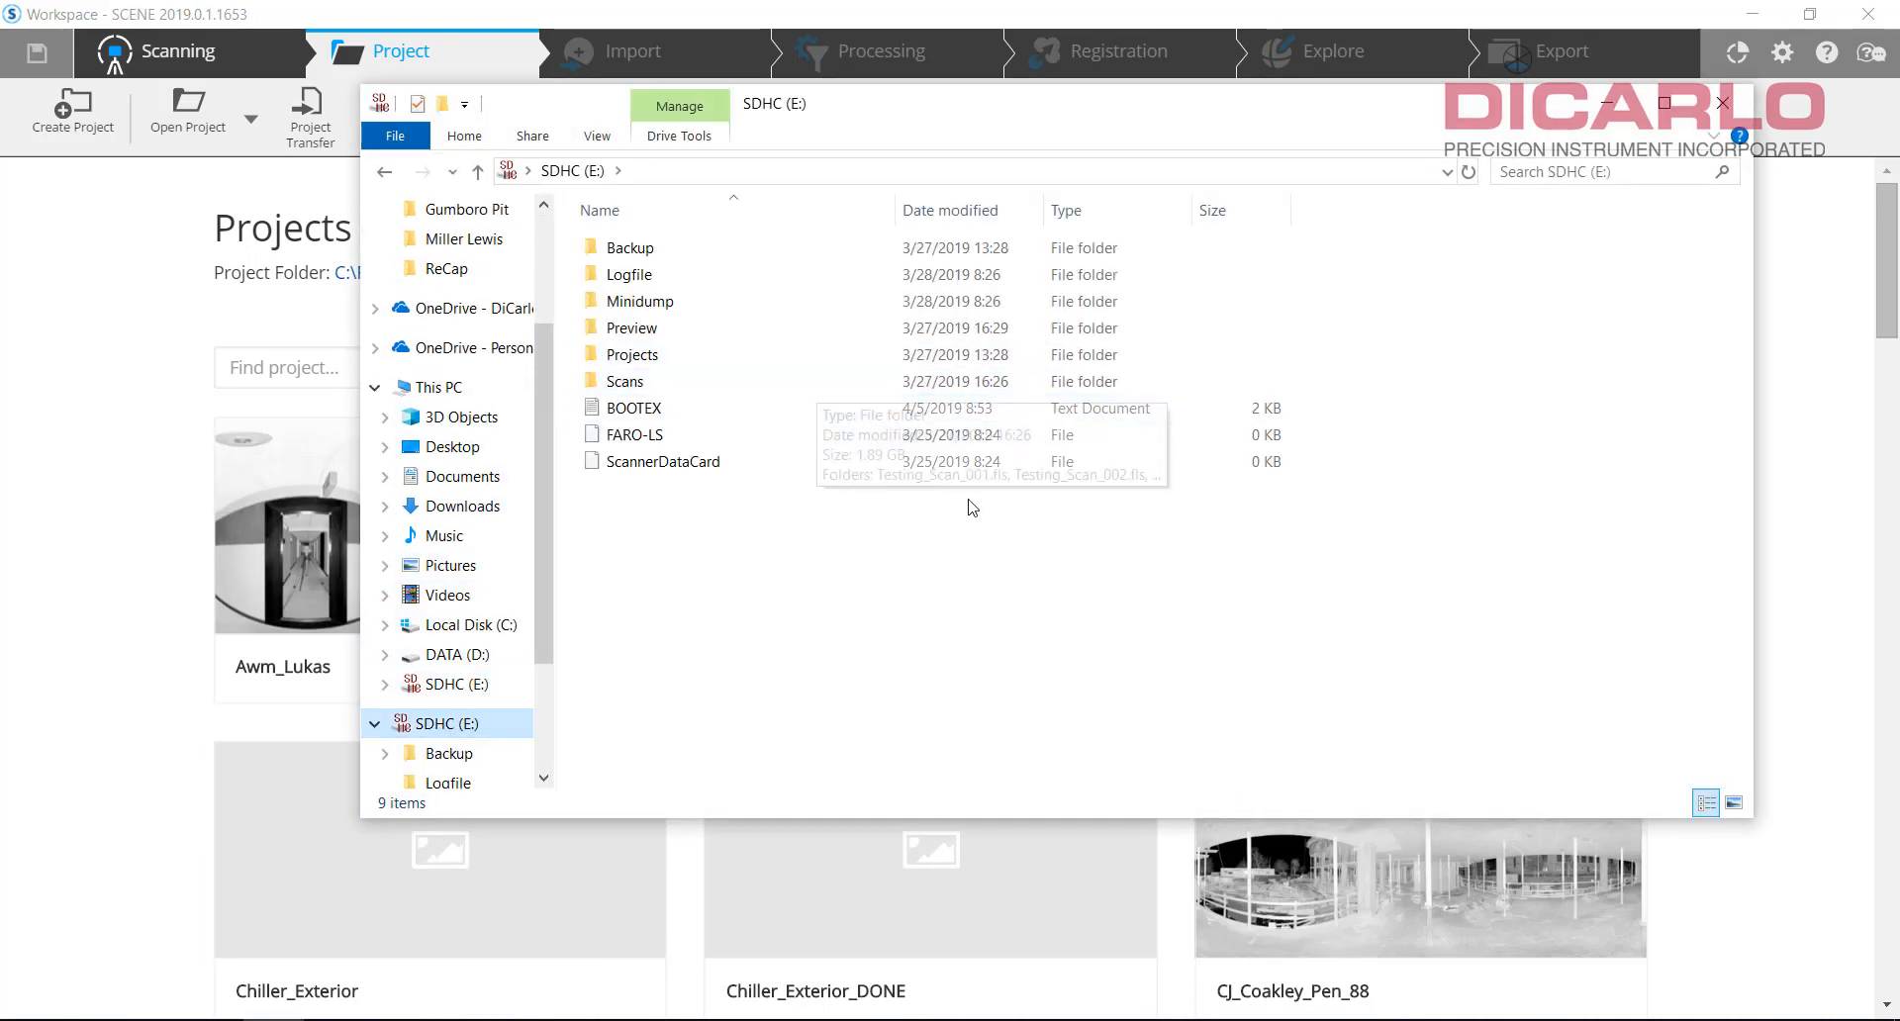
Step: Inspect the SD card's top-level folders: Scans, Preview, Logfile and Minidump
key(ctrl+a)
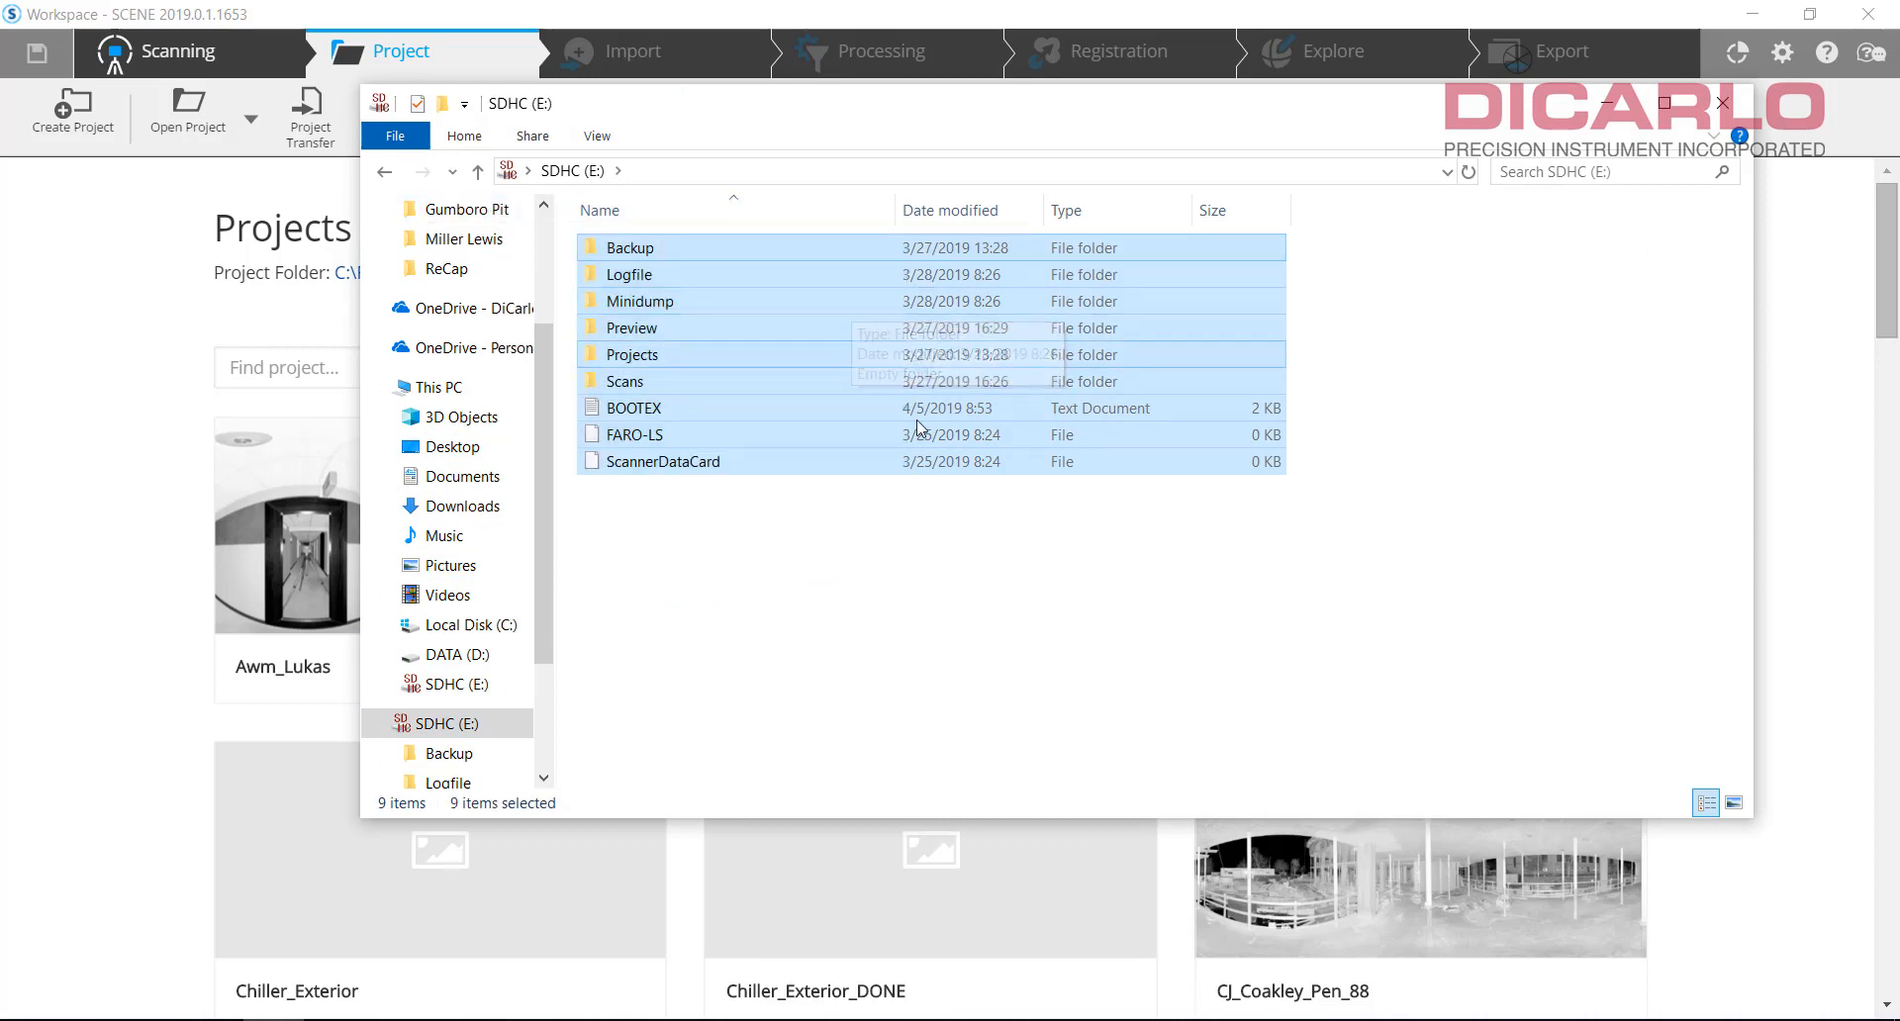
click(626, 382)
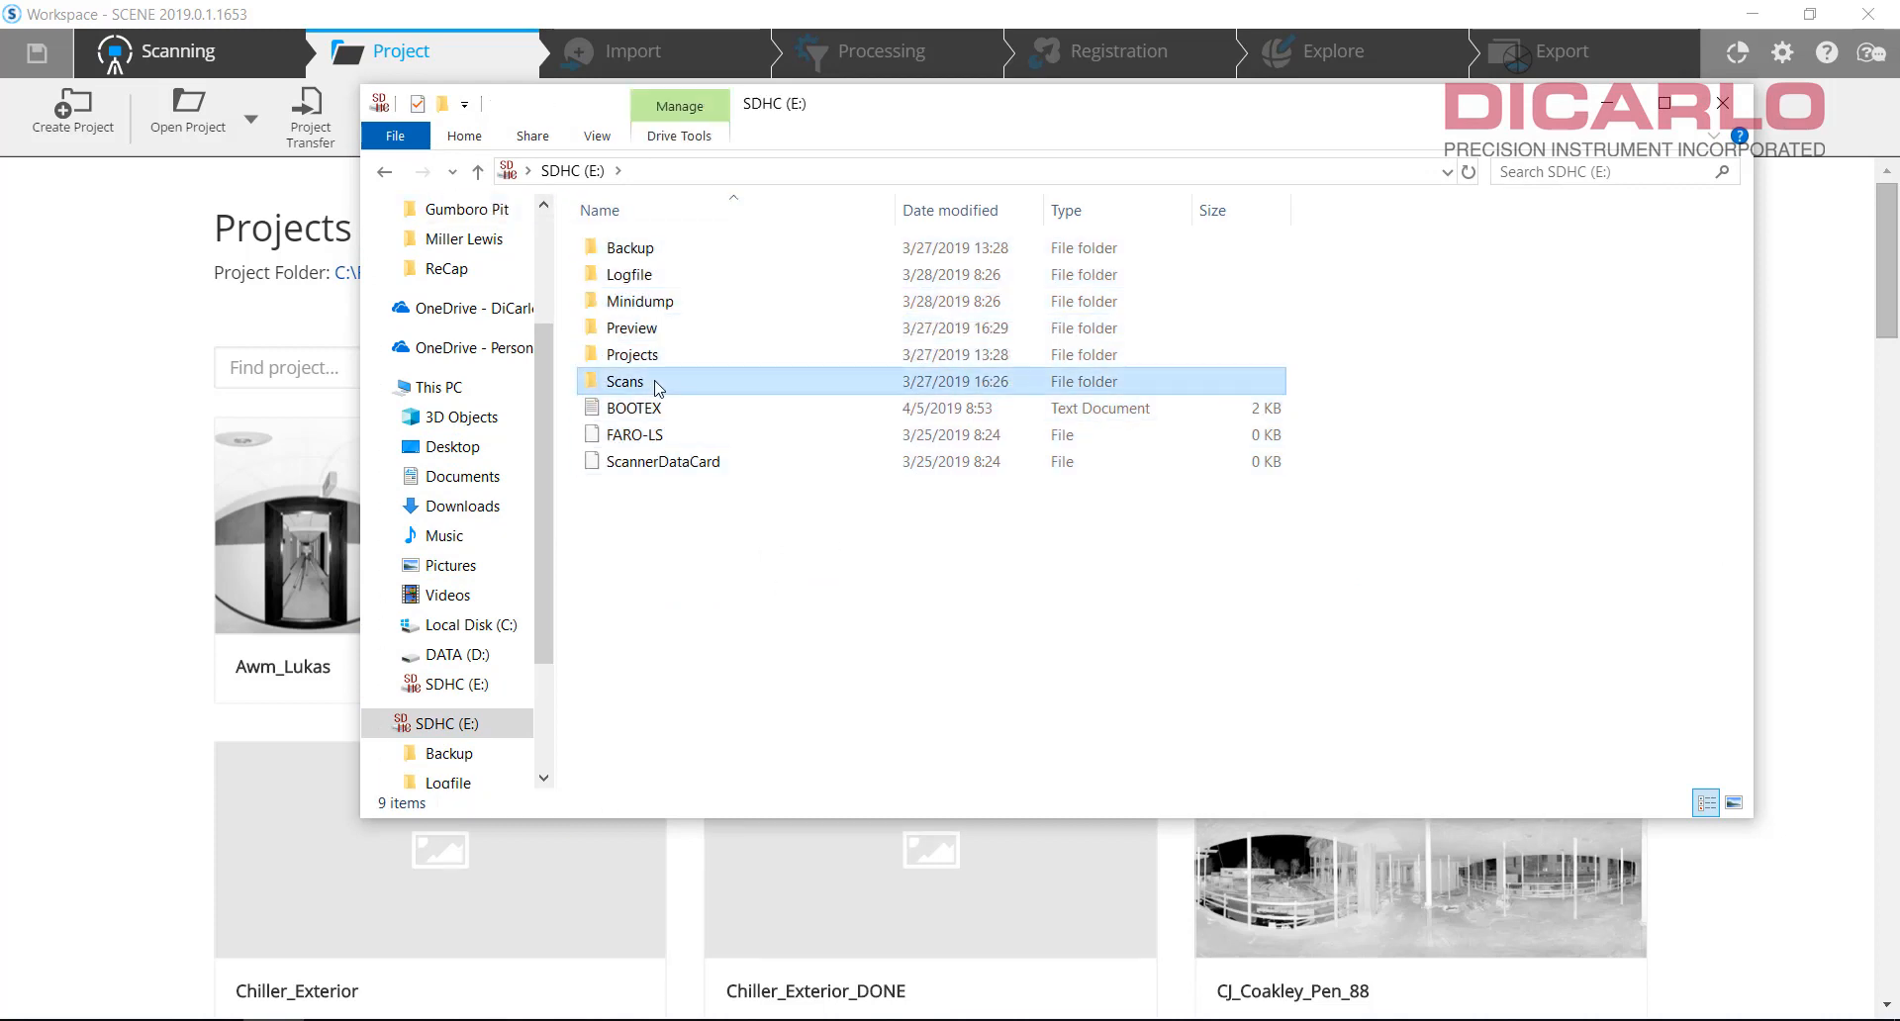
click(632, 327)
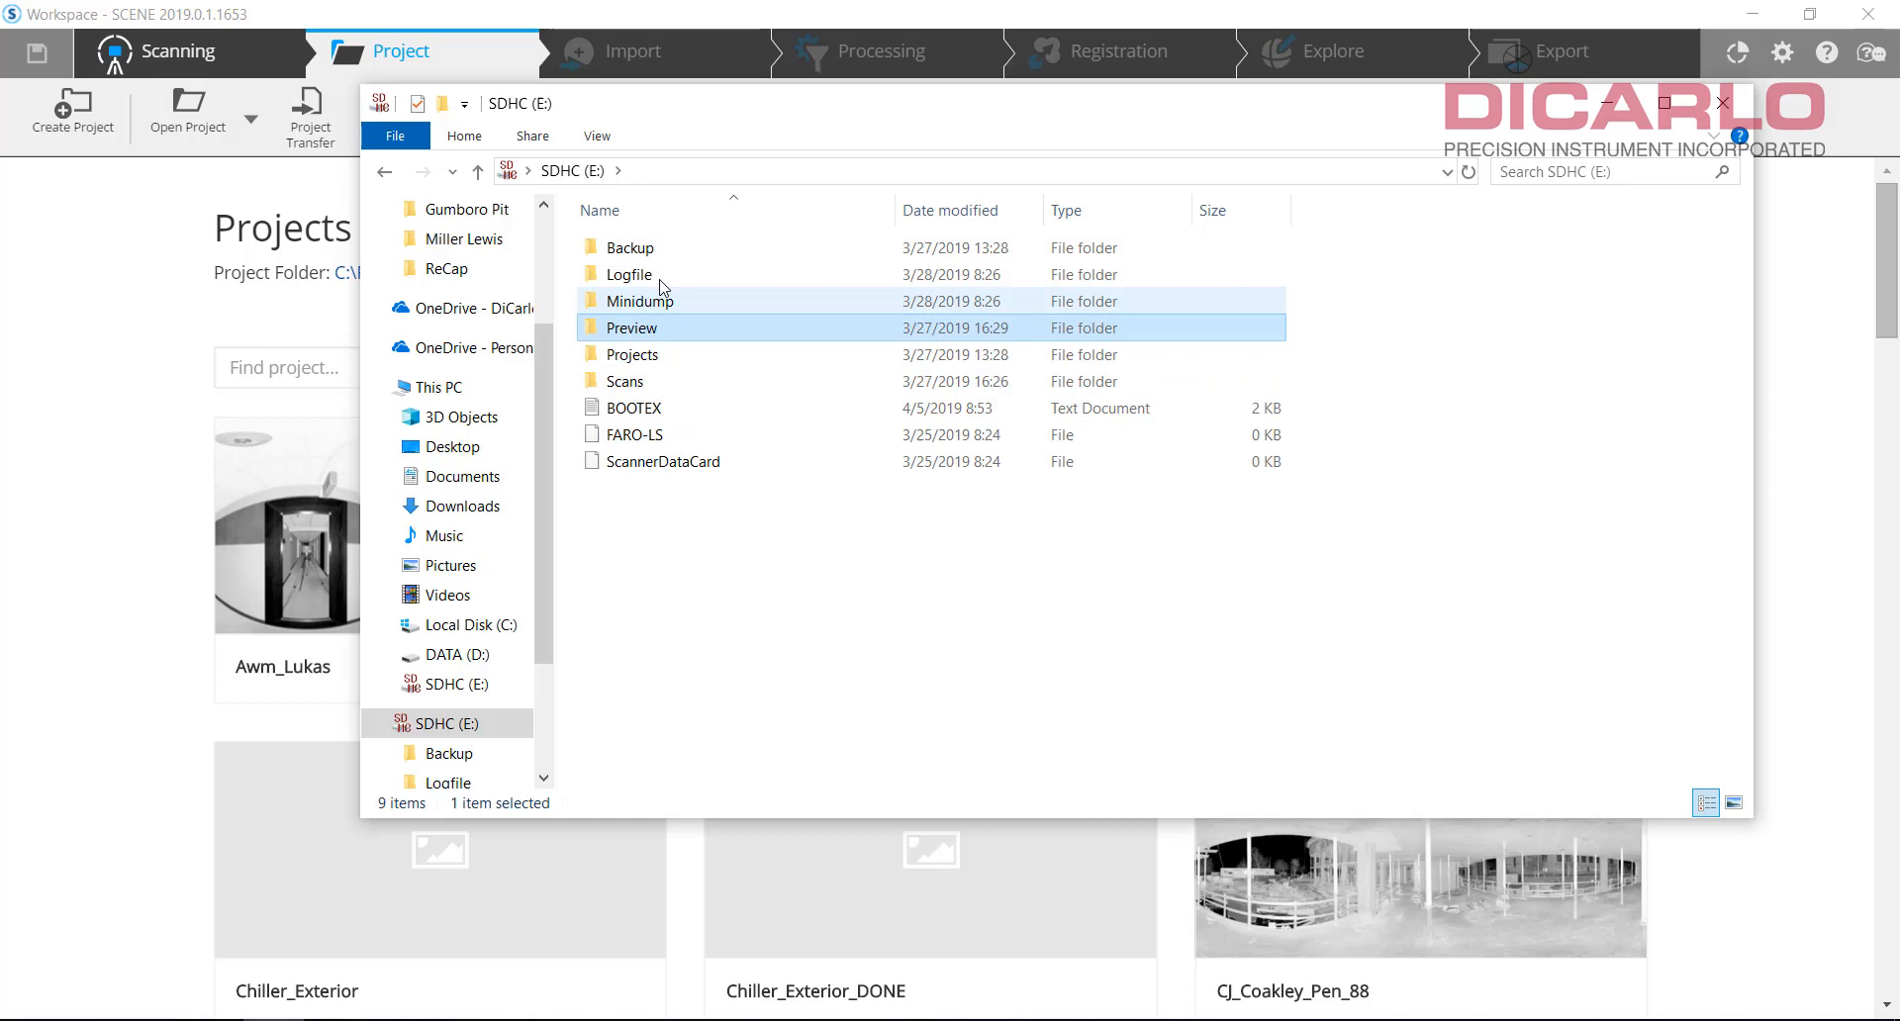
click(630, 274)
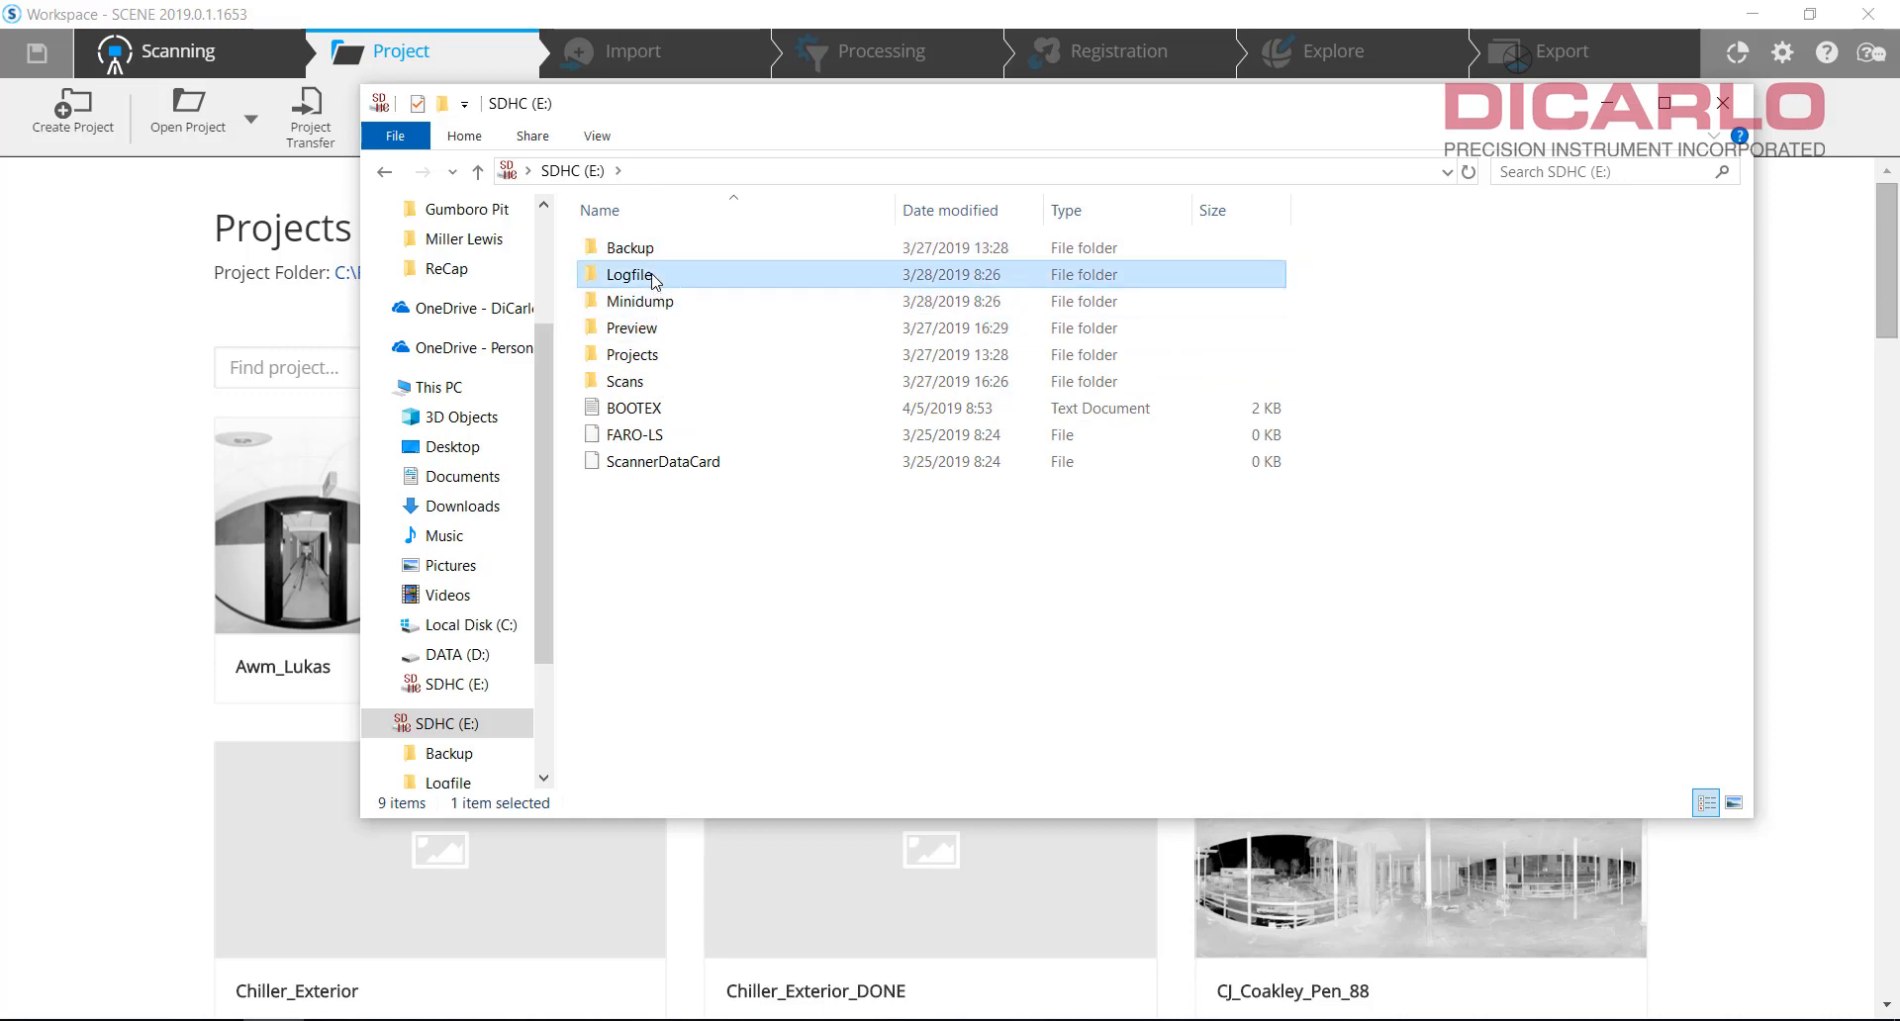
click(640, 301)
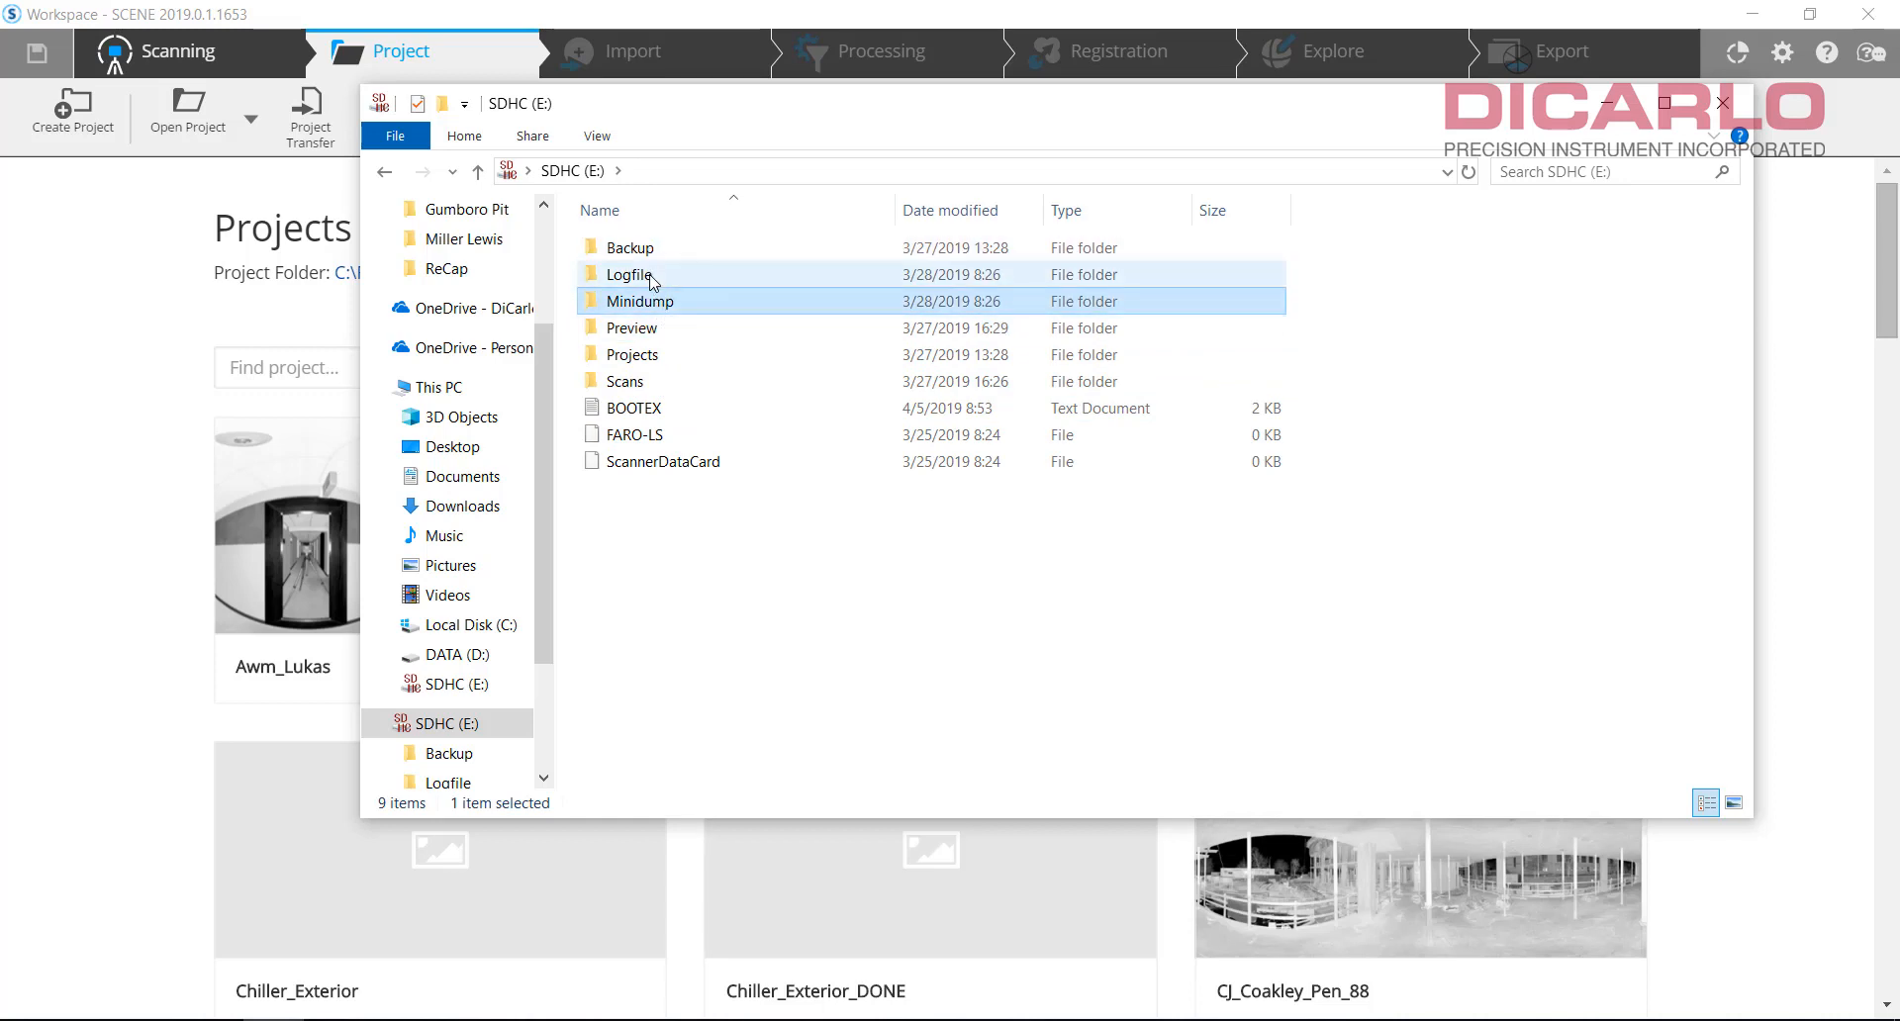
click(629, 274)
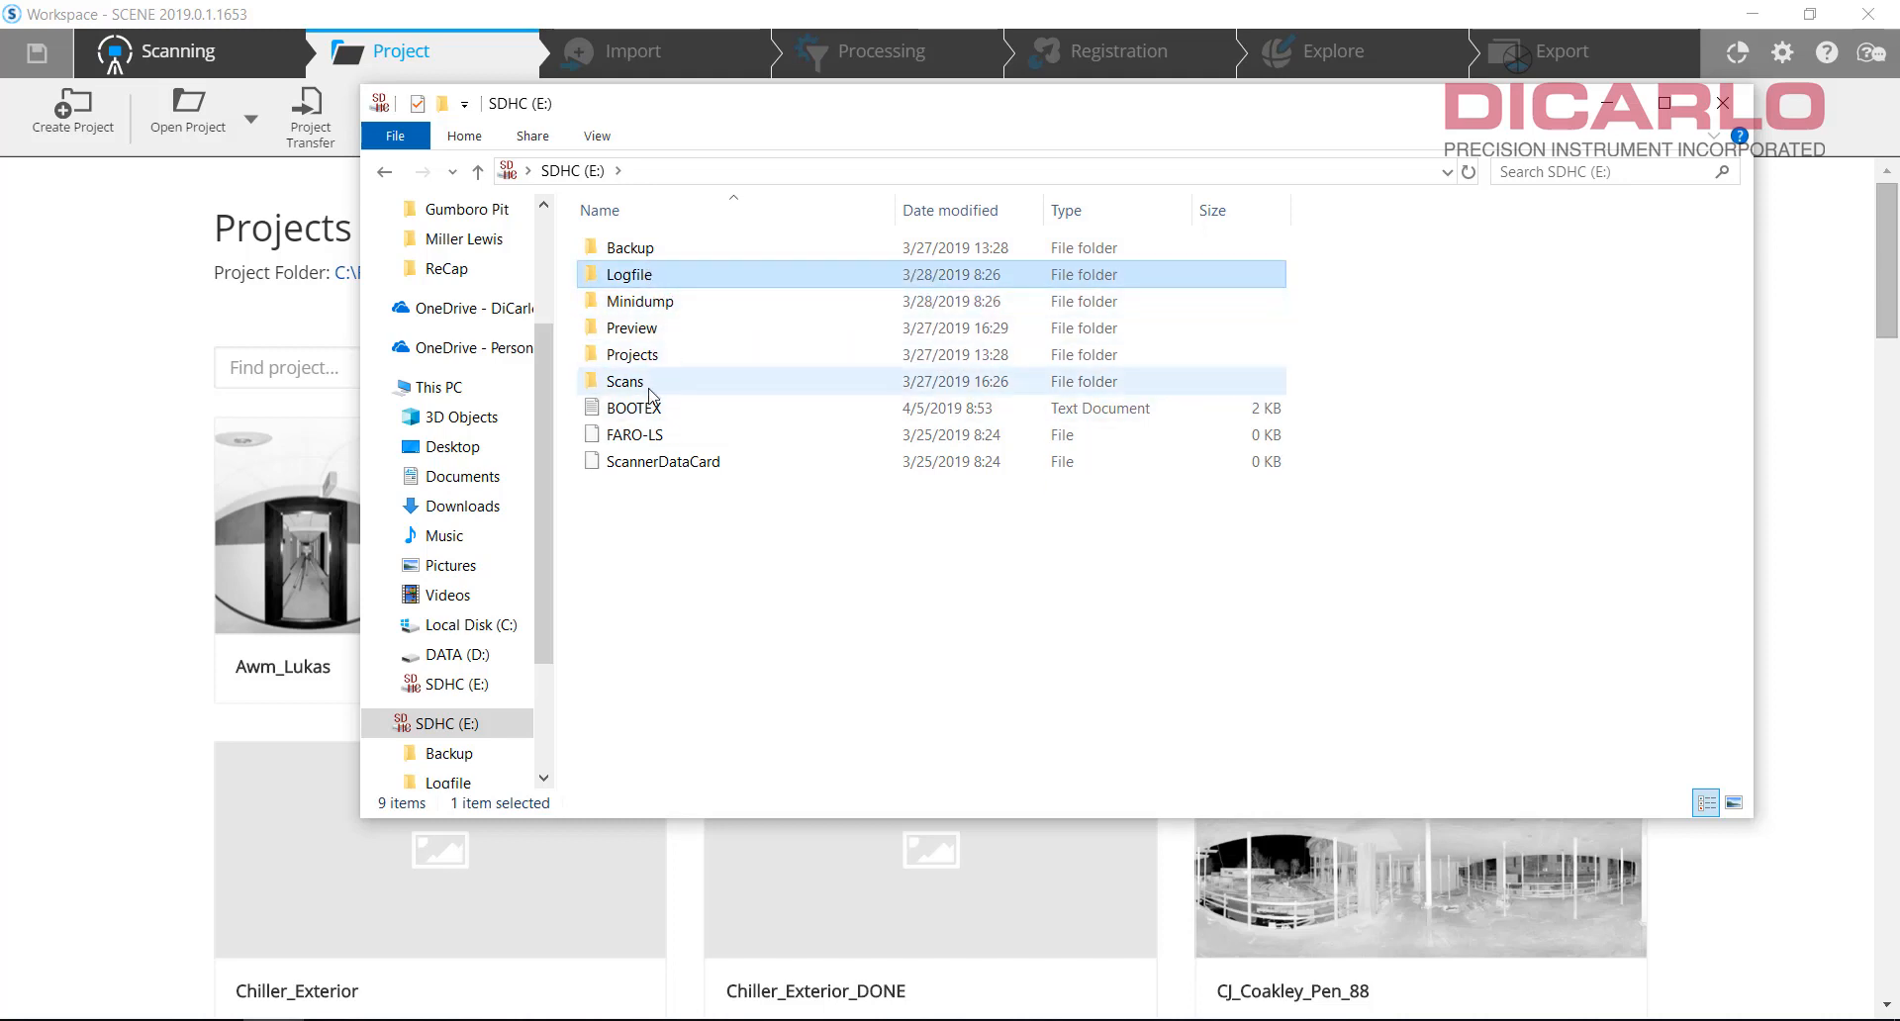
Step: Open the SD card's Scans folder and select all 19 Testing_Scan folders
double_click(624, 380)
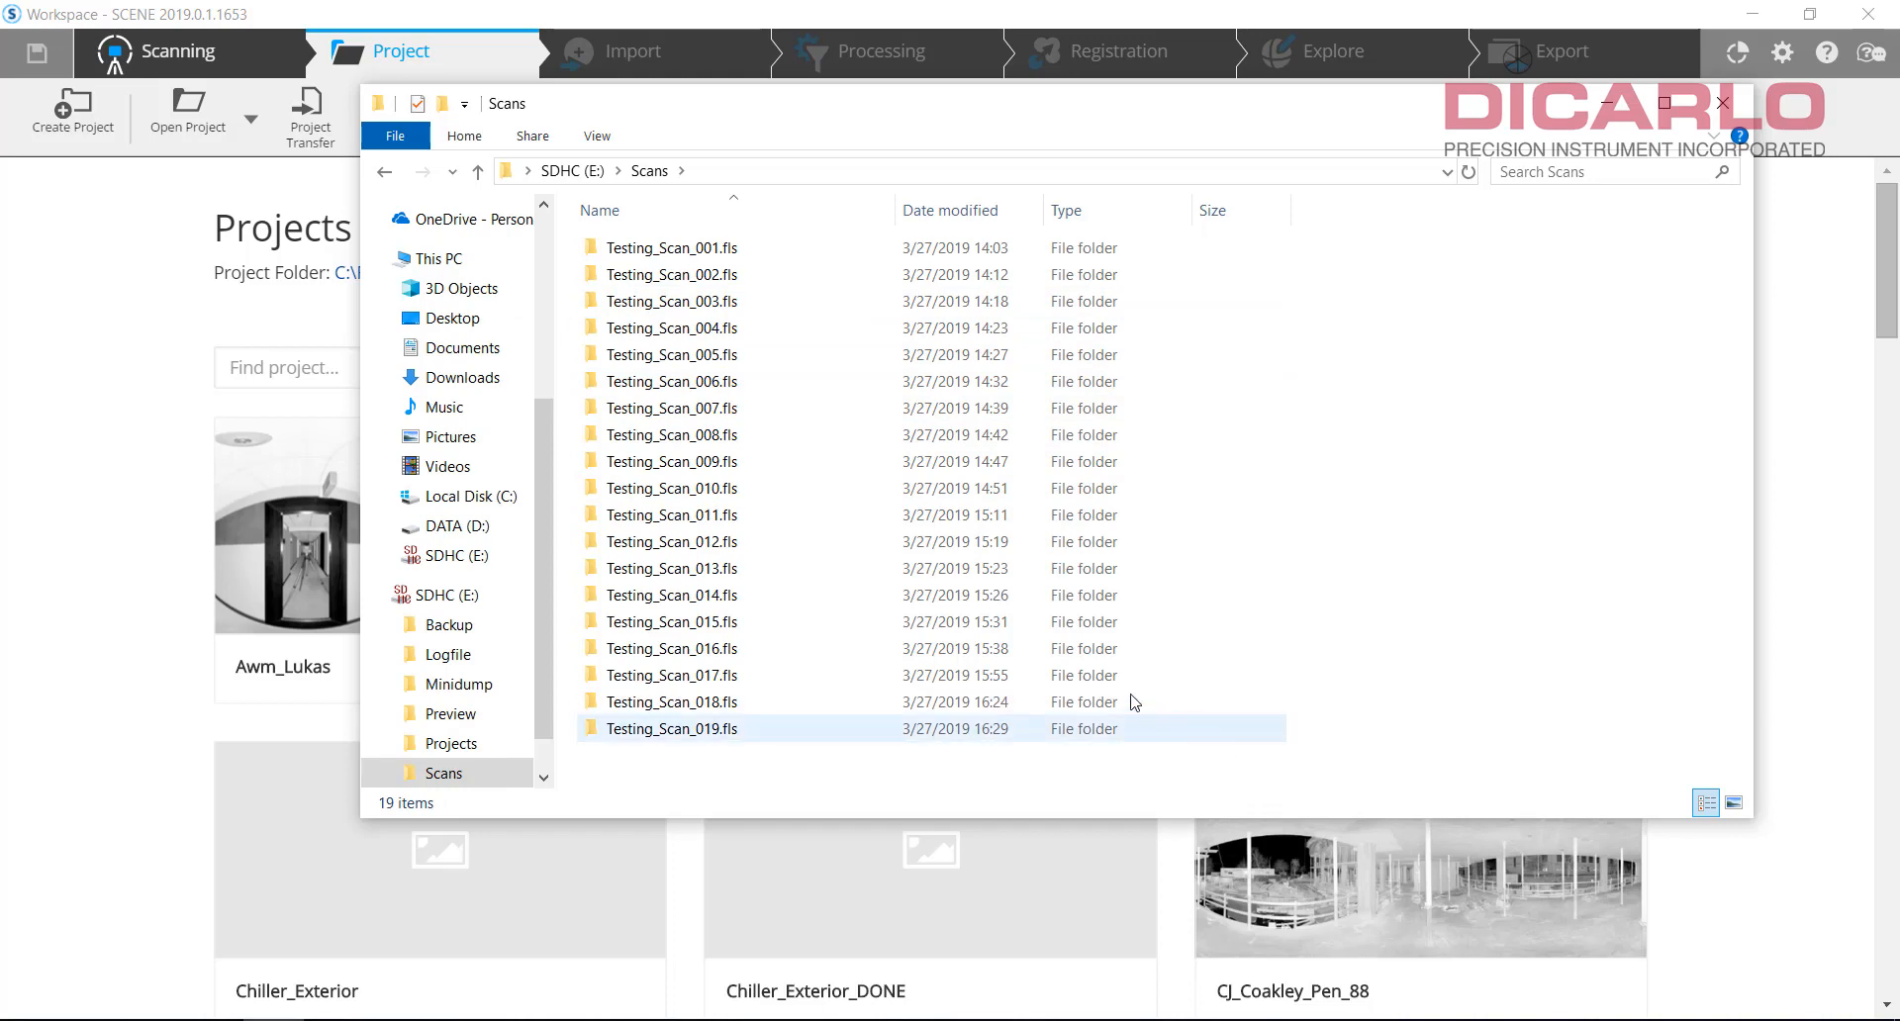
click(671, 274)
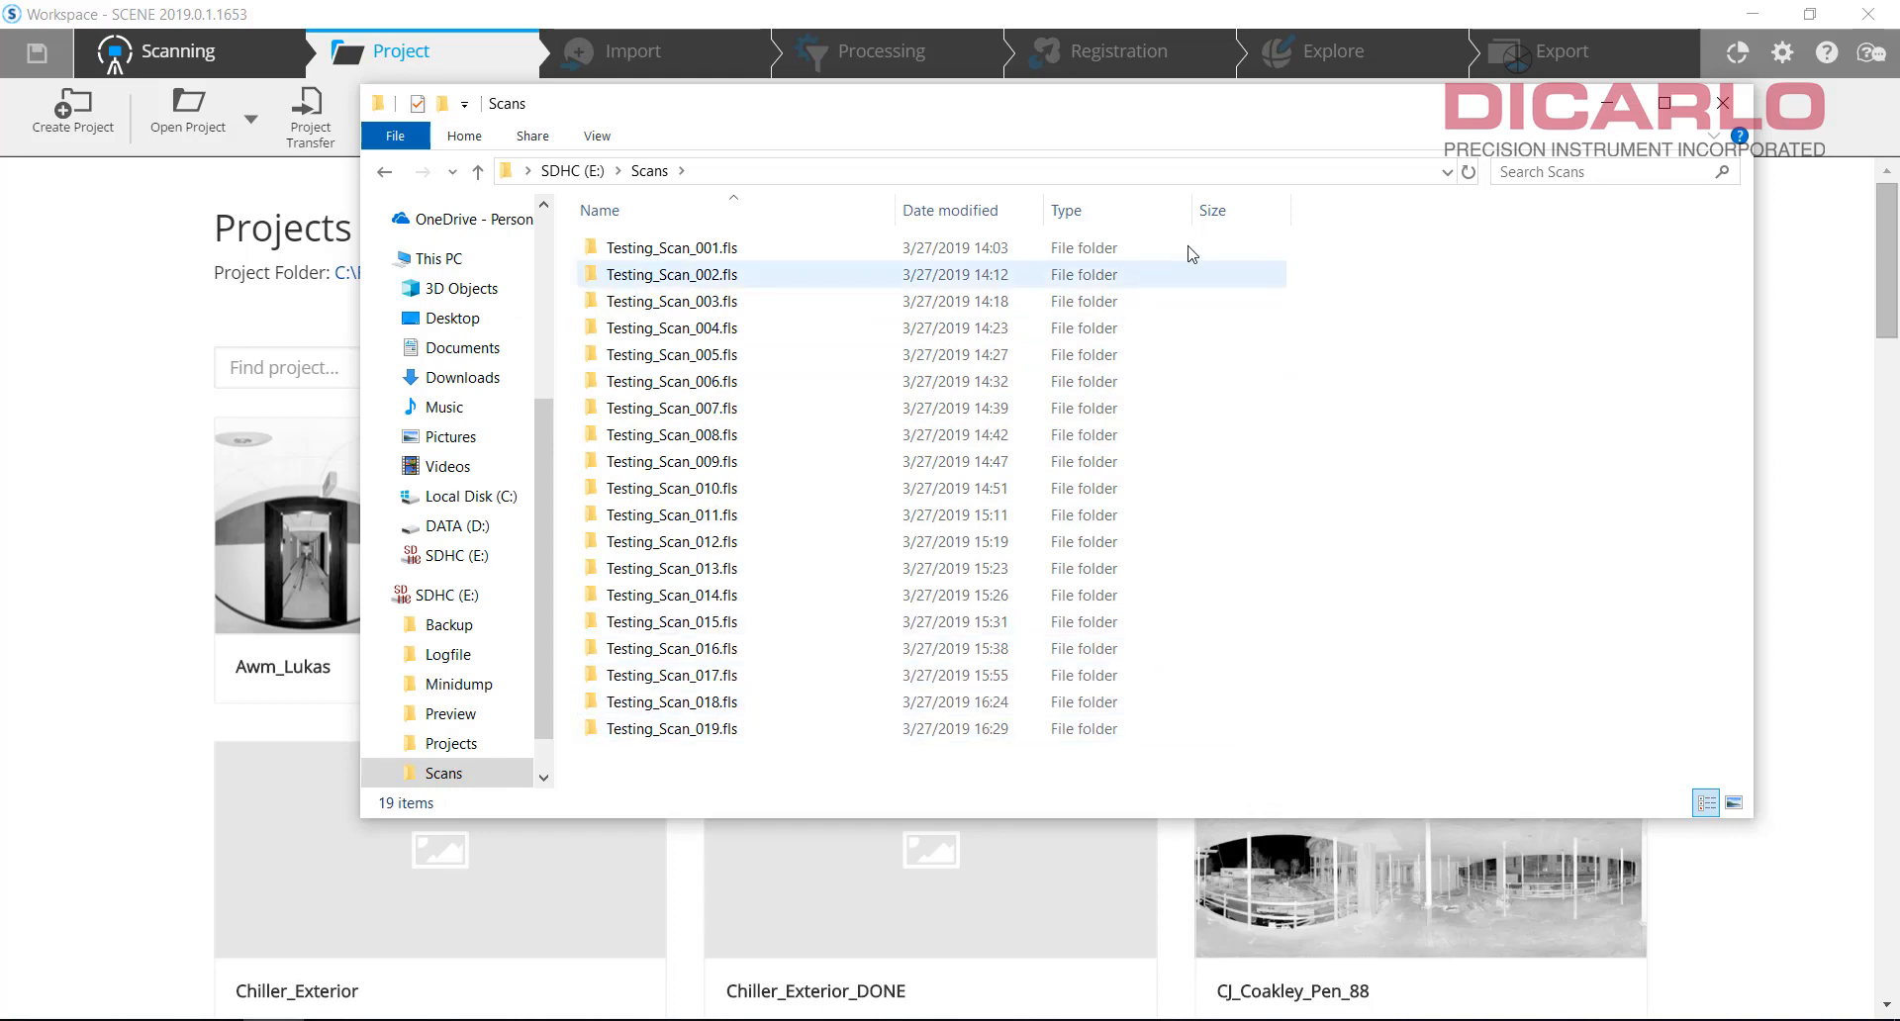
key(ctrl+a)
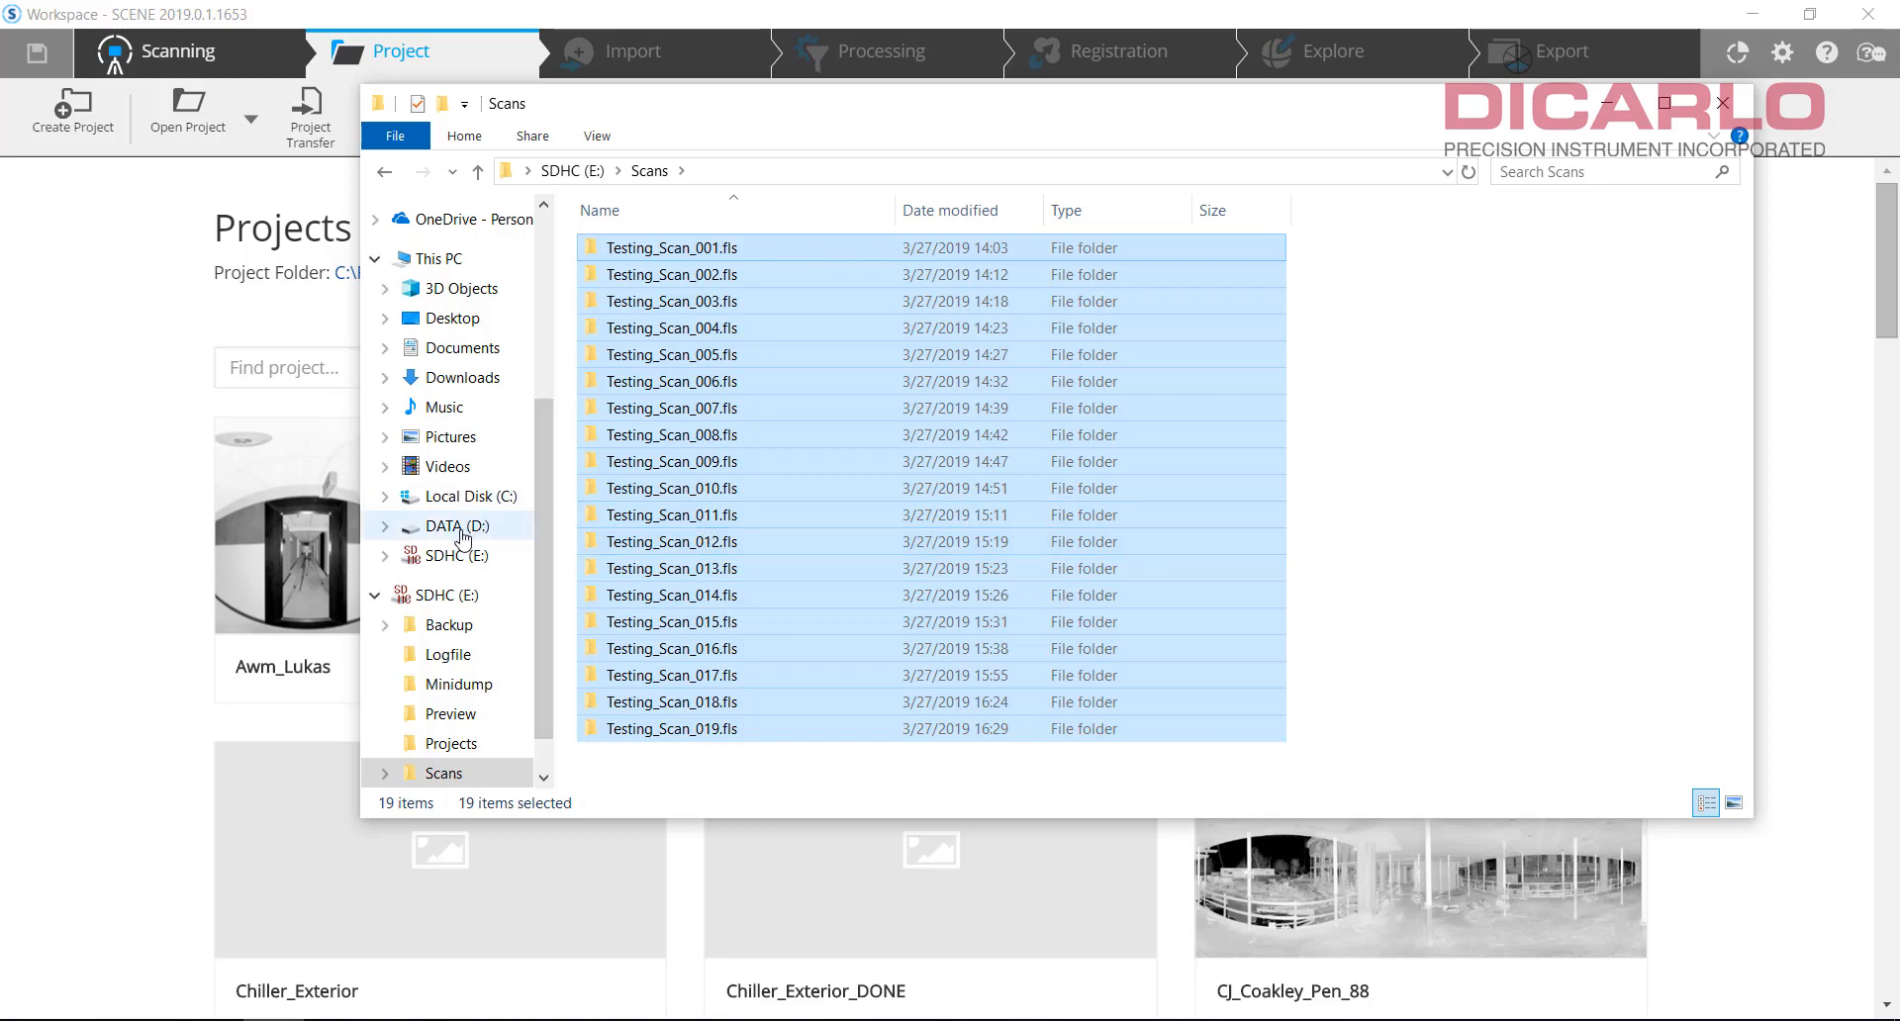
mouse_move(439, 530)
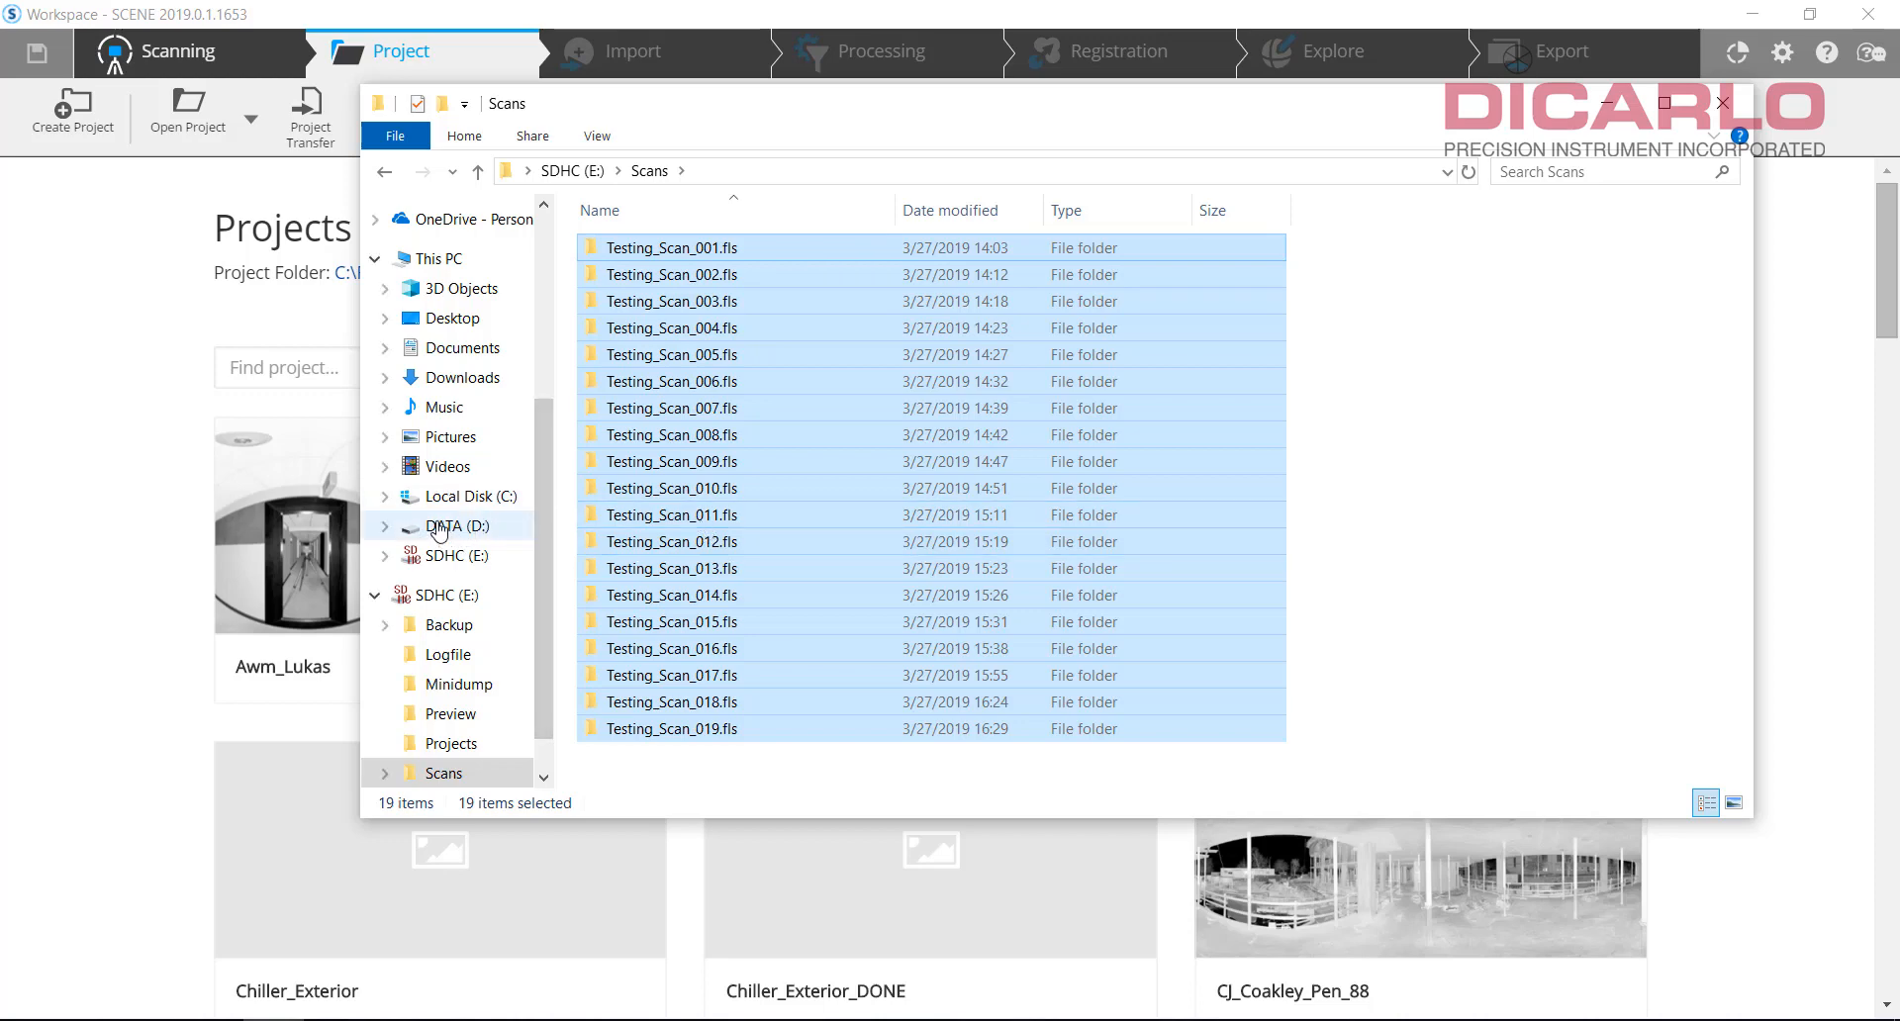
Step: Create an empty Scans_raw folder in D:\Backup, check it, then return to the SD card root
click(458, 525)
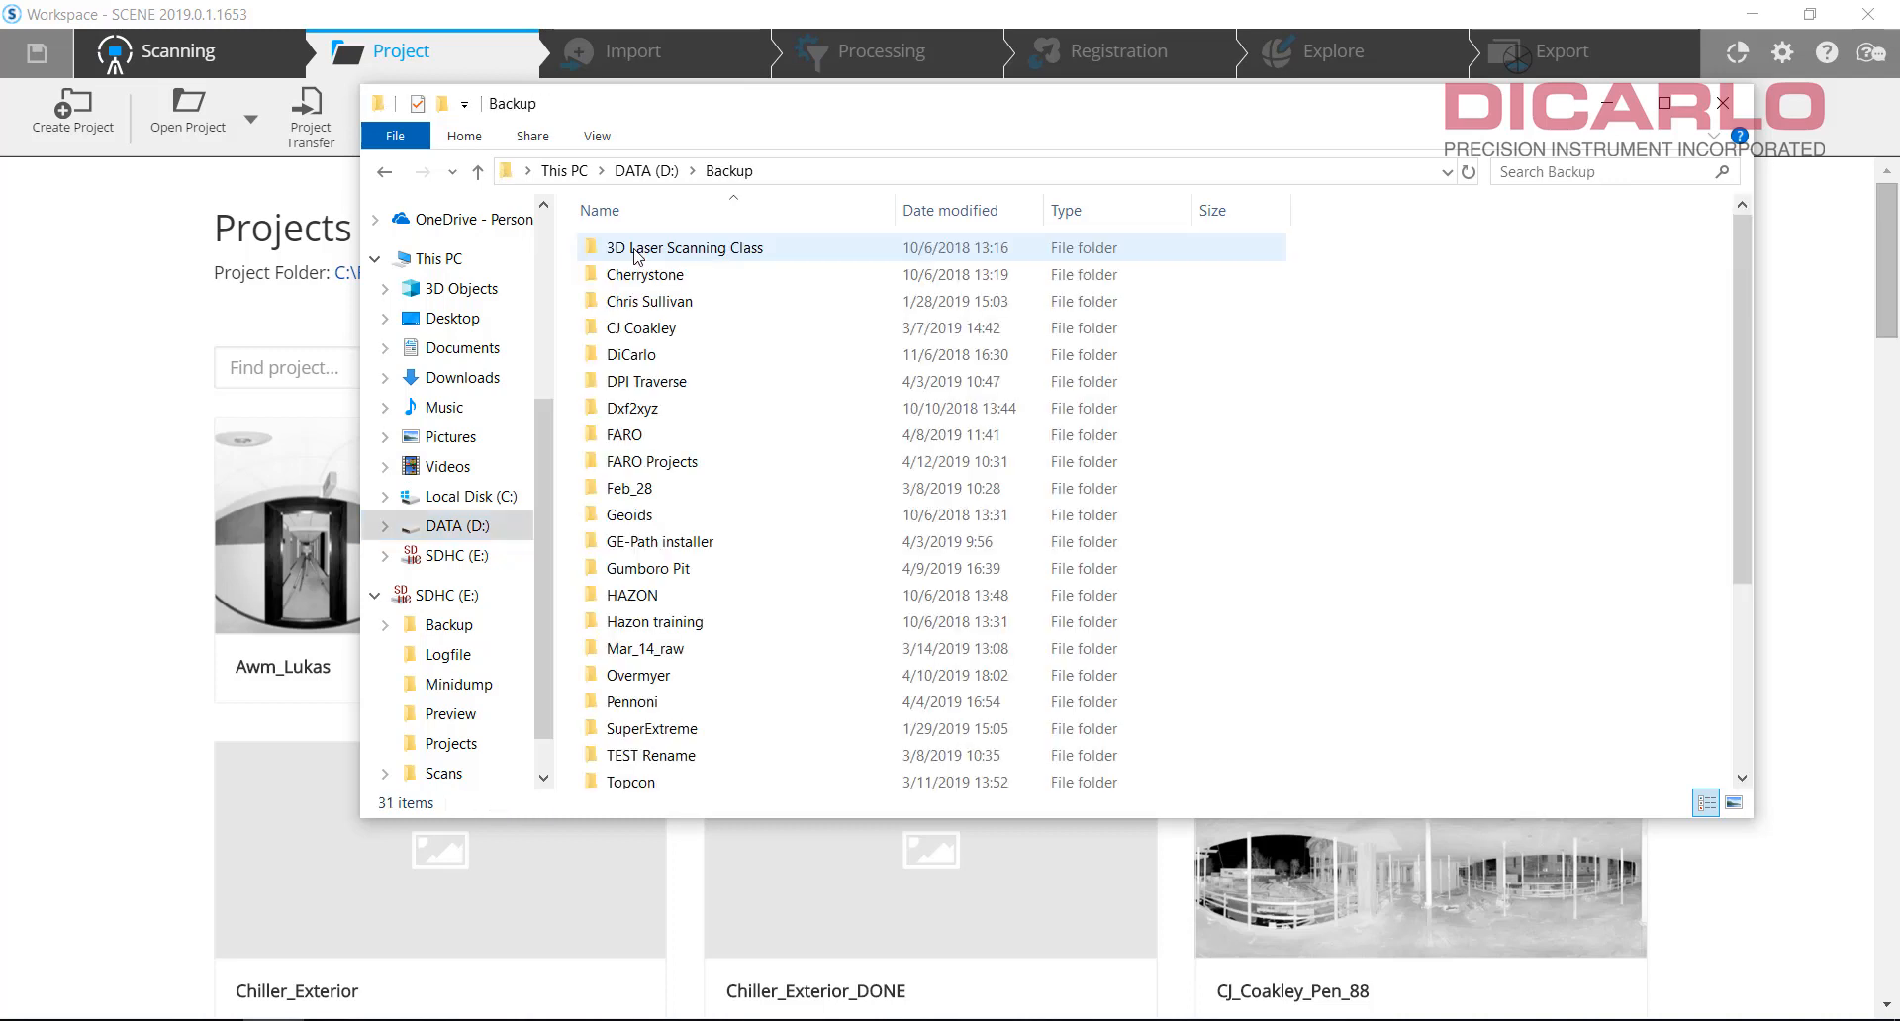
click(637, 675)
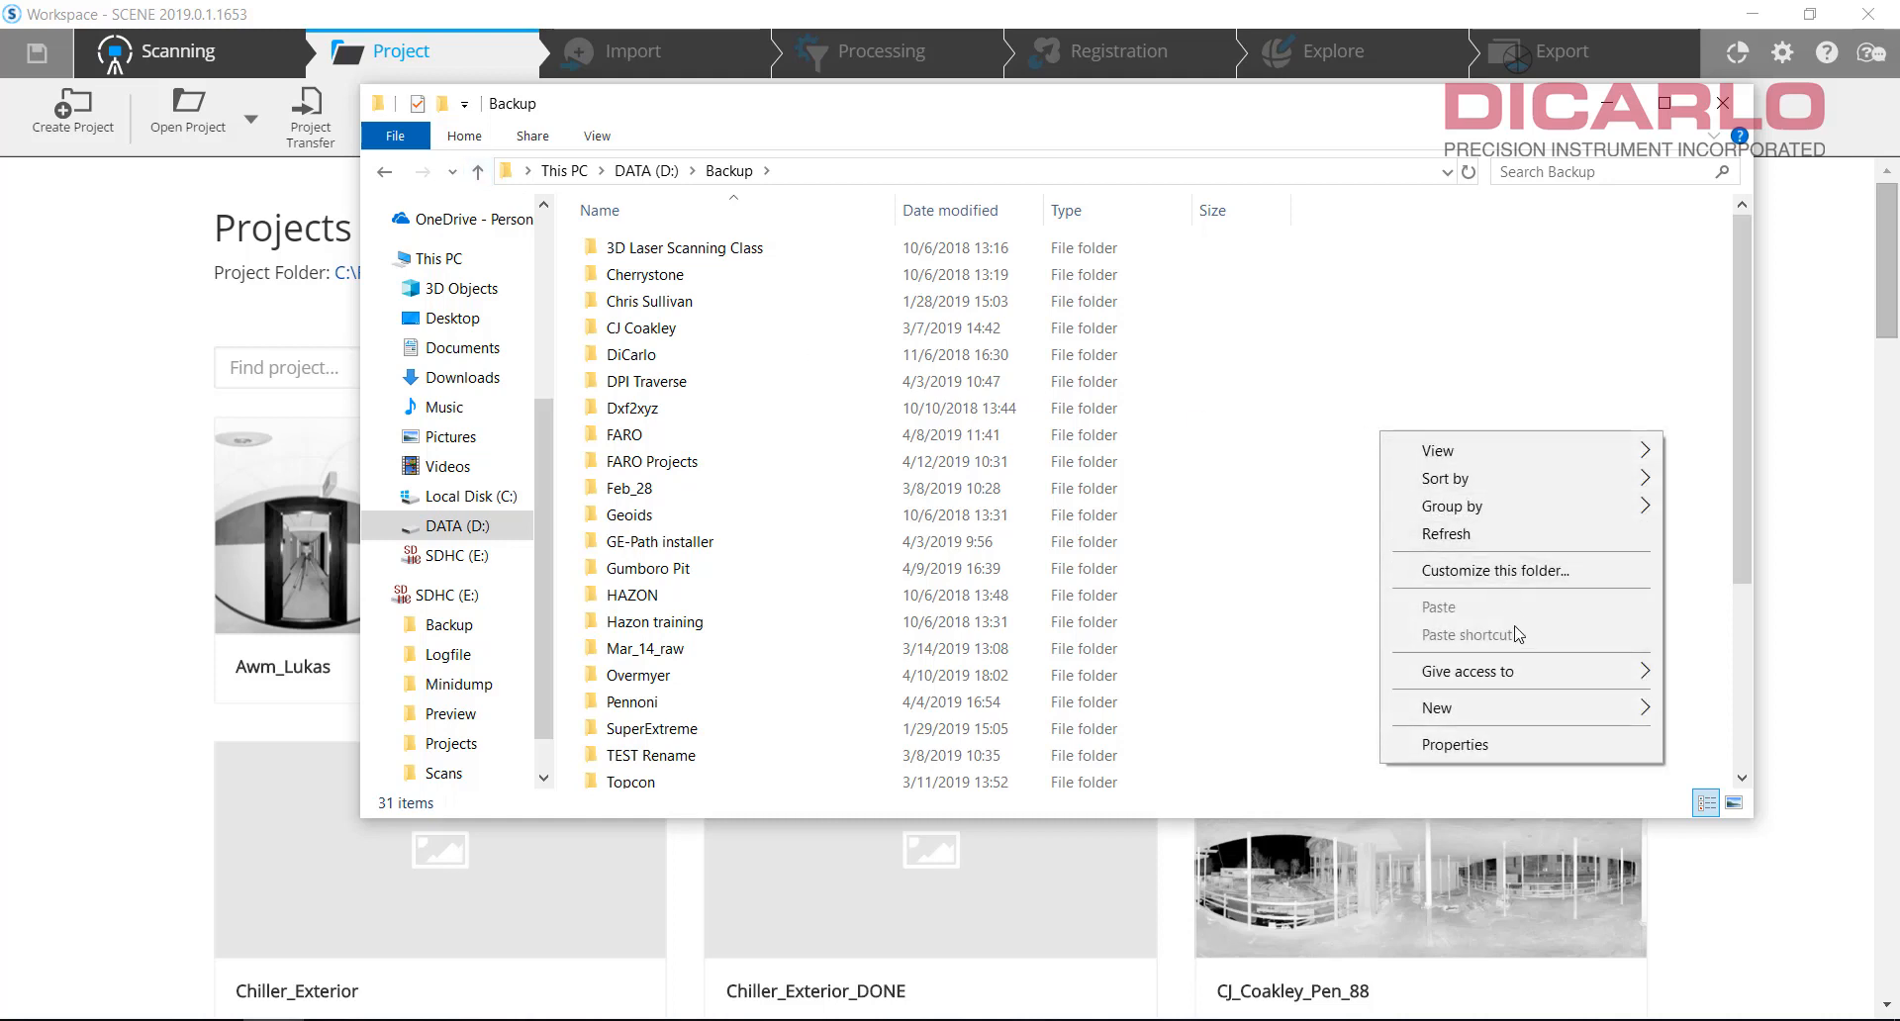
mouse_move(1435, 707)
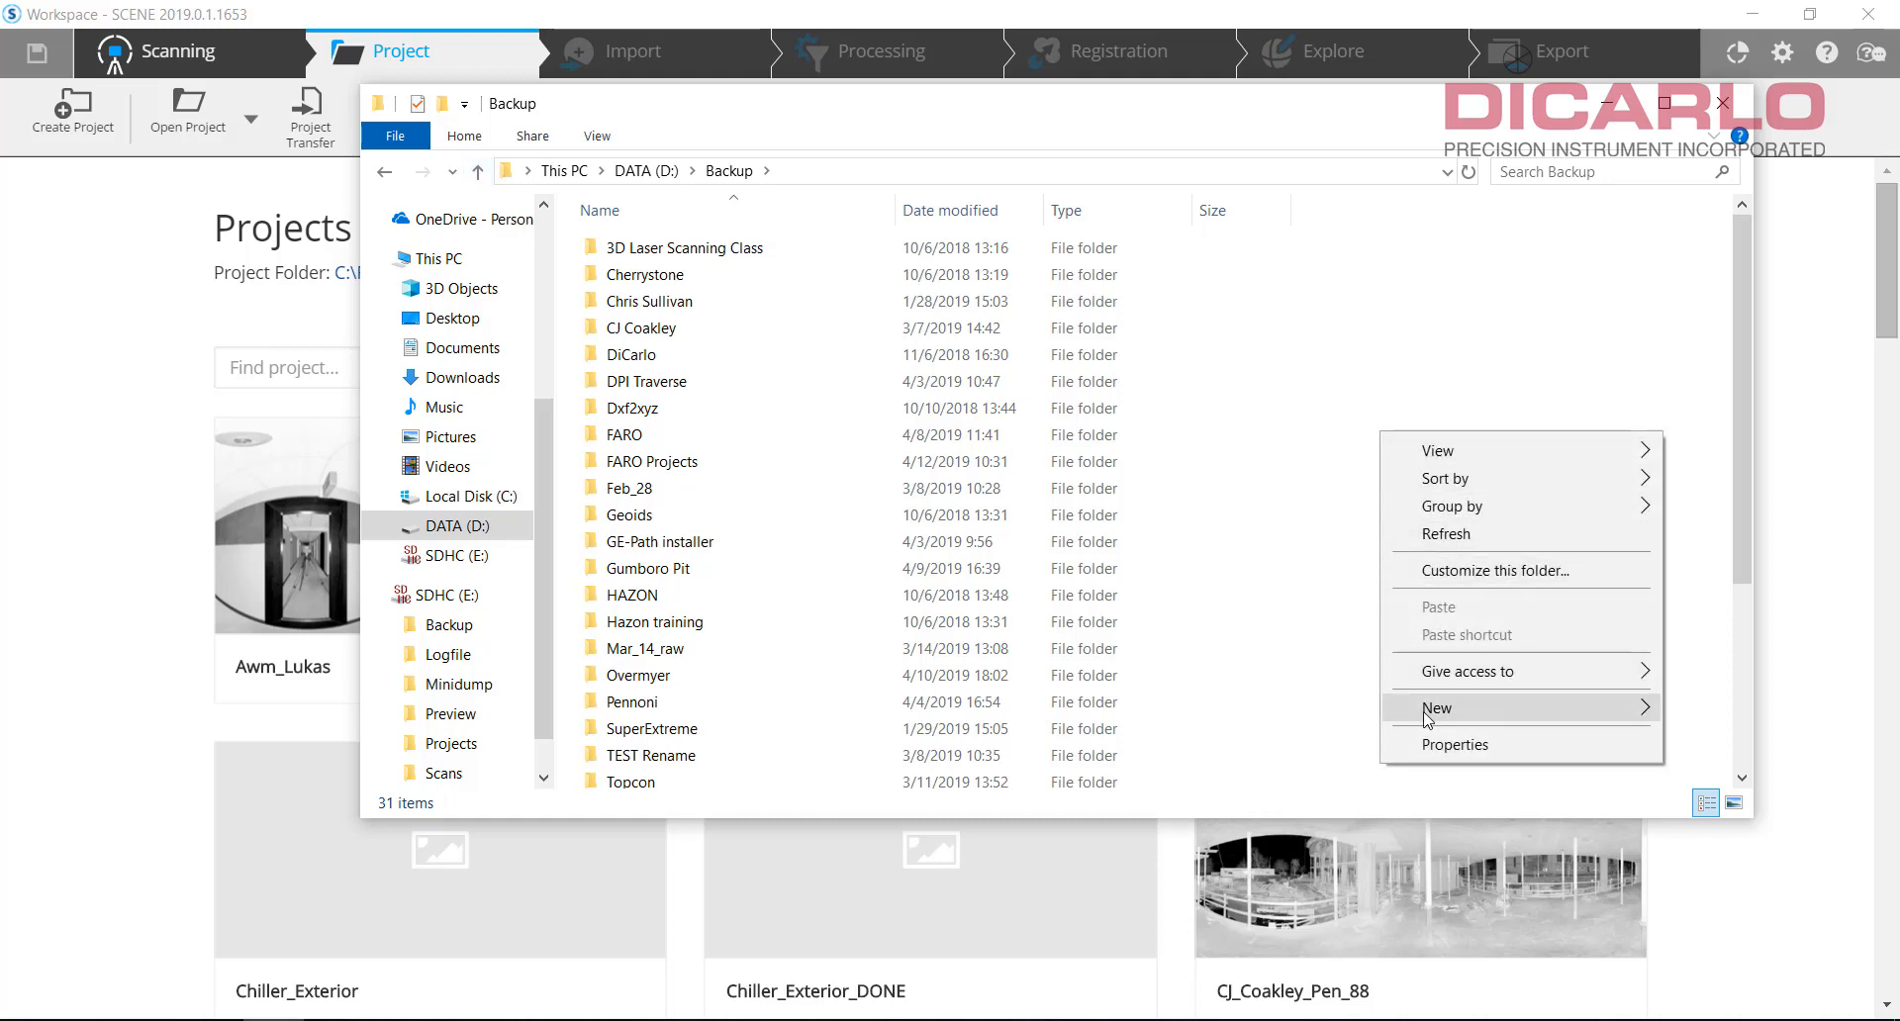
click(1438, 707)
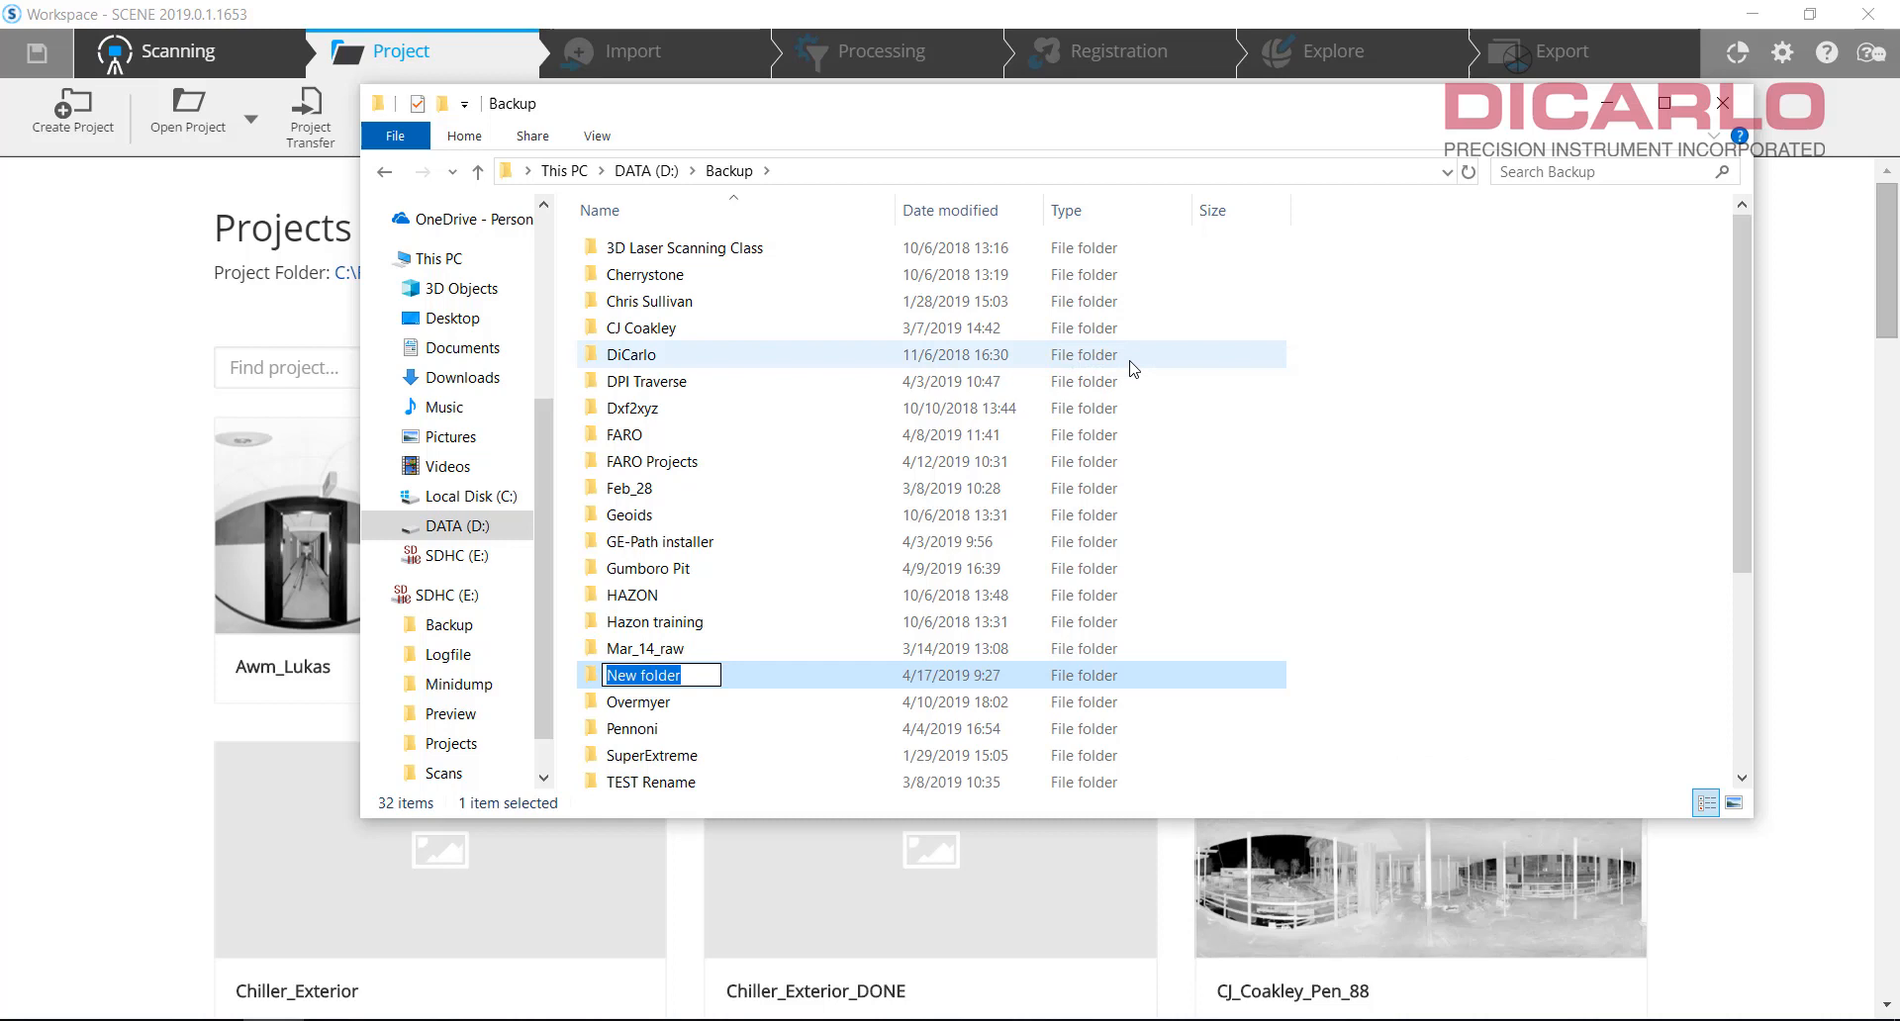
text(Scans_backu)
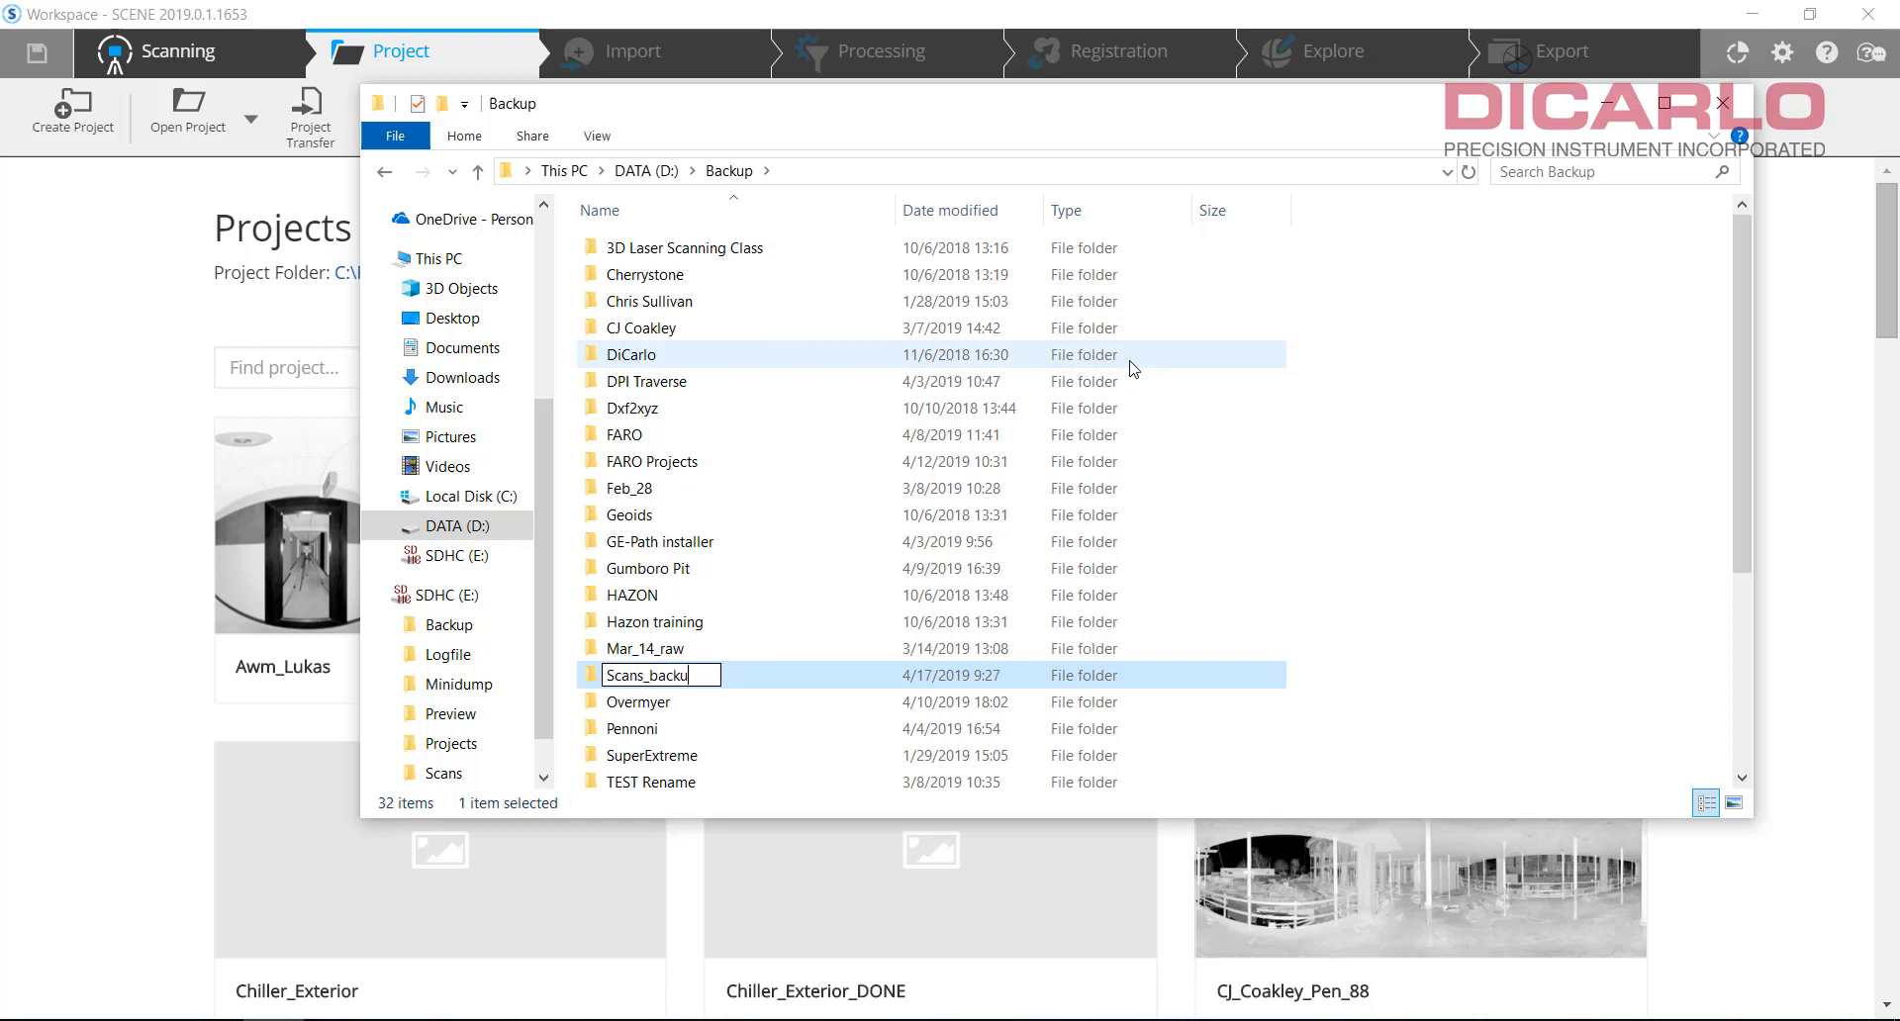
key(BackSpace)
text(raw)
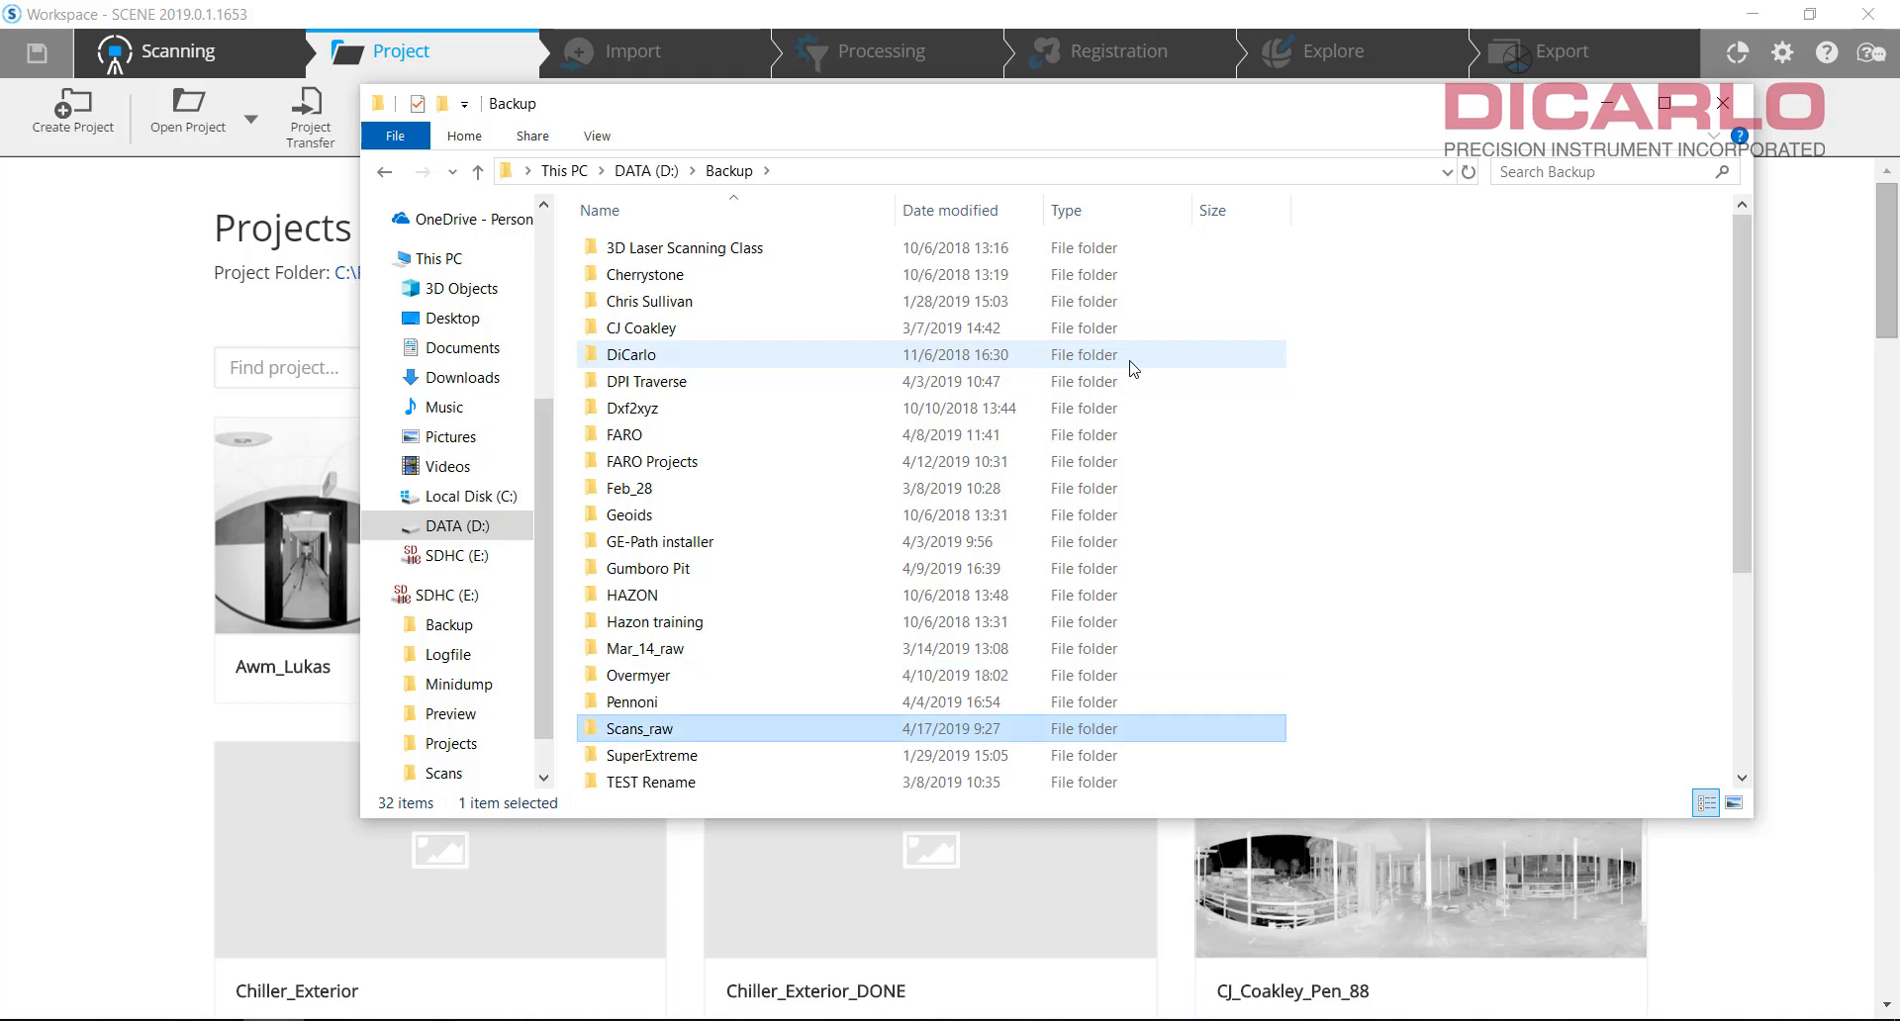
double_click(639, 729)
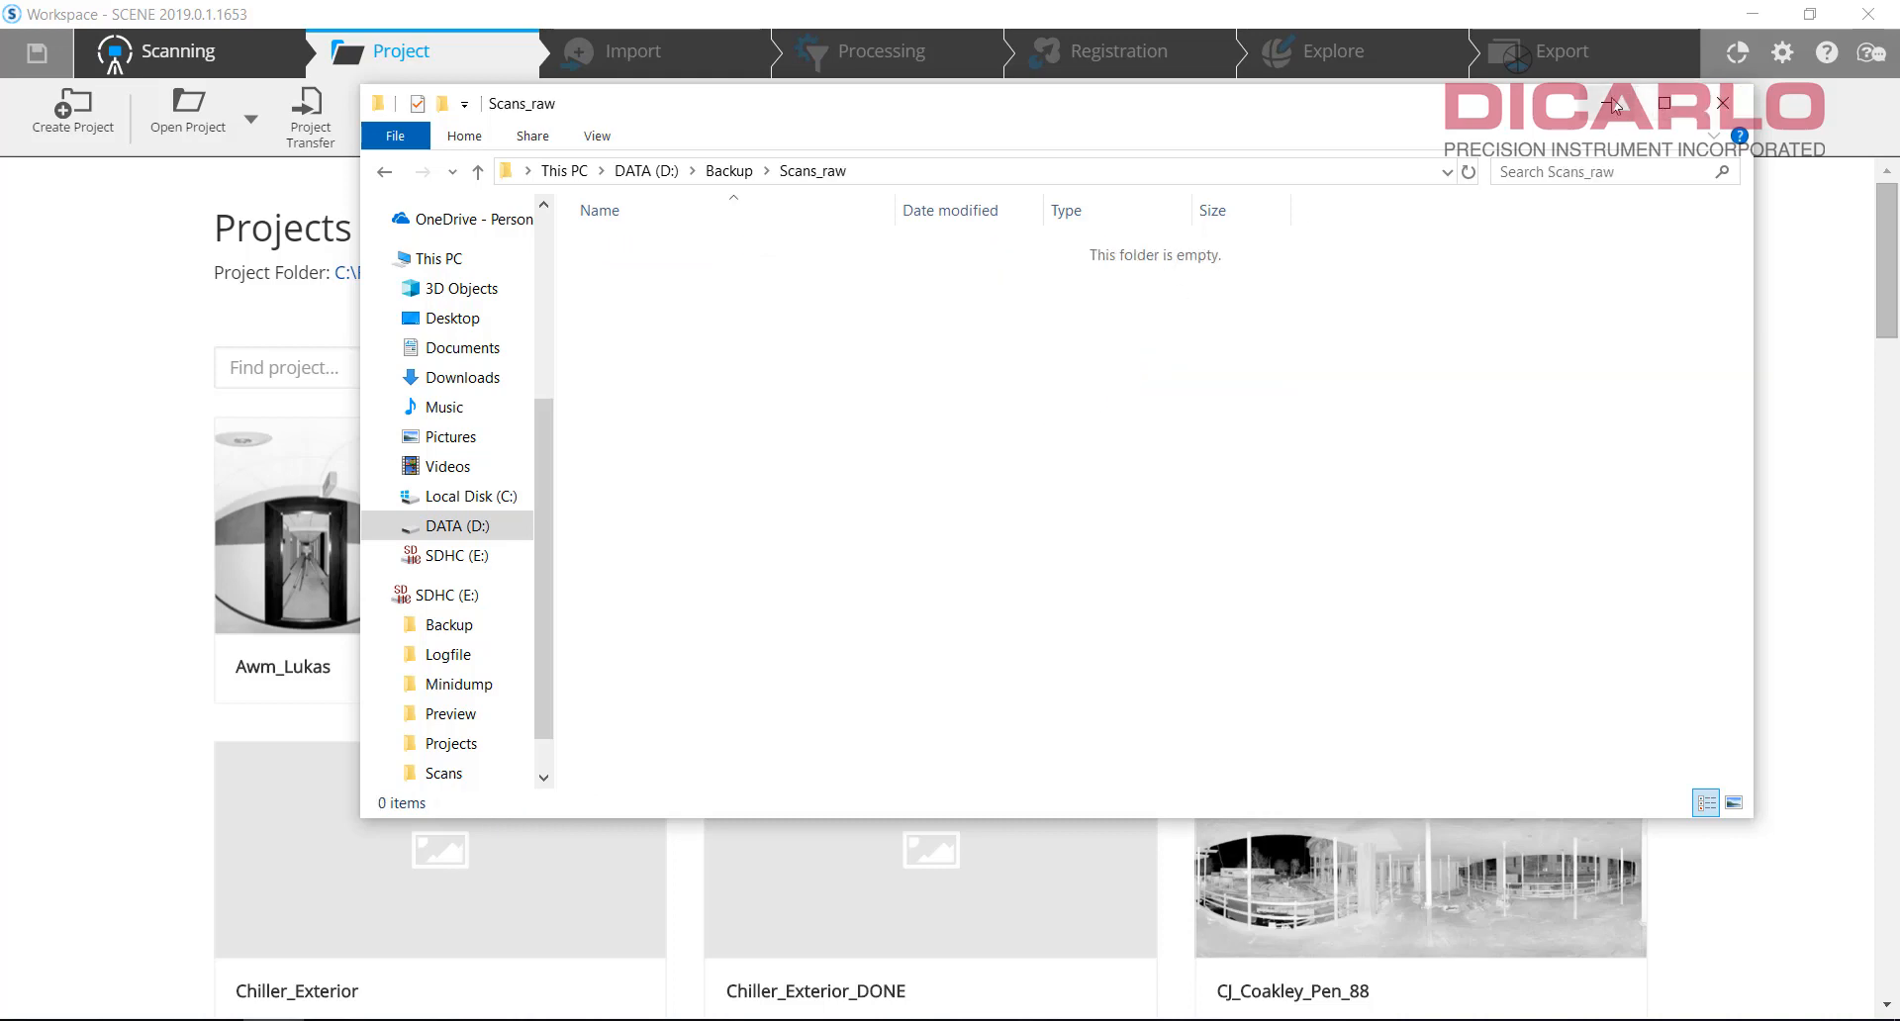
click(1722, 103)
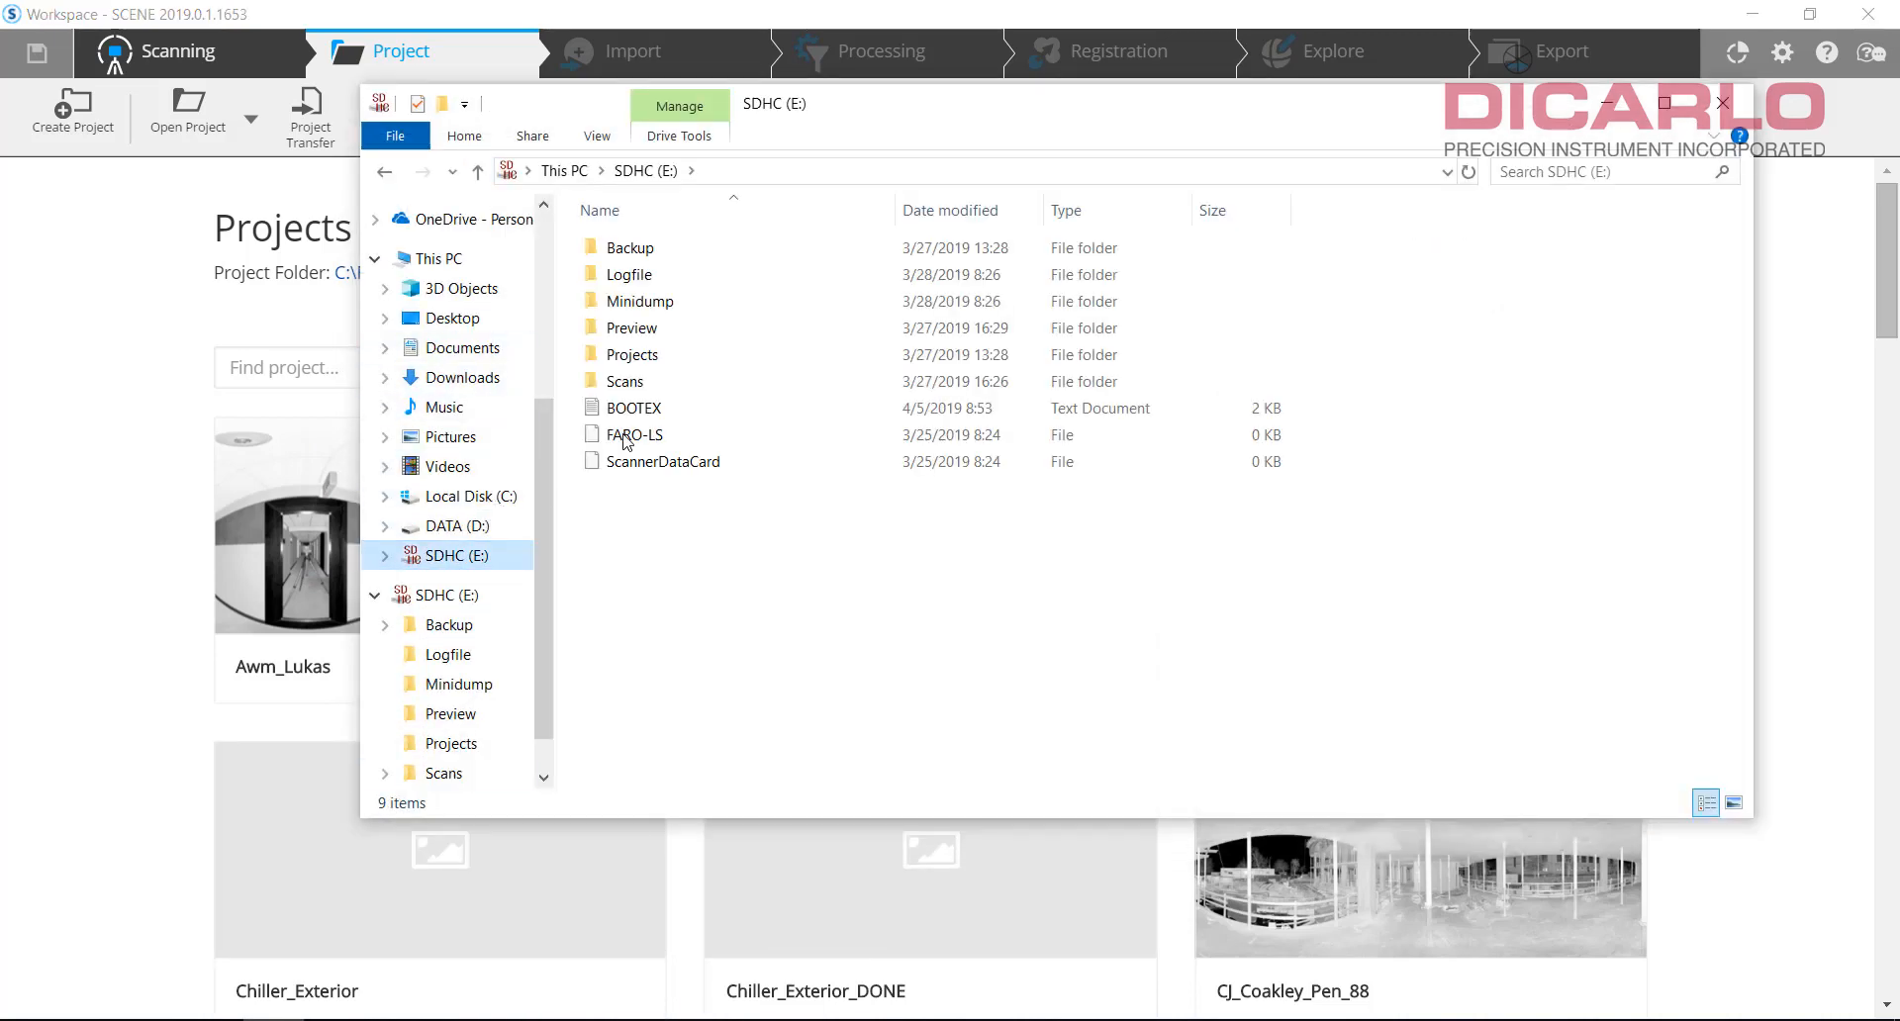
Step: Copy Testing_Scan_001–006 from E:\Scans into D:\Backup\Scans_raw, hiding the progress window
double_click(625, 380)
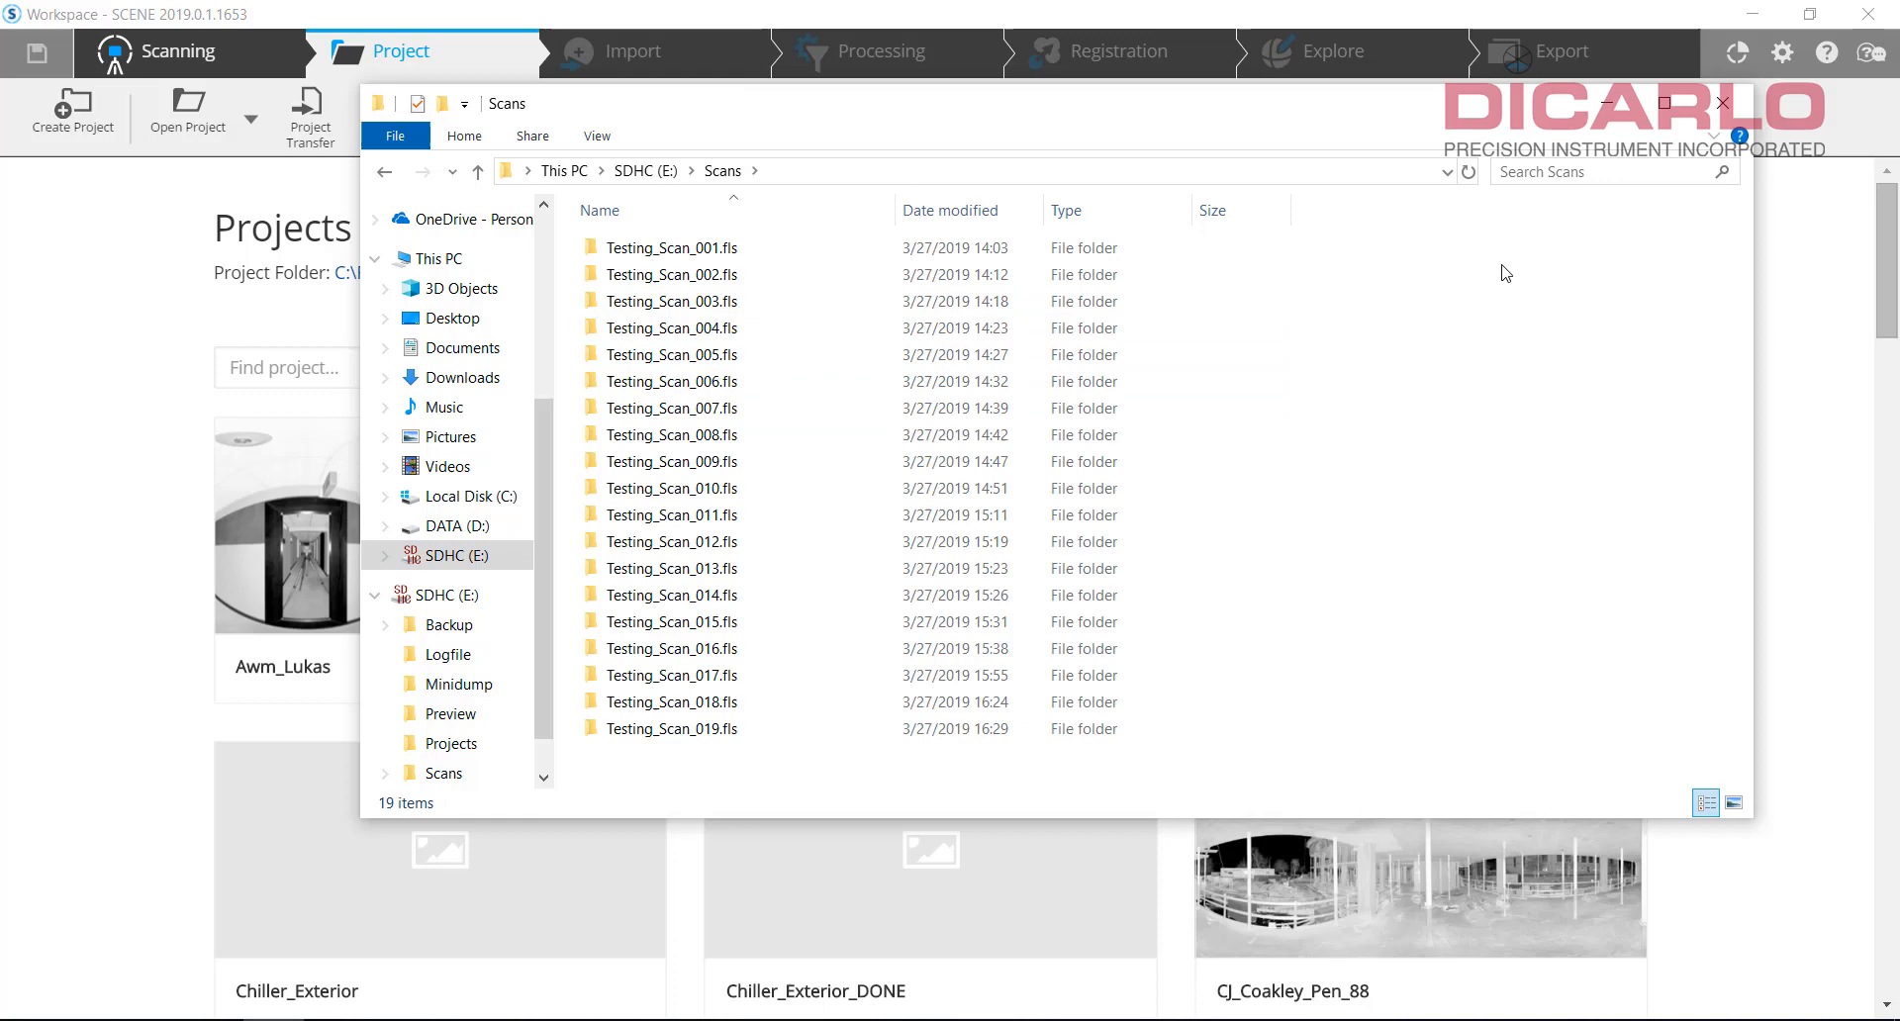
right_click(670, 380)
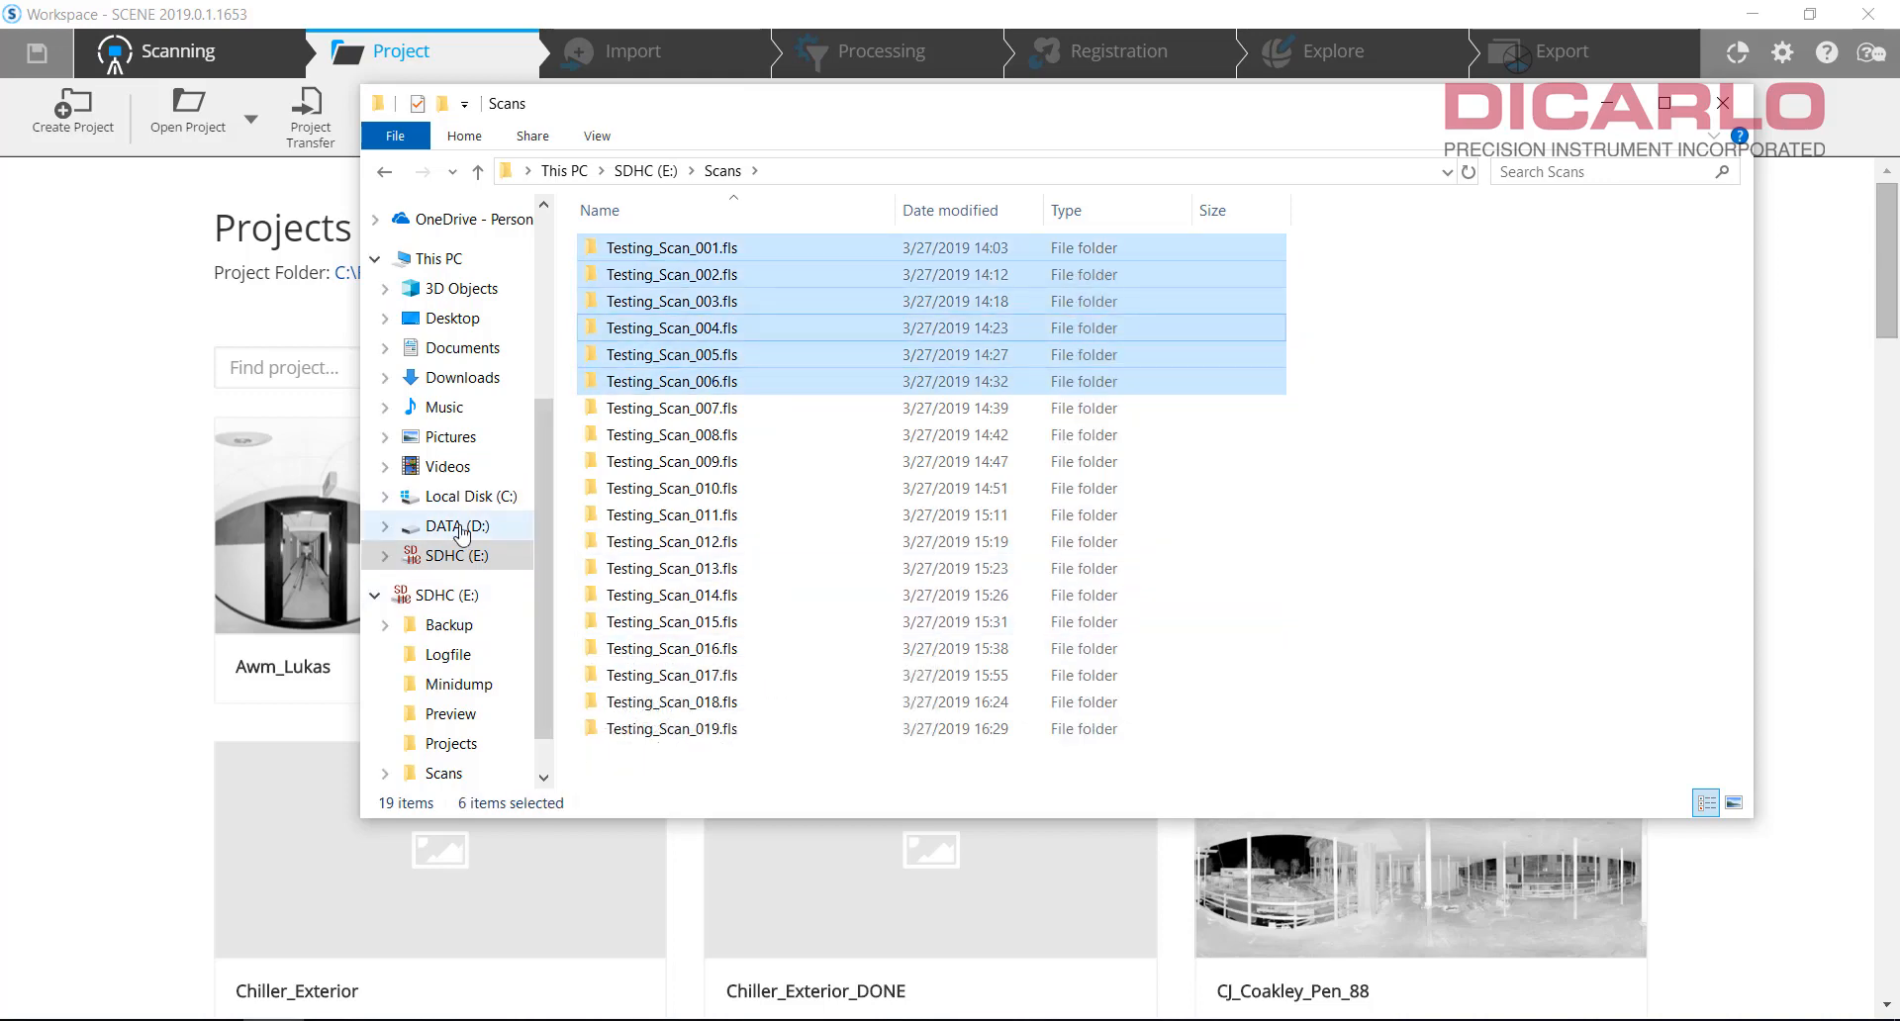
click(454, 526)
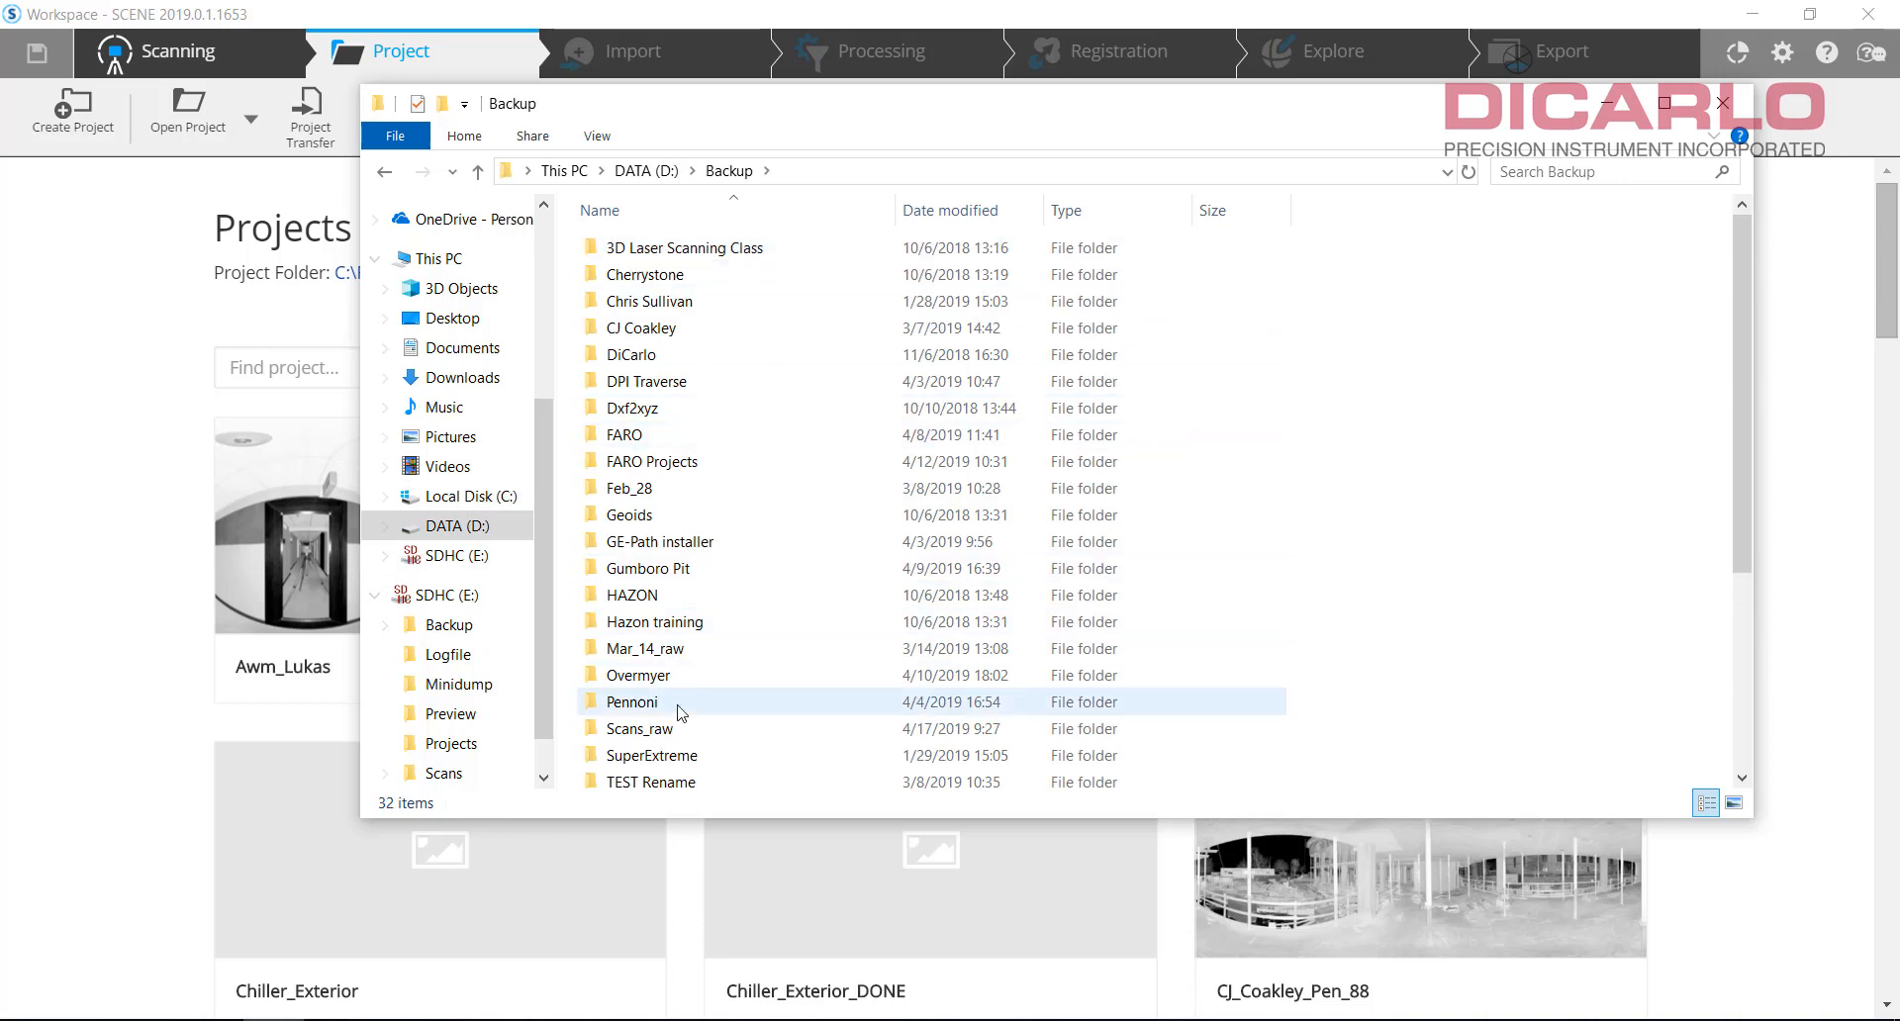
double_click(639, 729)
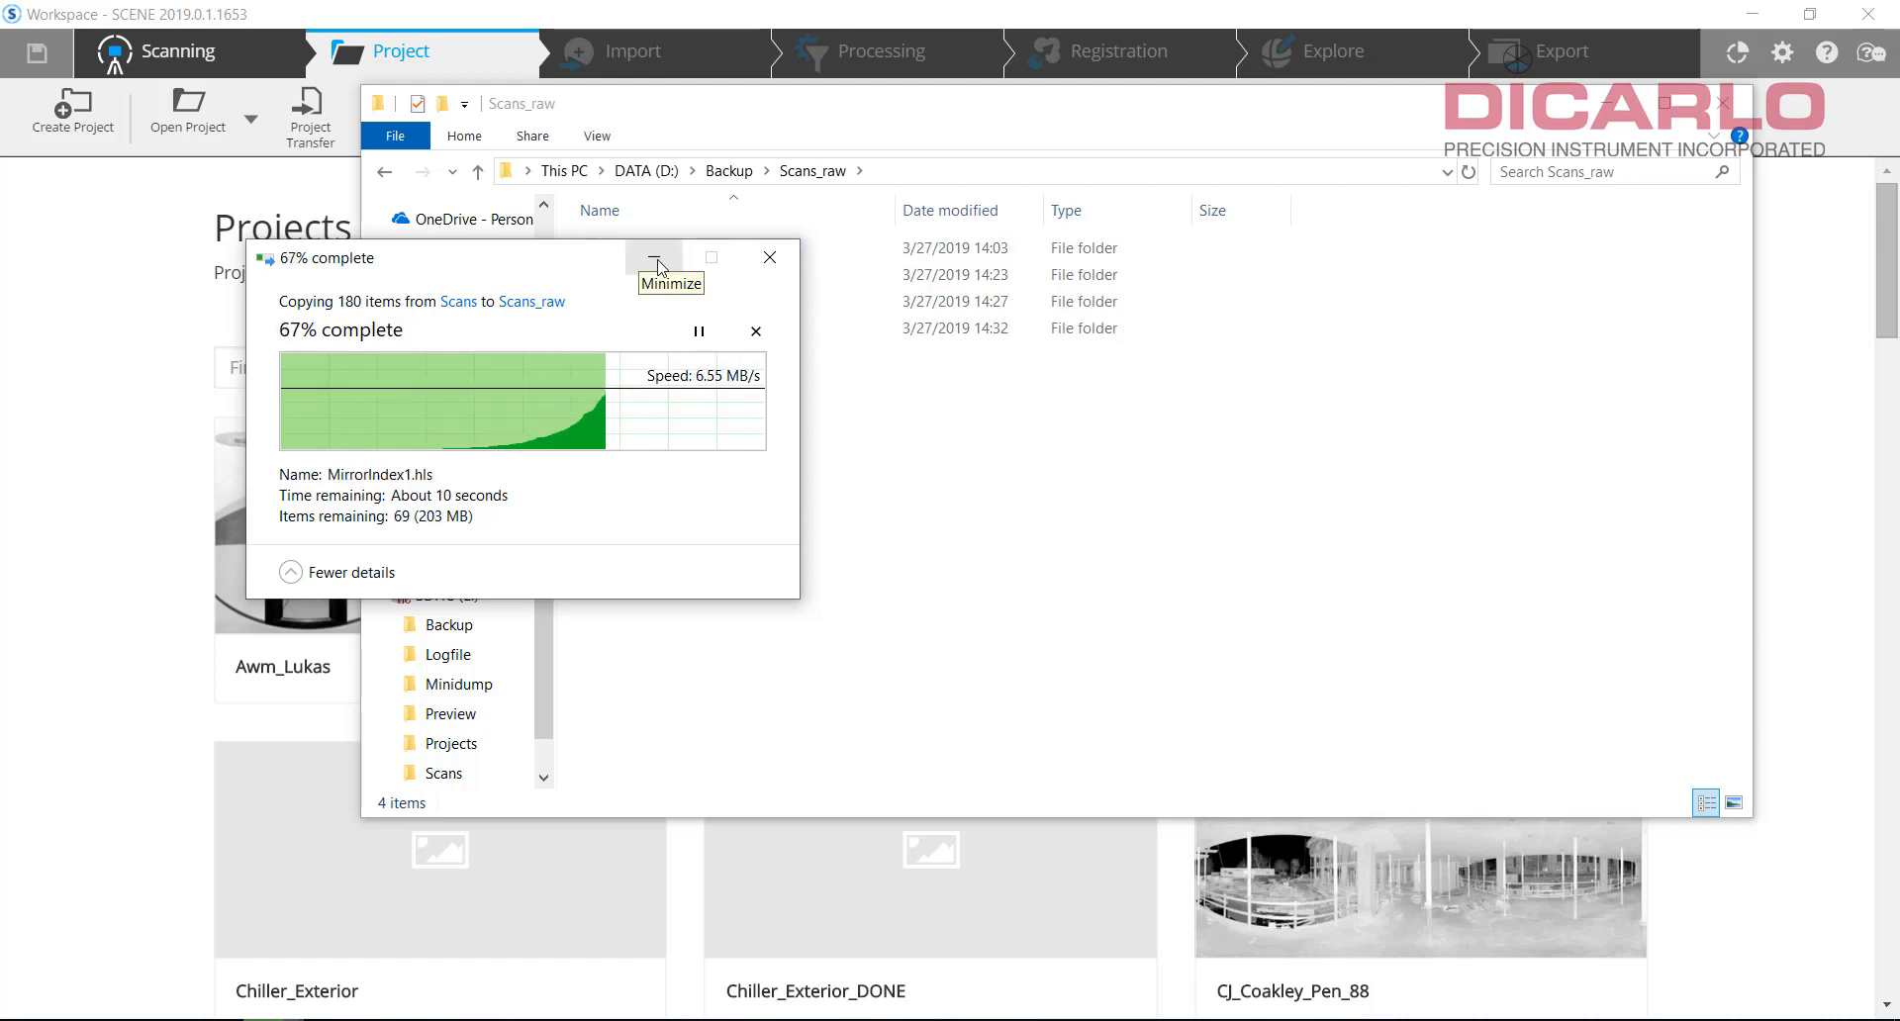
click(653, 258)
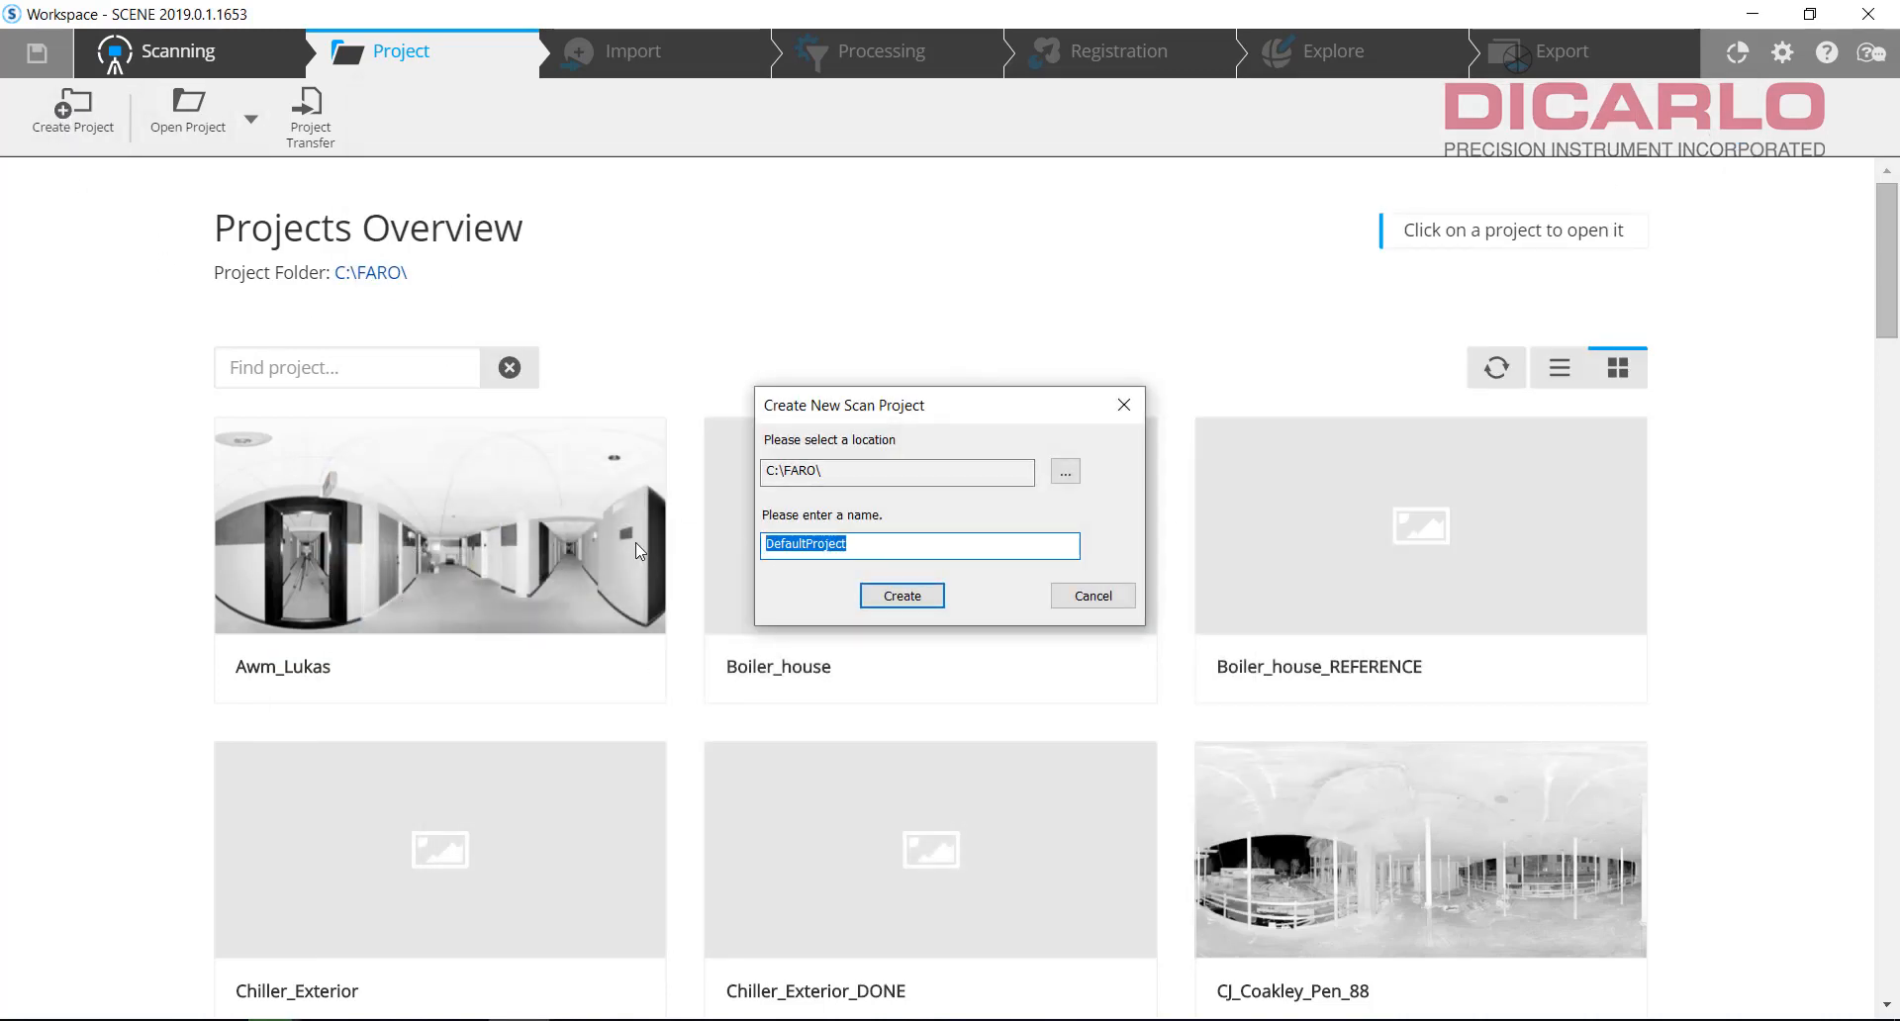
Step: Create the scan project named Importing_scans and show its Import tab
text(Importing_)
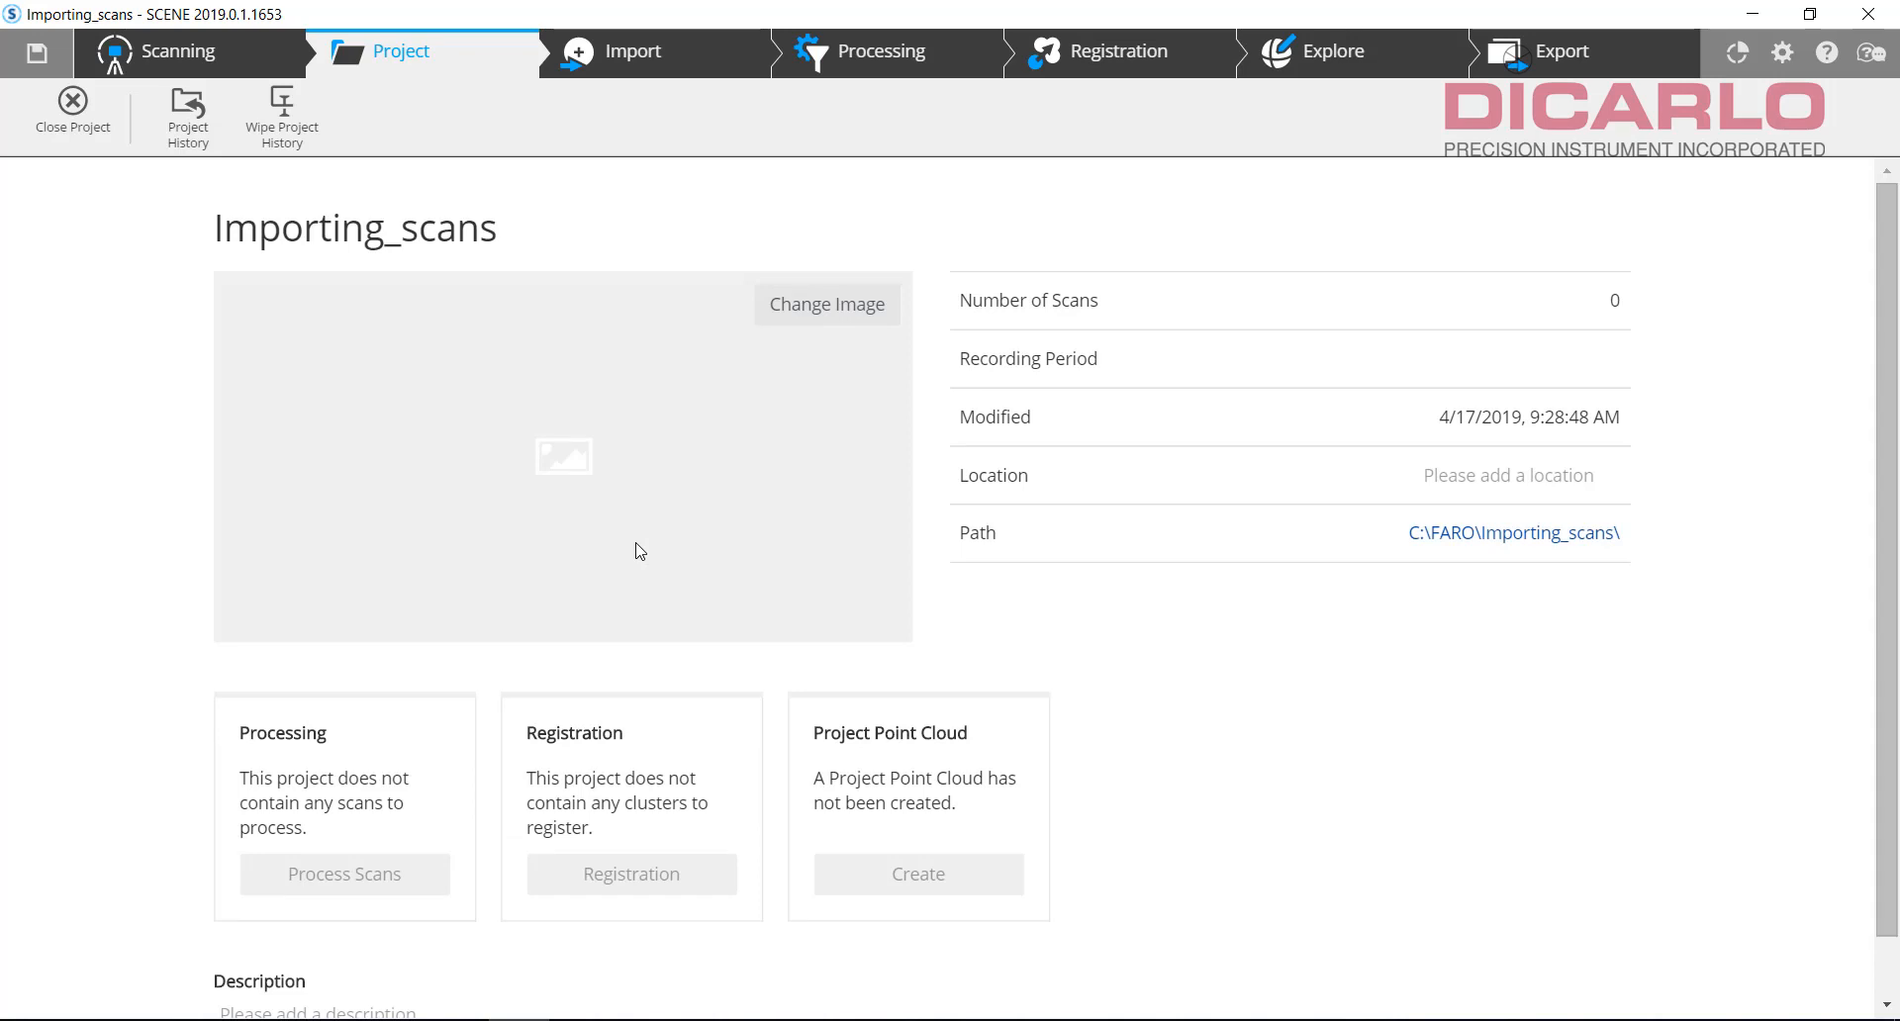
click(632, 50)
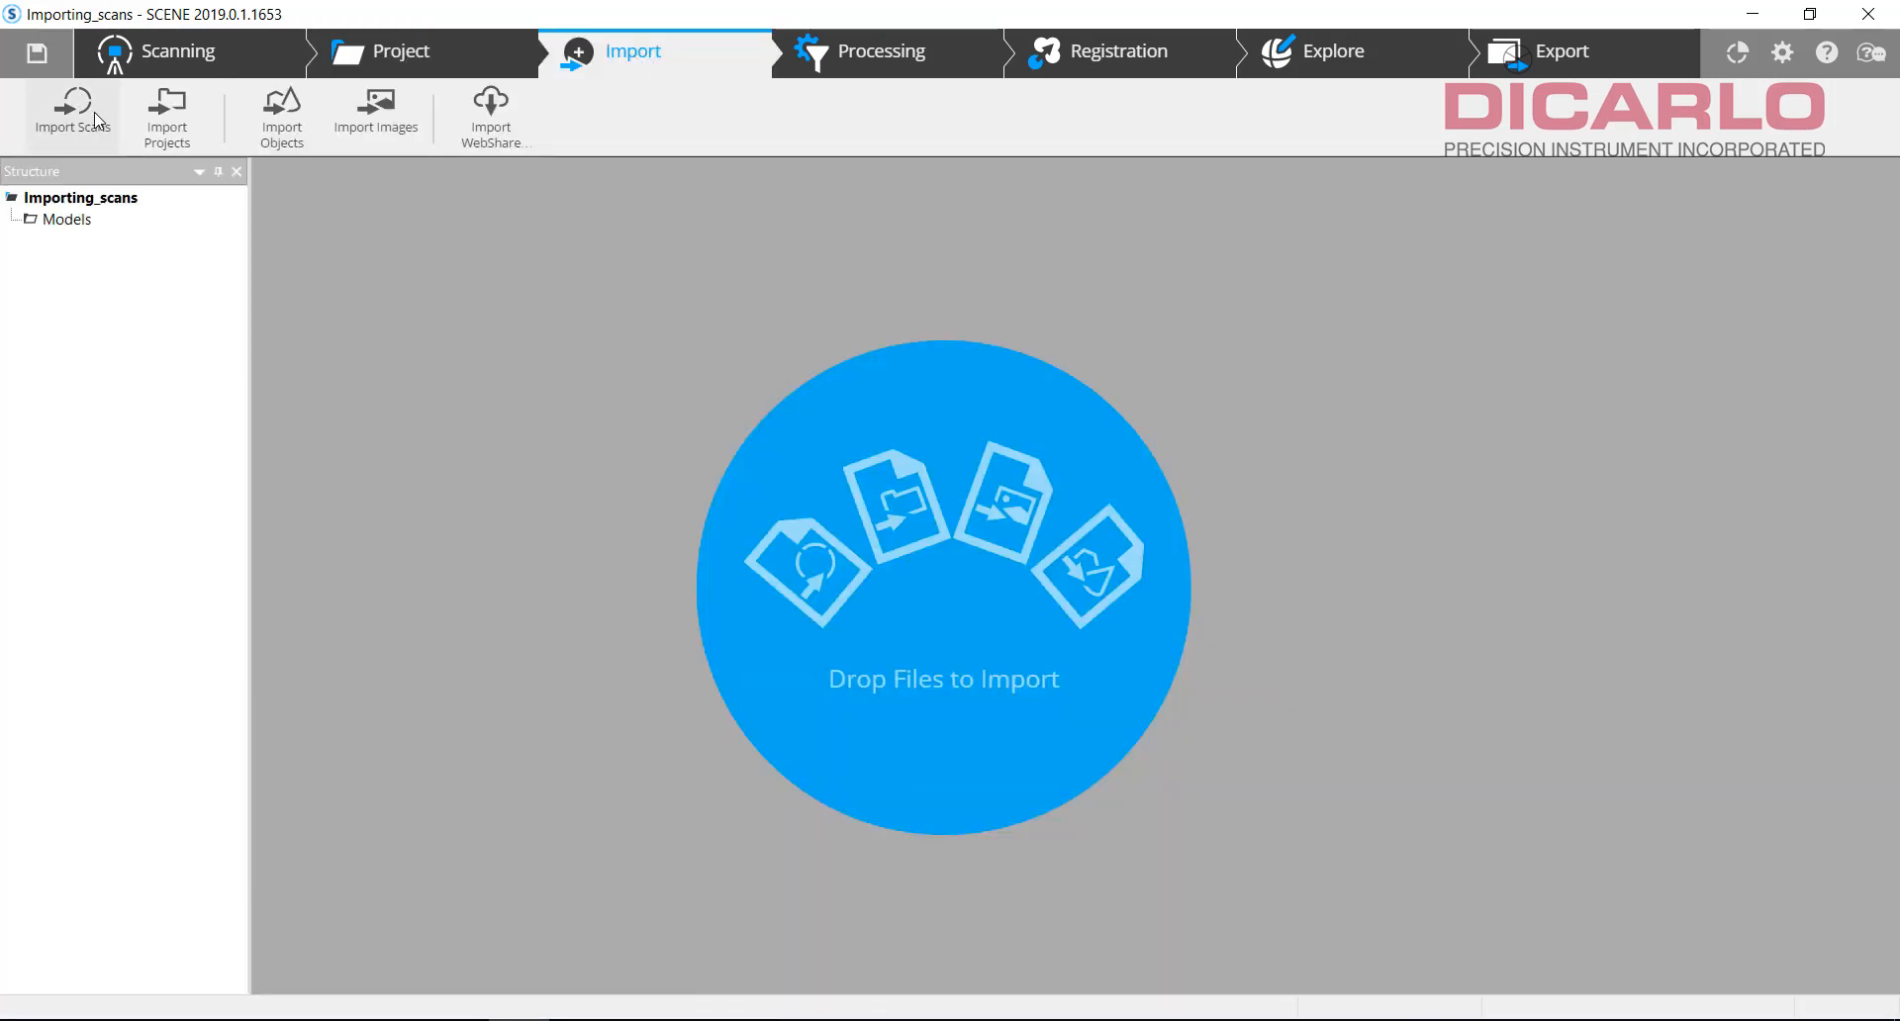
Step: Import Testing_Scan_001.fls from SDHC (E:)\Scans and acknowledge the import results
click(72, 112)
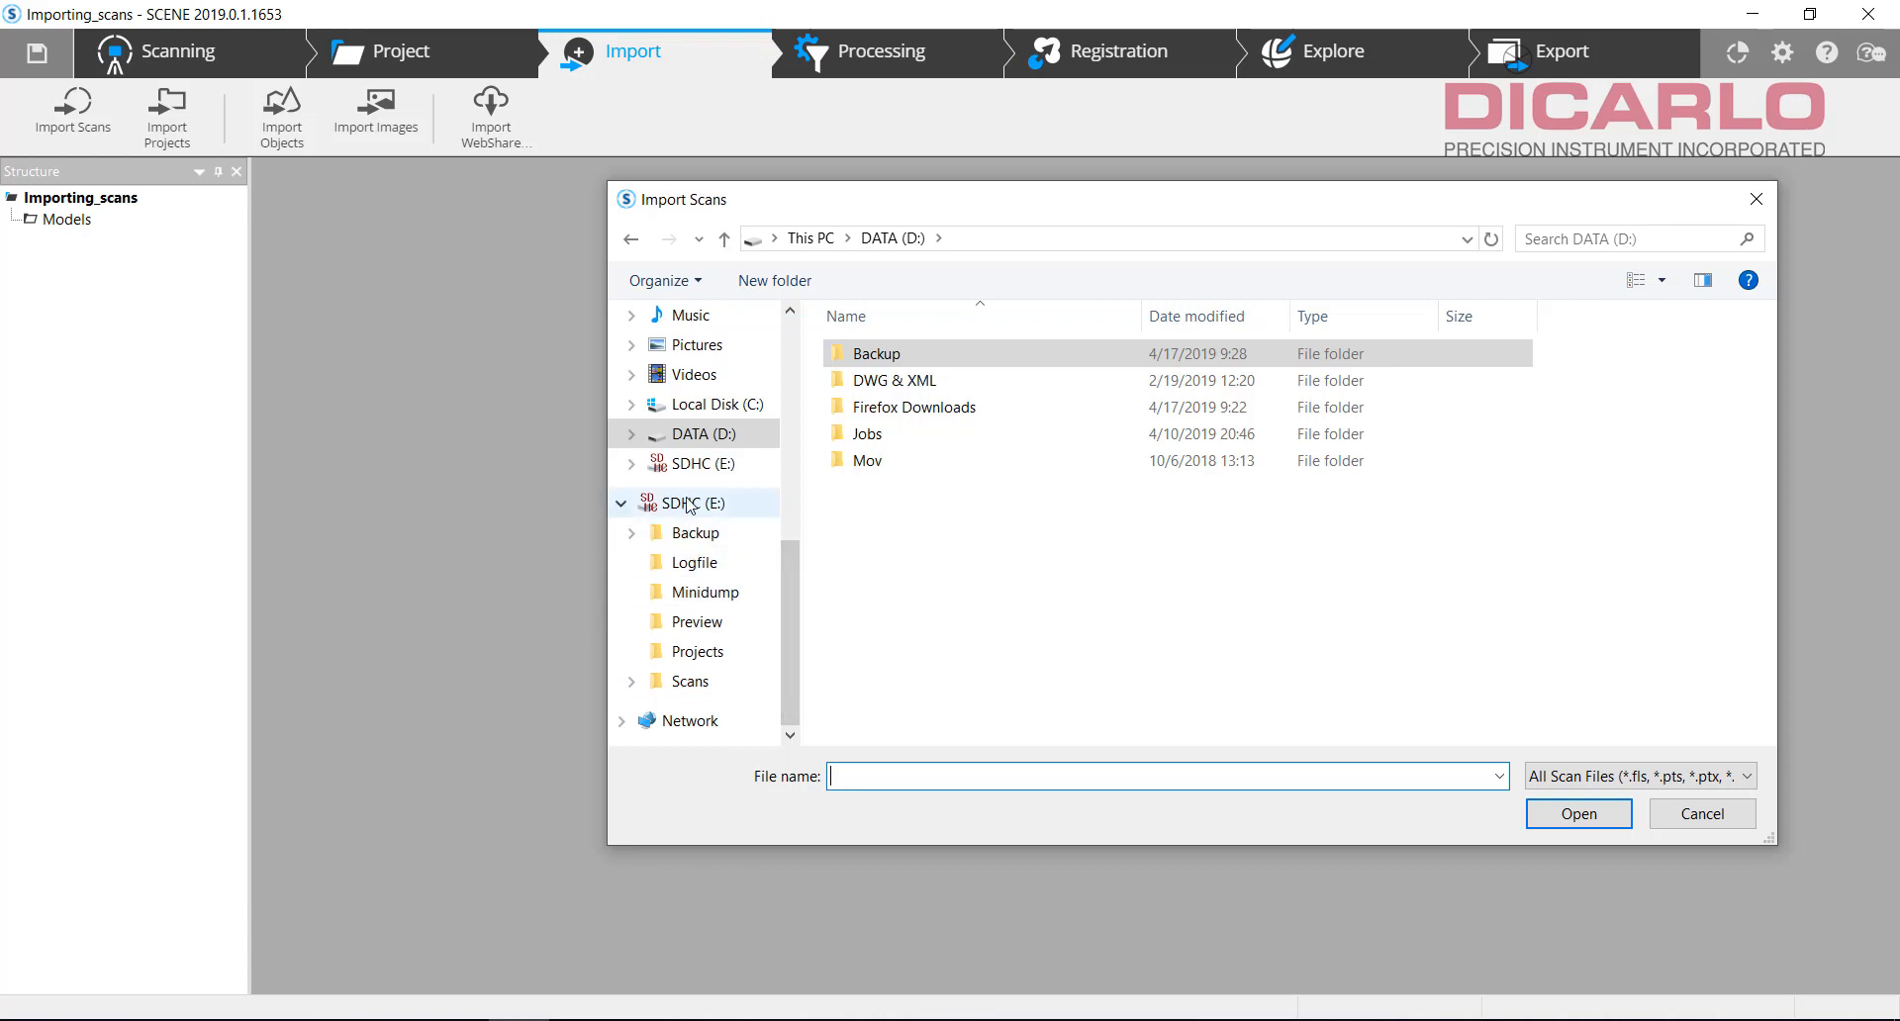
click(690, 503)
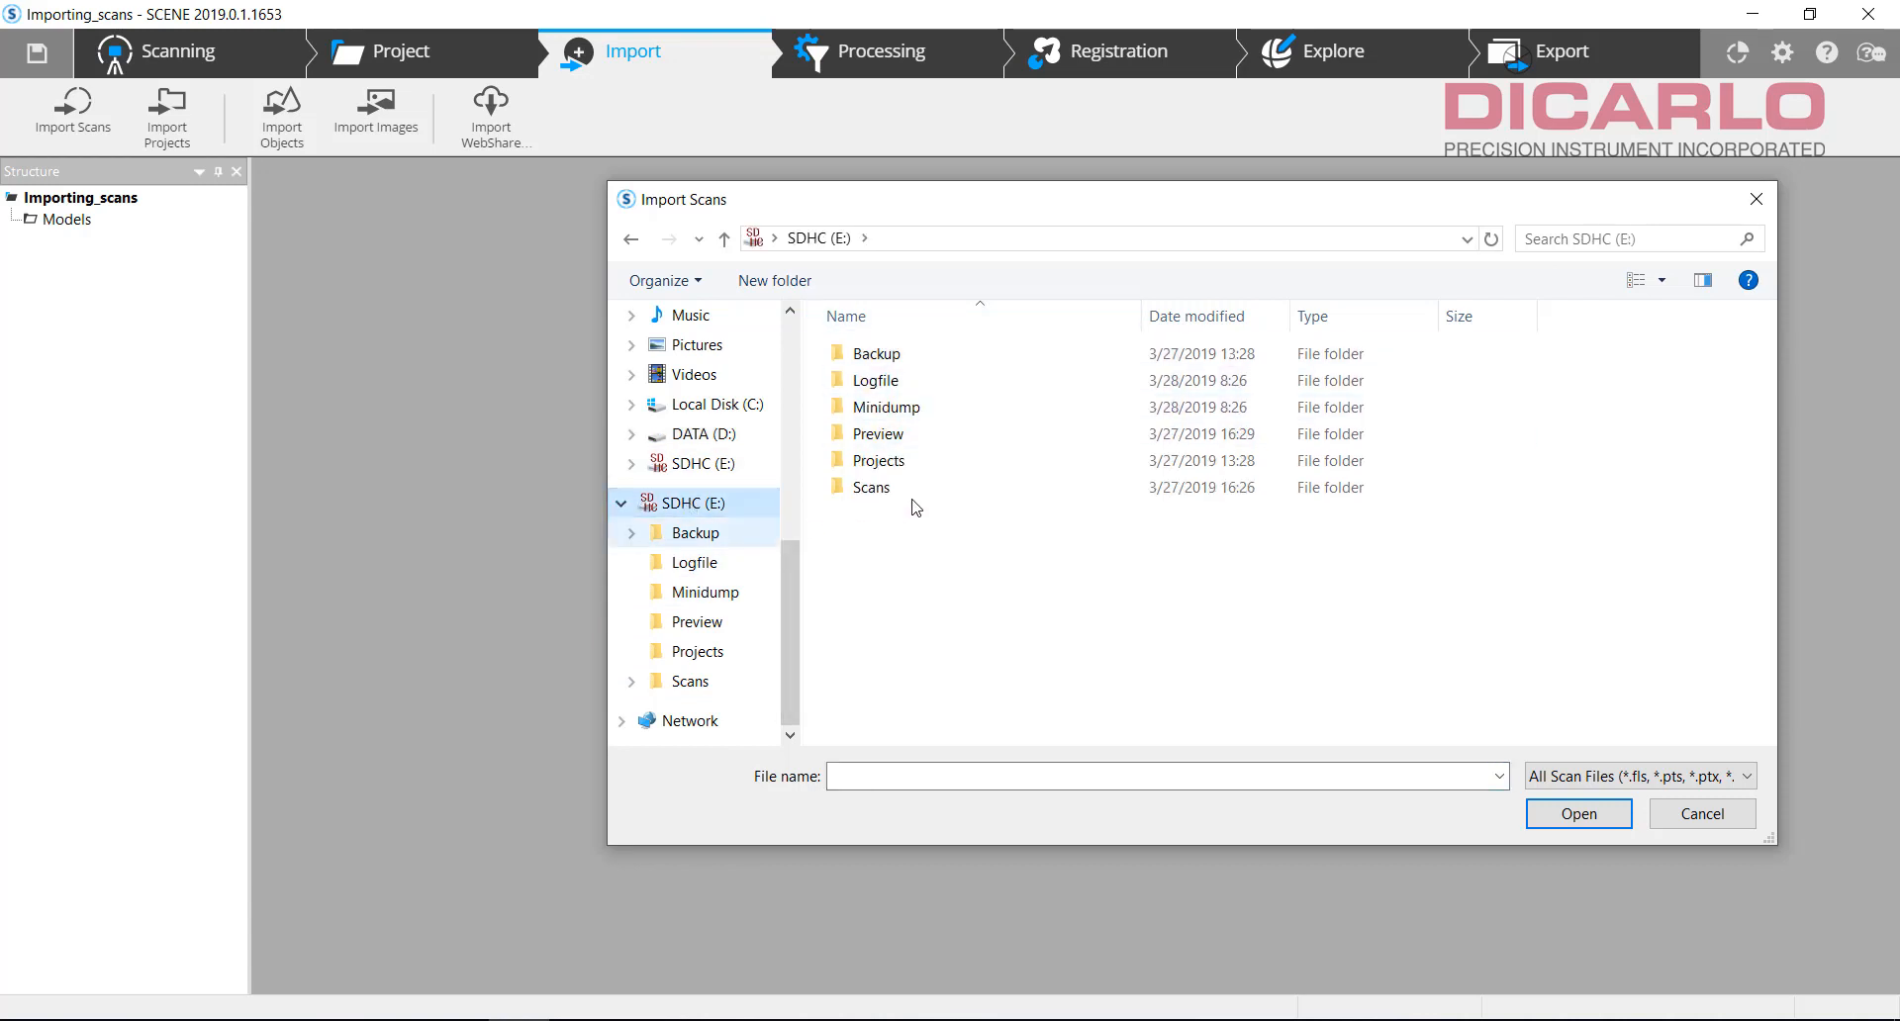
double_click(870, 486)
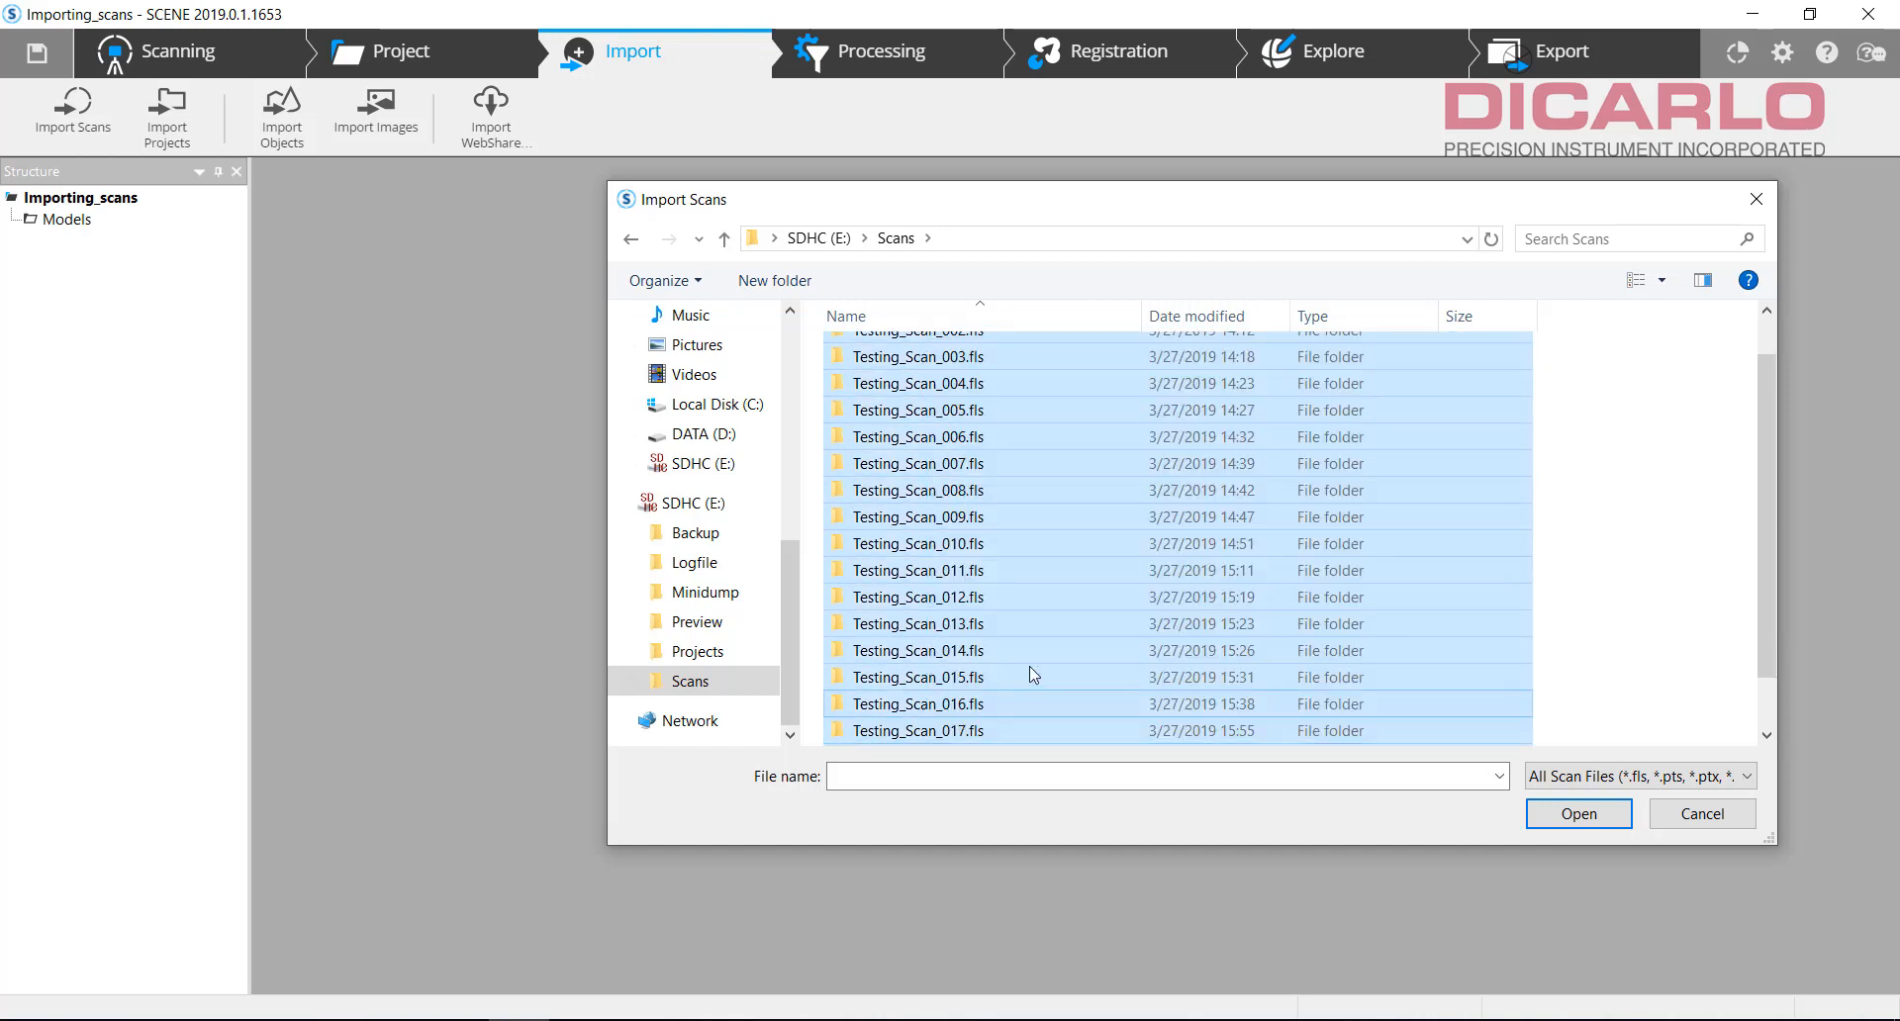
scroll(down, 3)
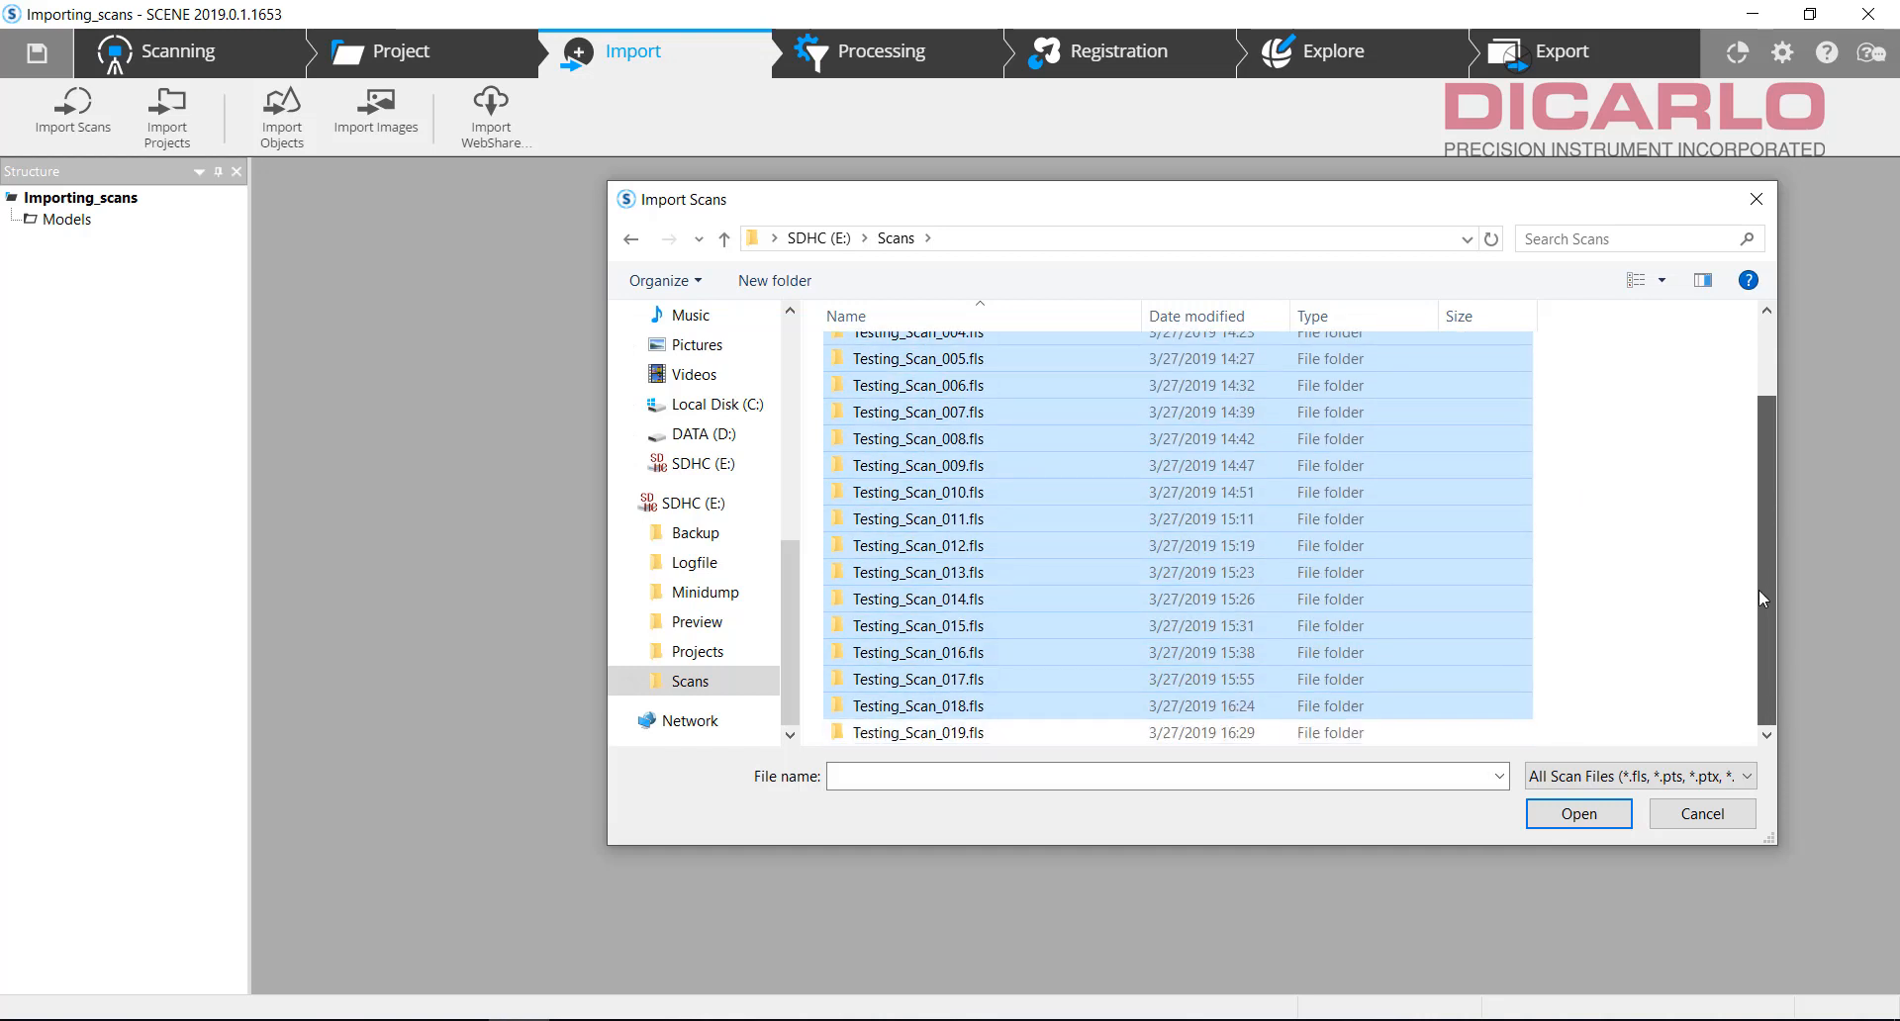
scroll(up, 3)
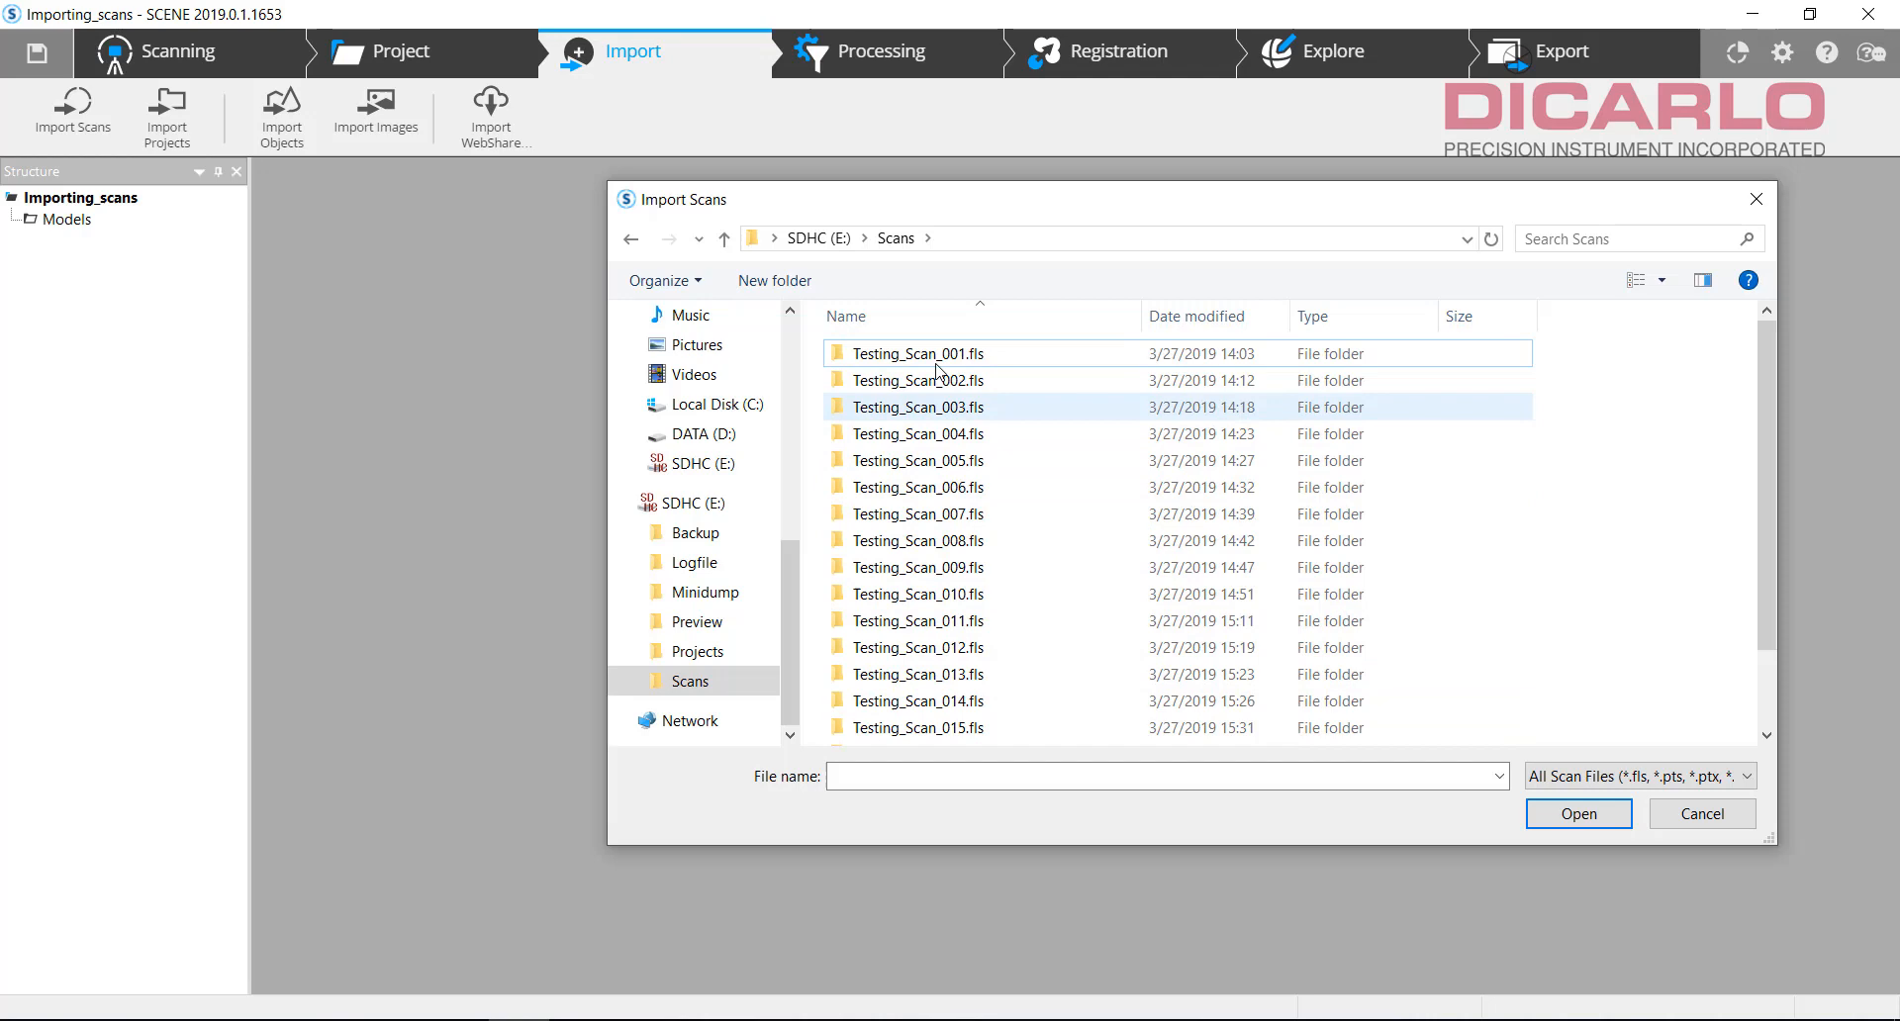
click(918, 352)
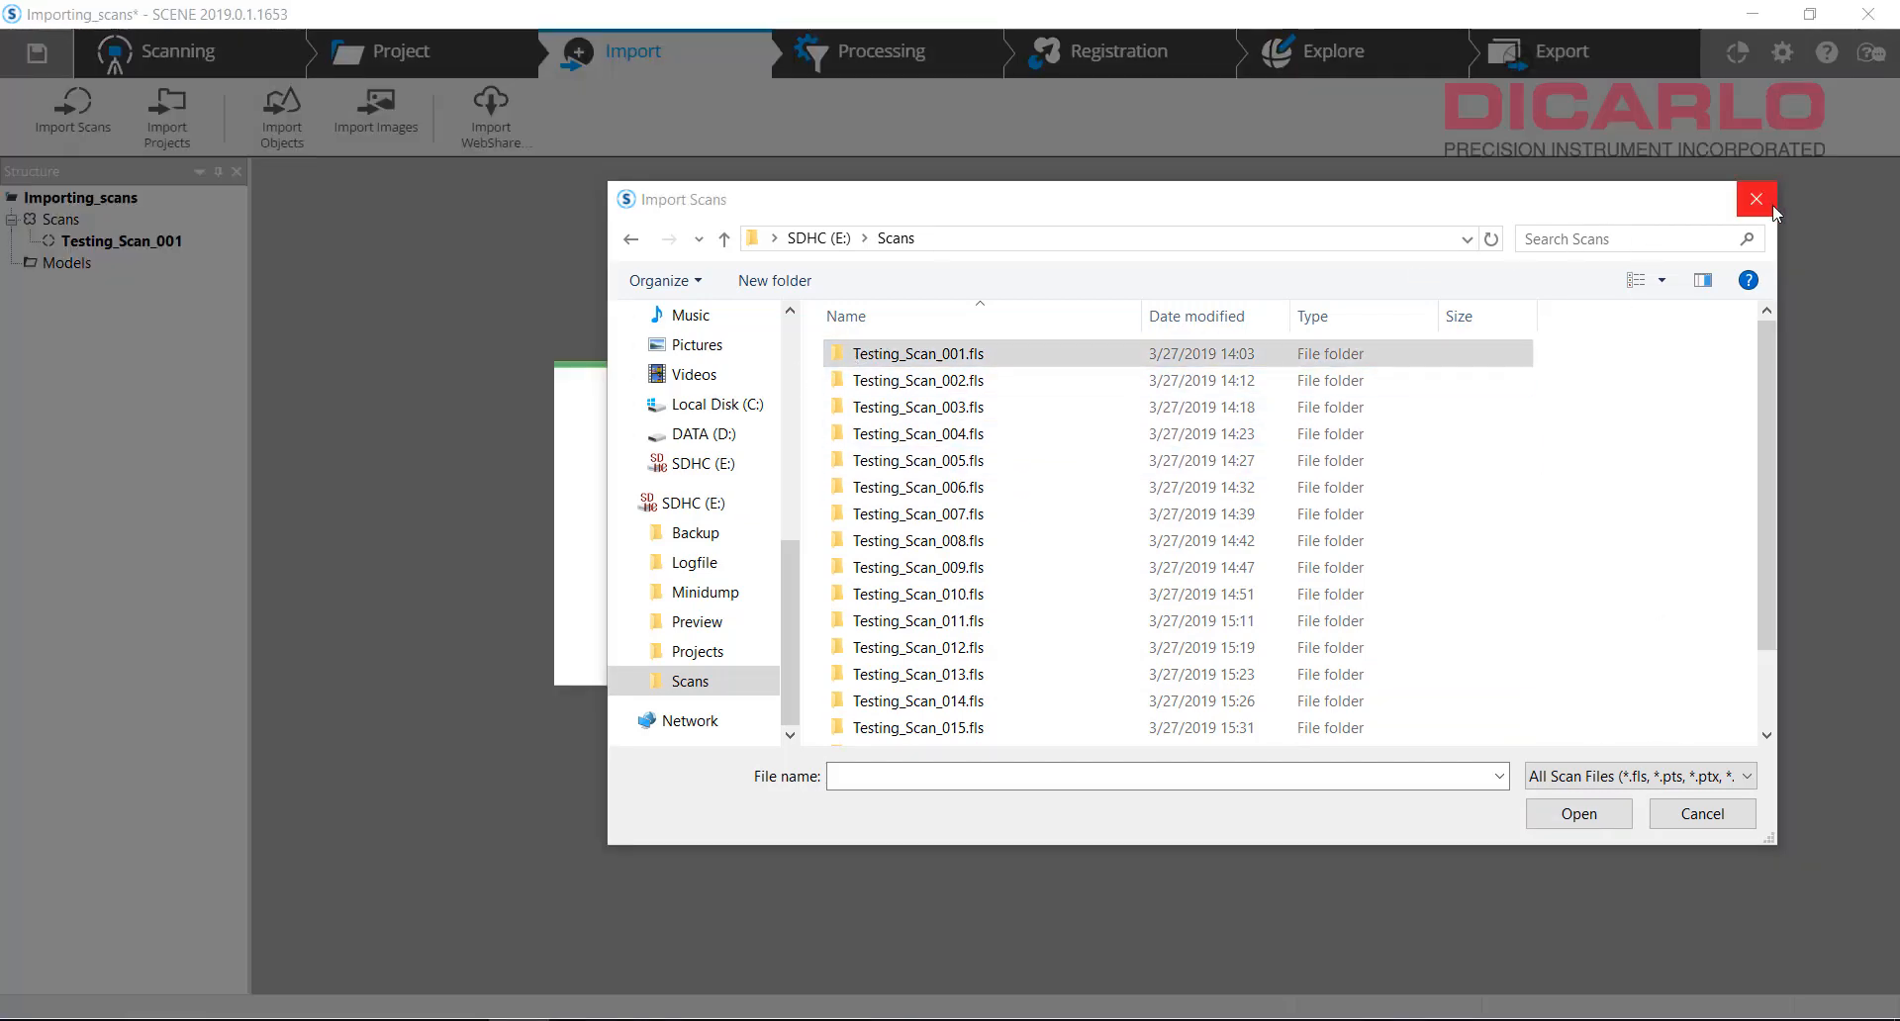
click(1577, 812)
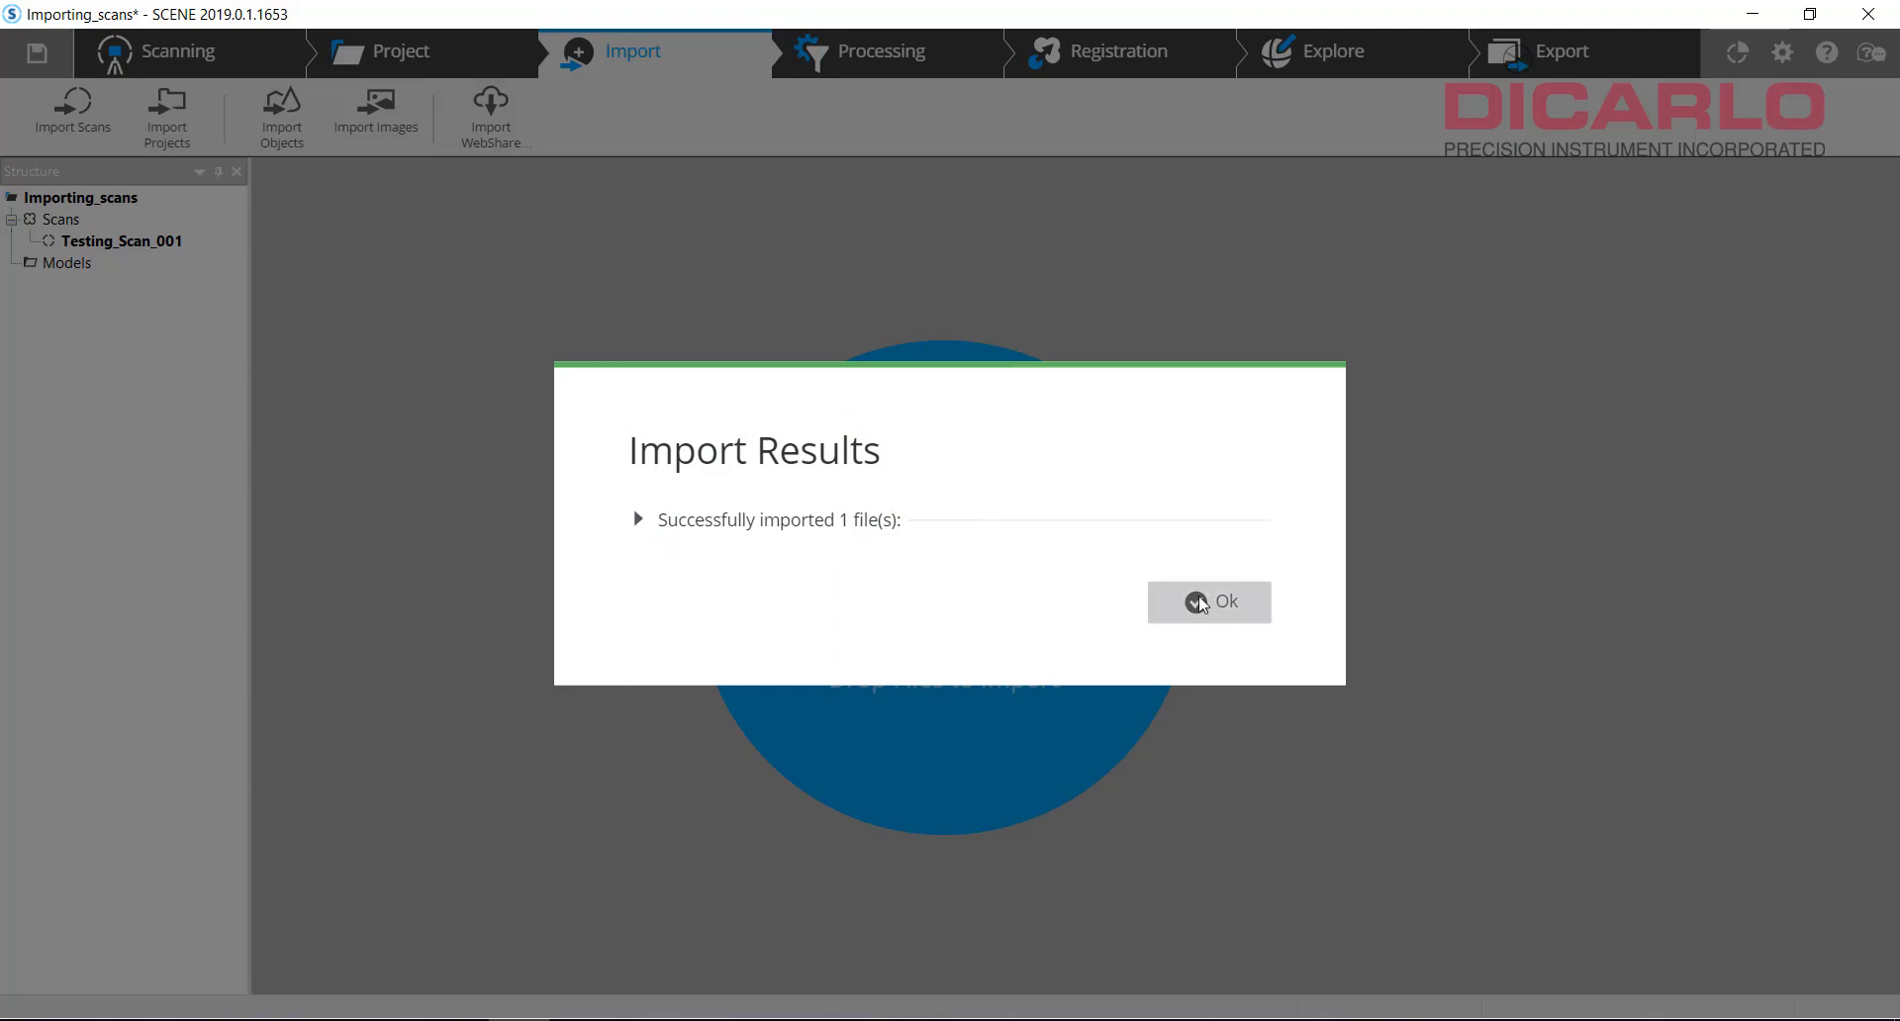
click(1209, 602)
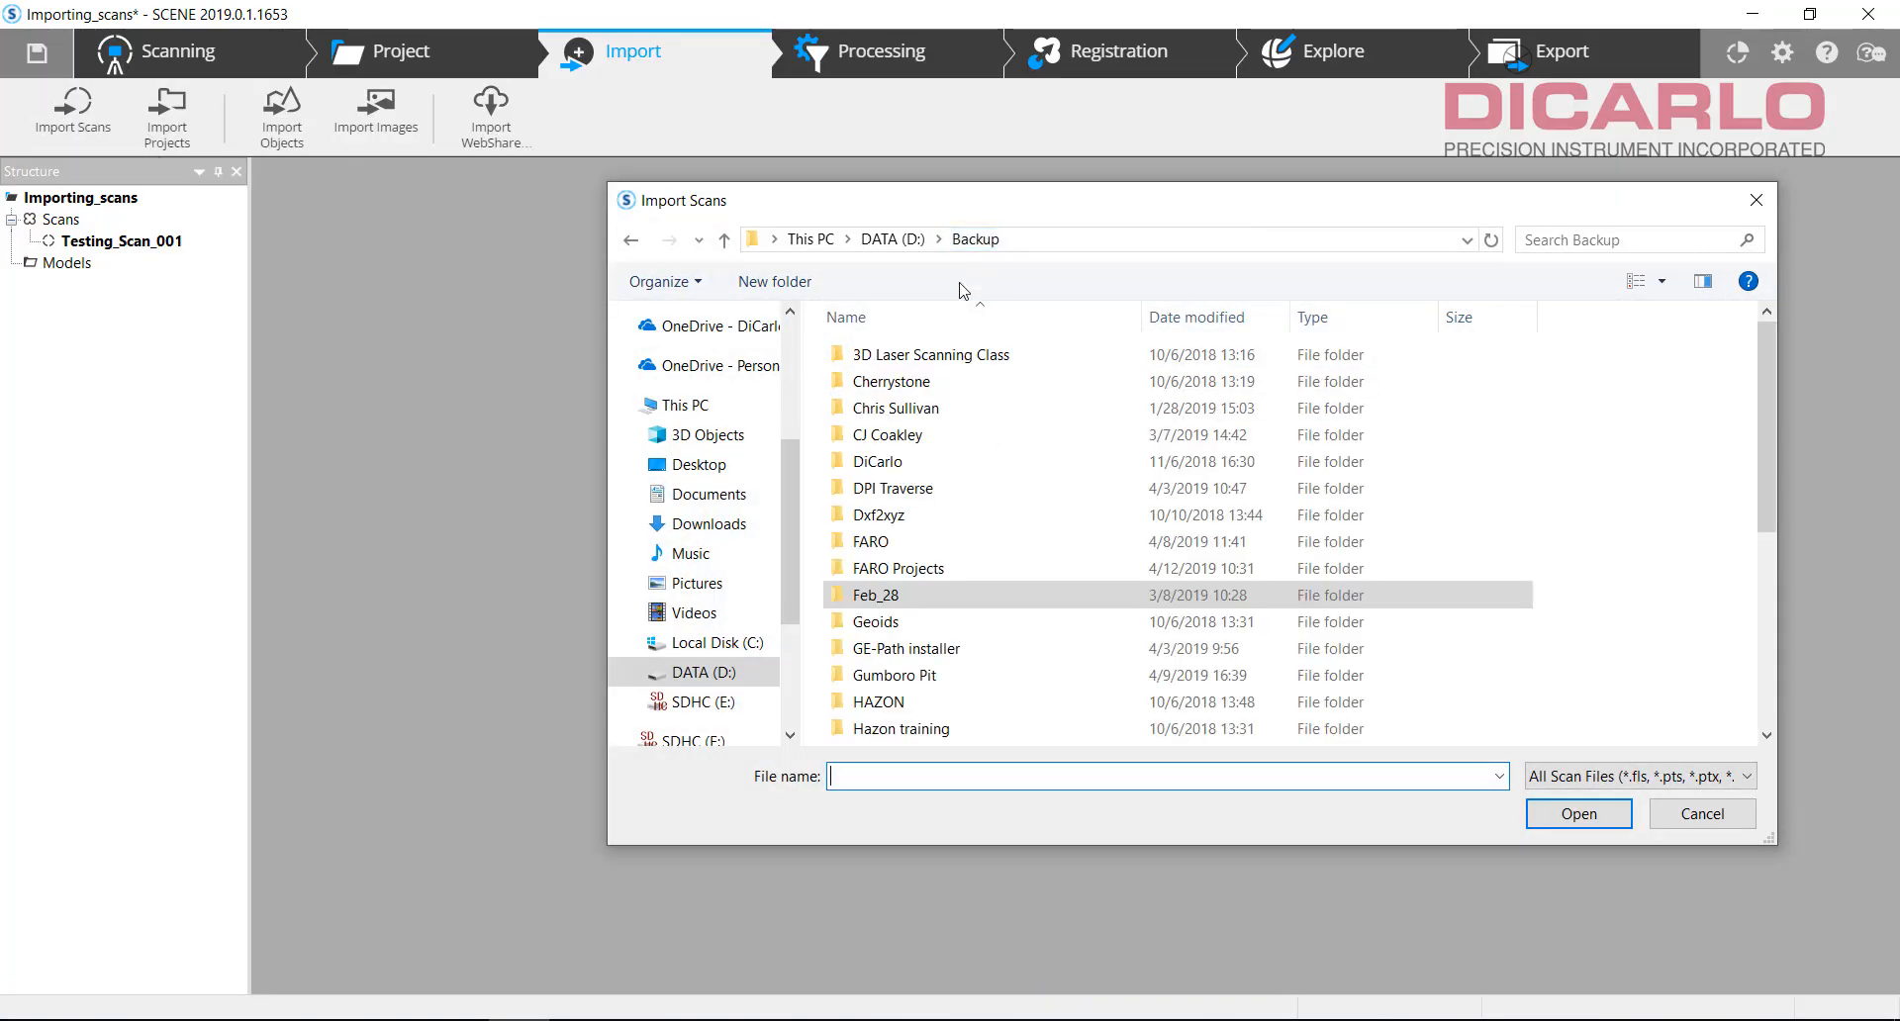
Step: Import Testing_Scan_002 through 005 from the Scans_raw backup folder and confirm the results
scroll(down, 3)
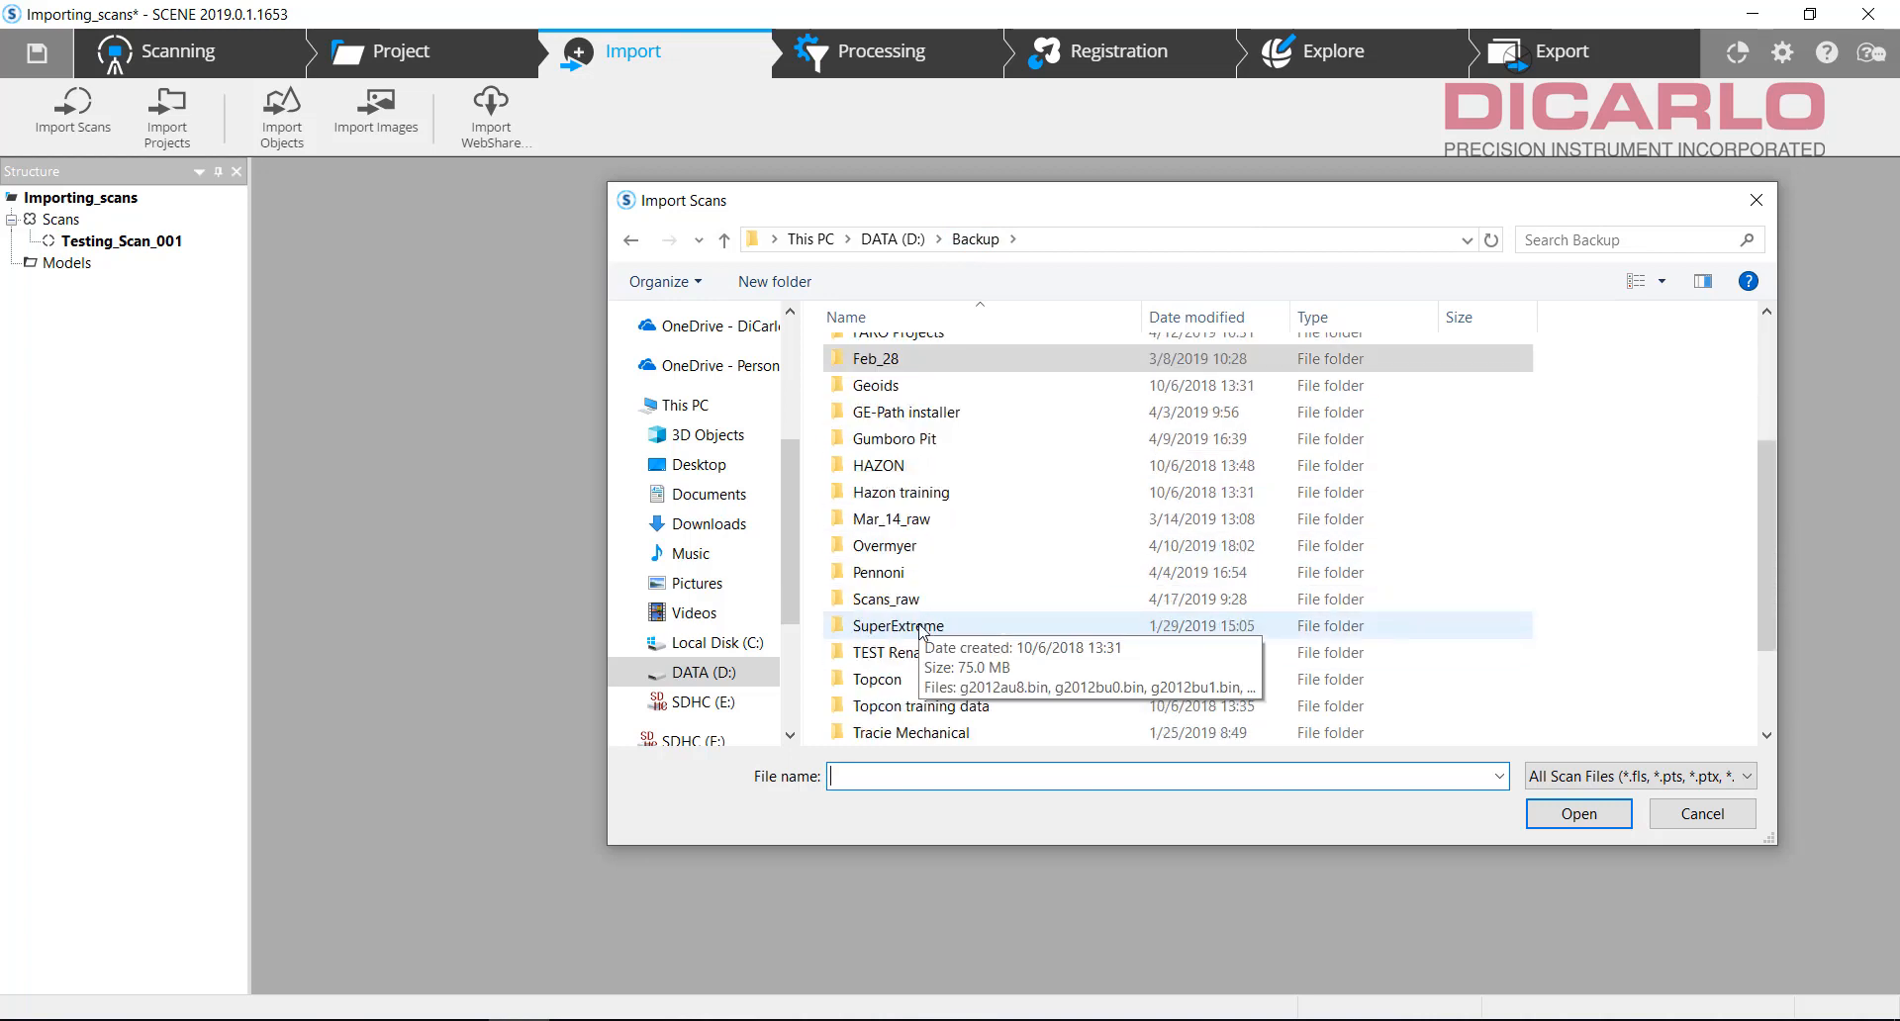
click(886, 614)
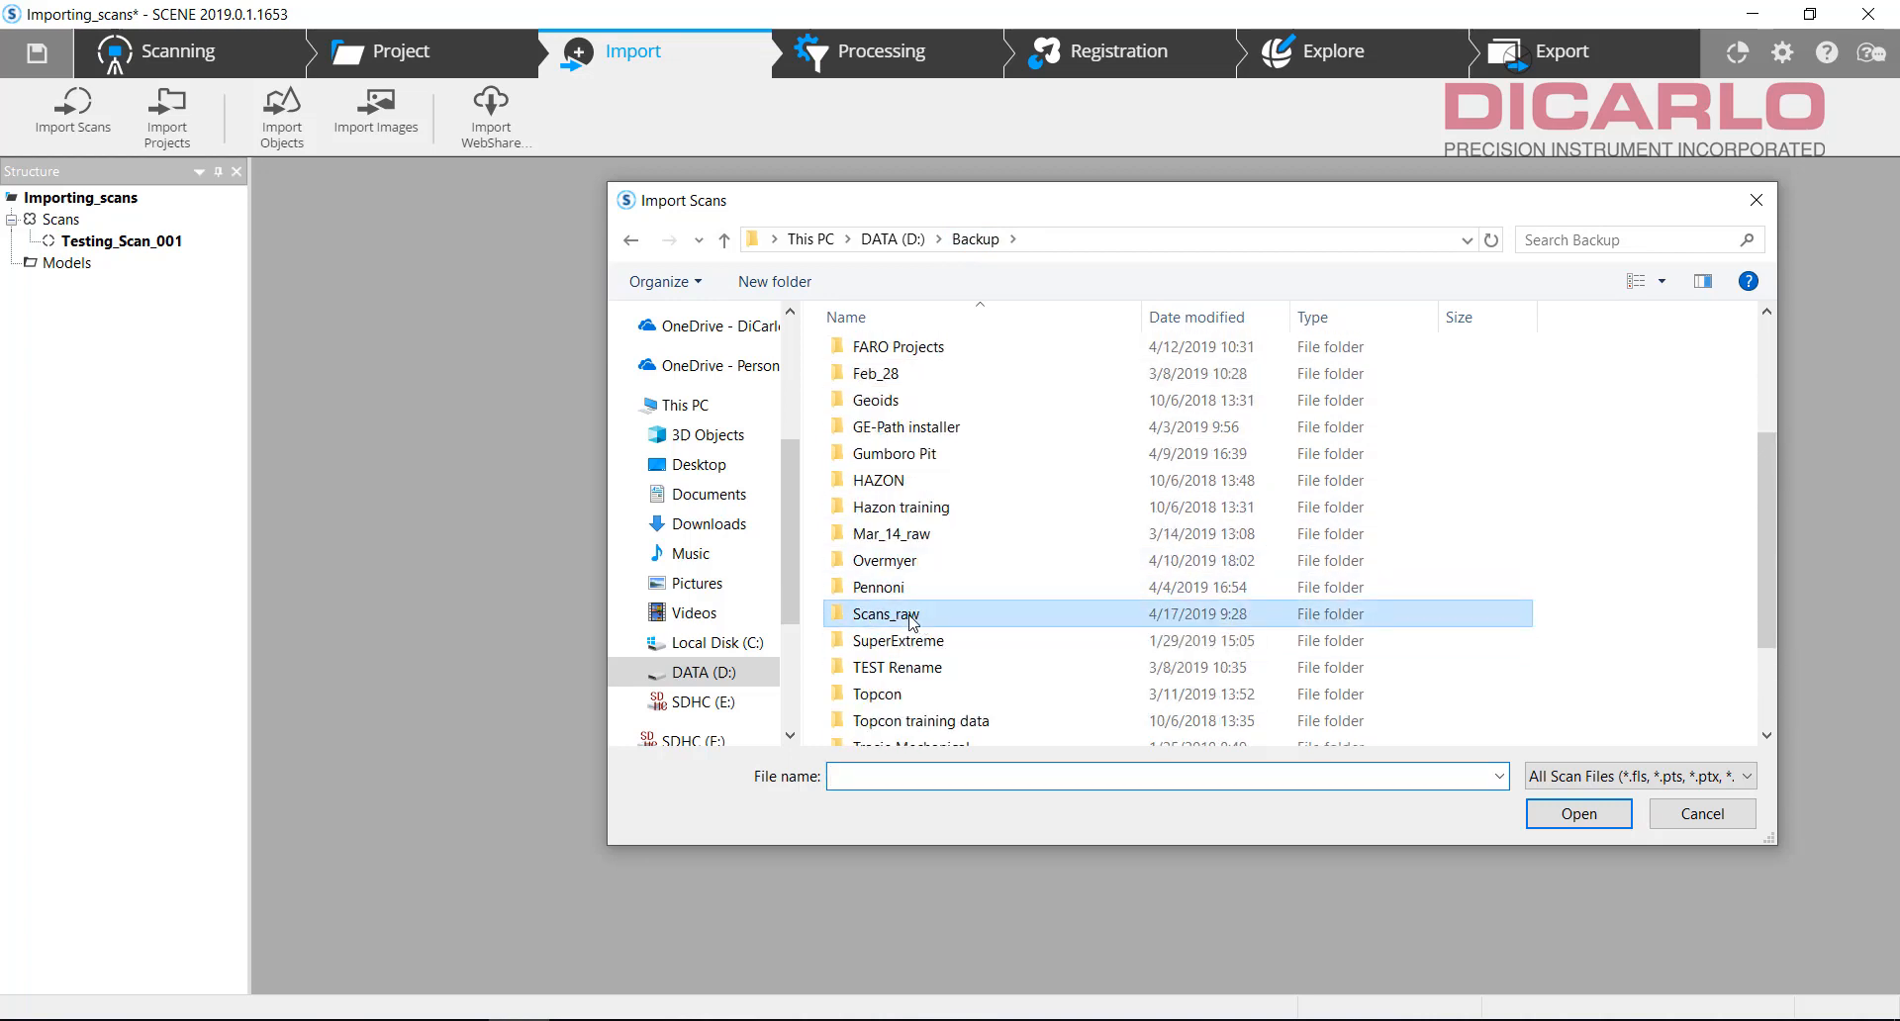
double_click(884, 615)
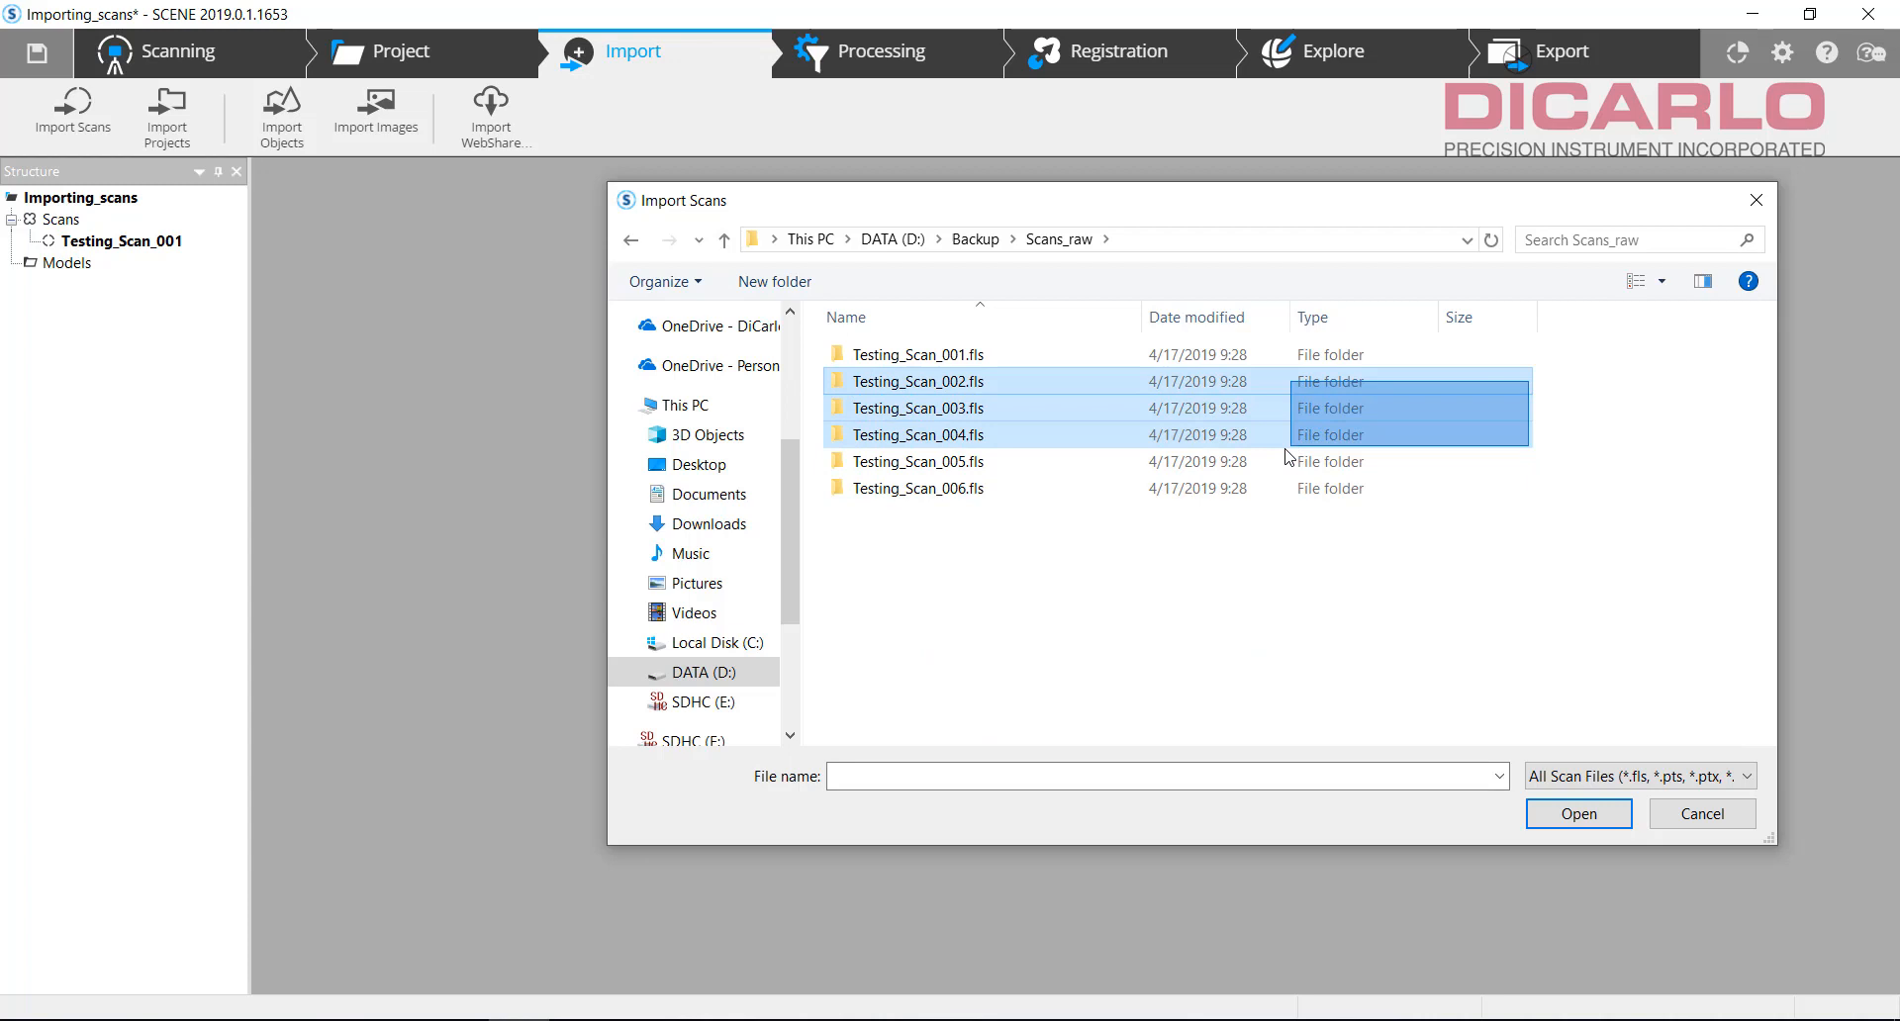
click(918, 461)
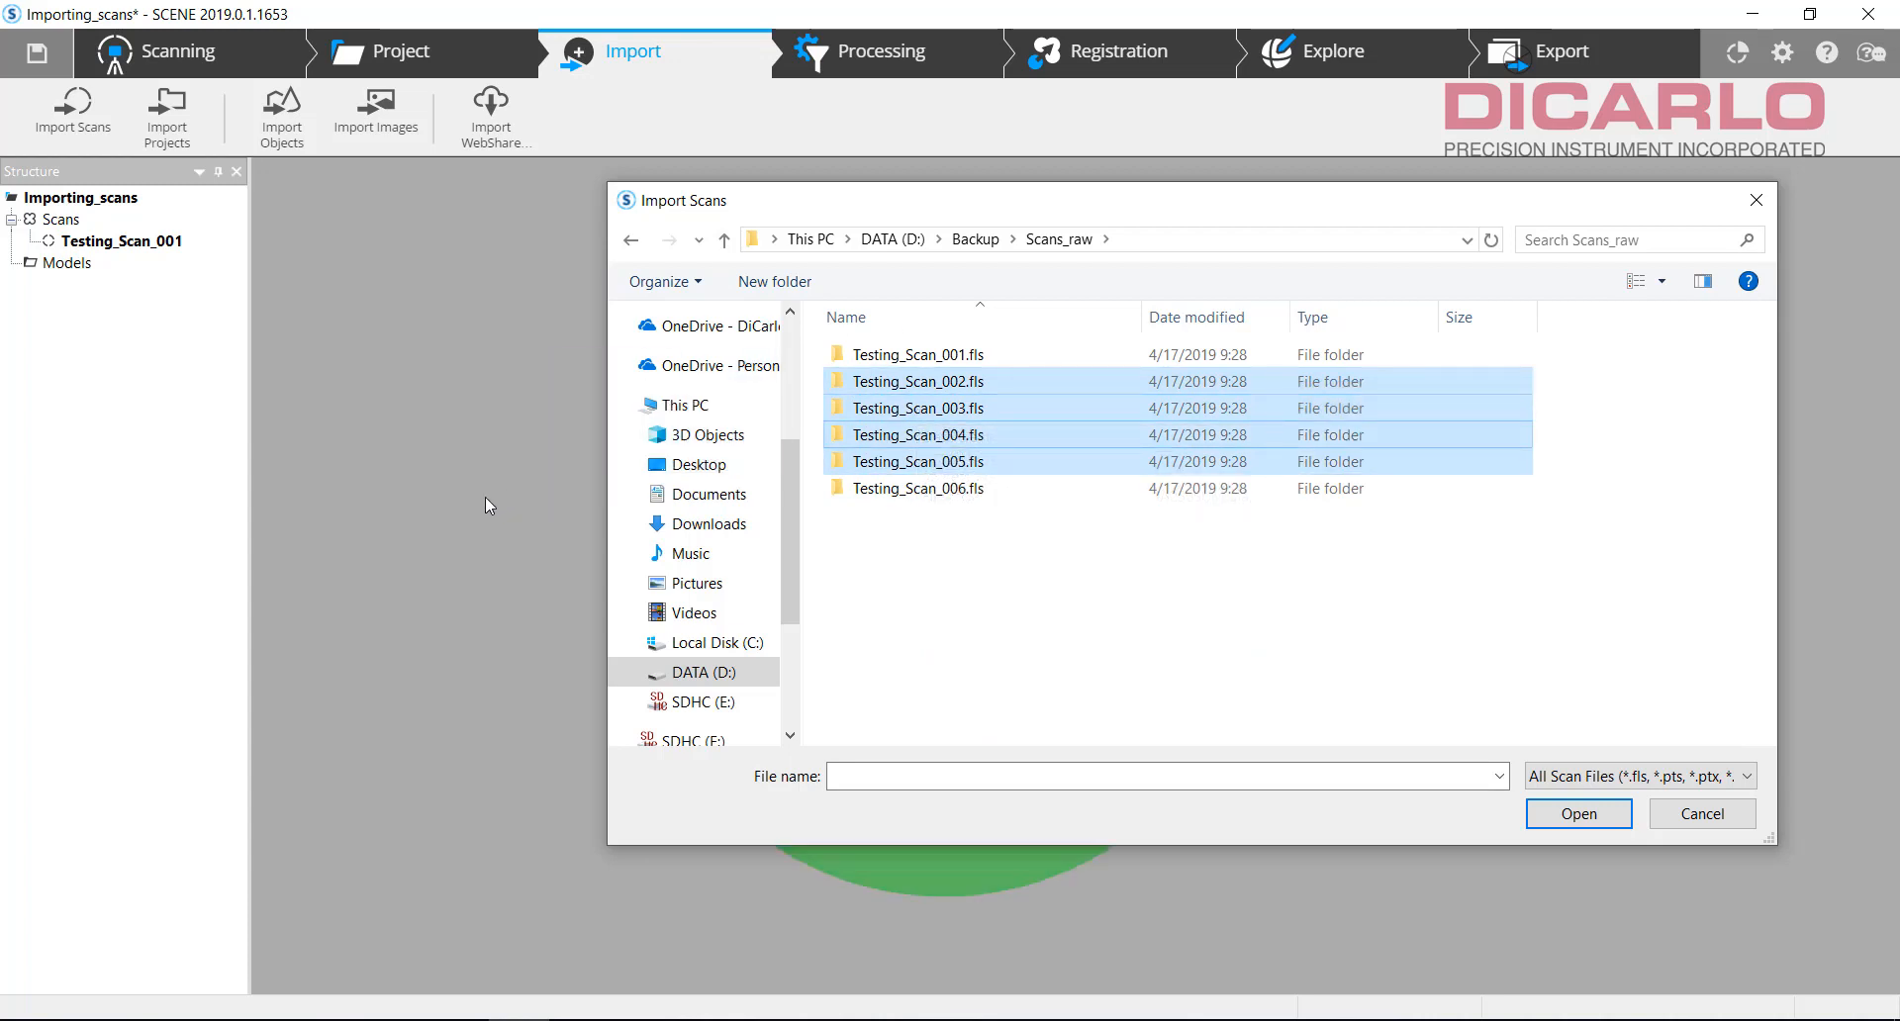
click(1578, 813)
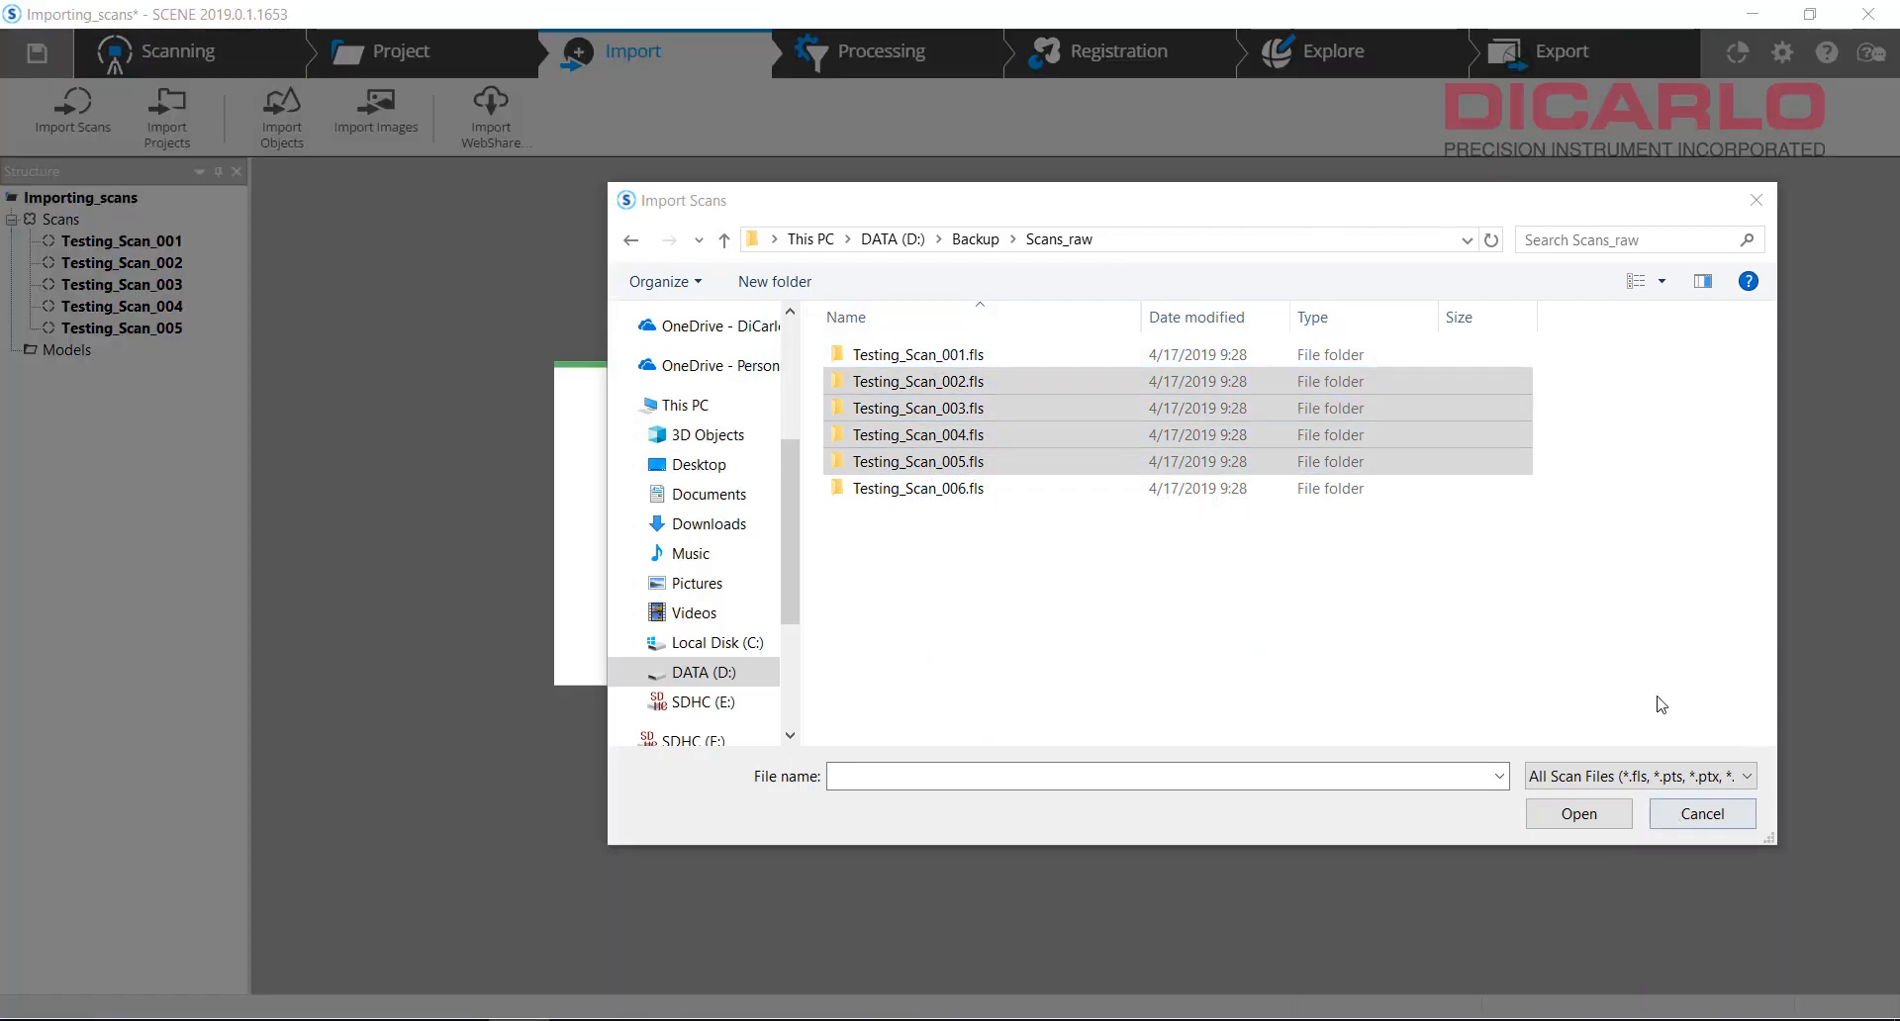
click(1577, 812)
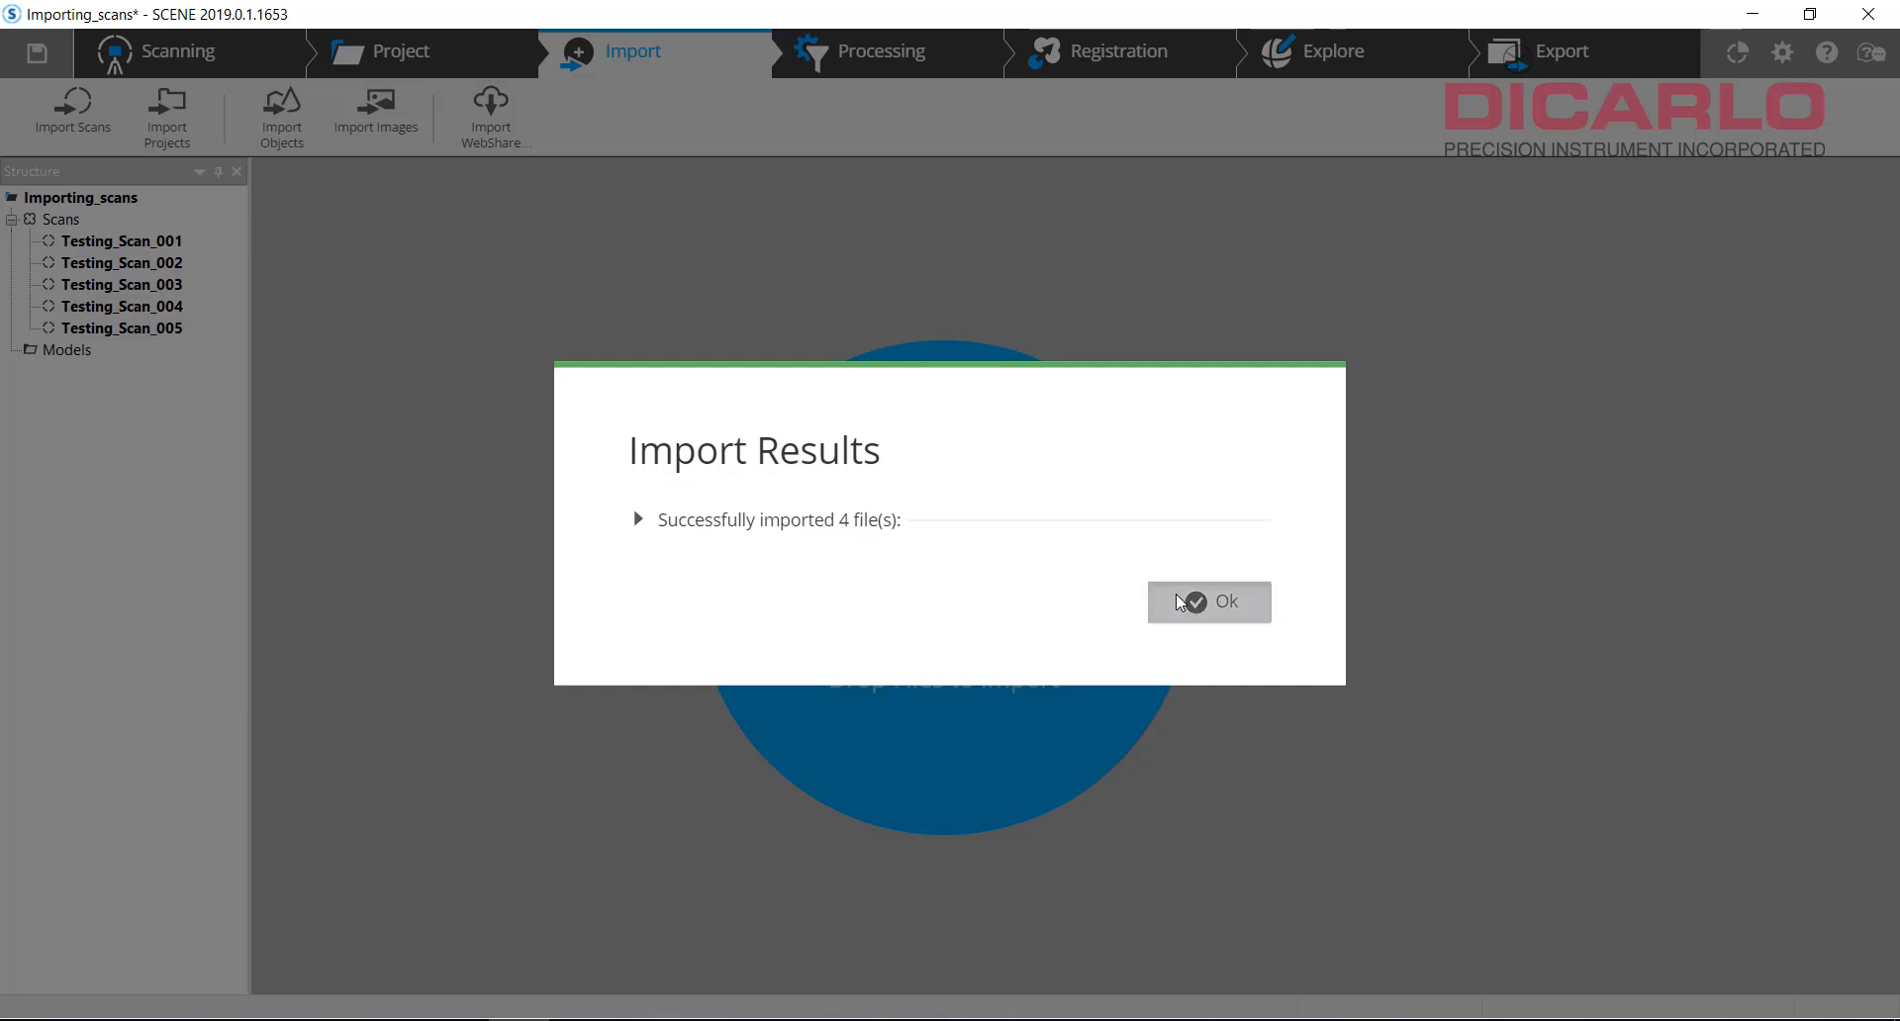
click(1209, 602)
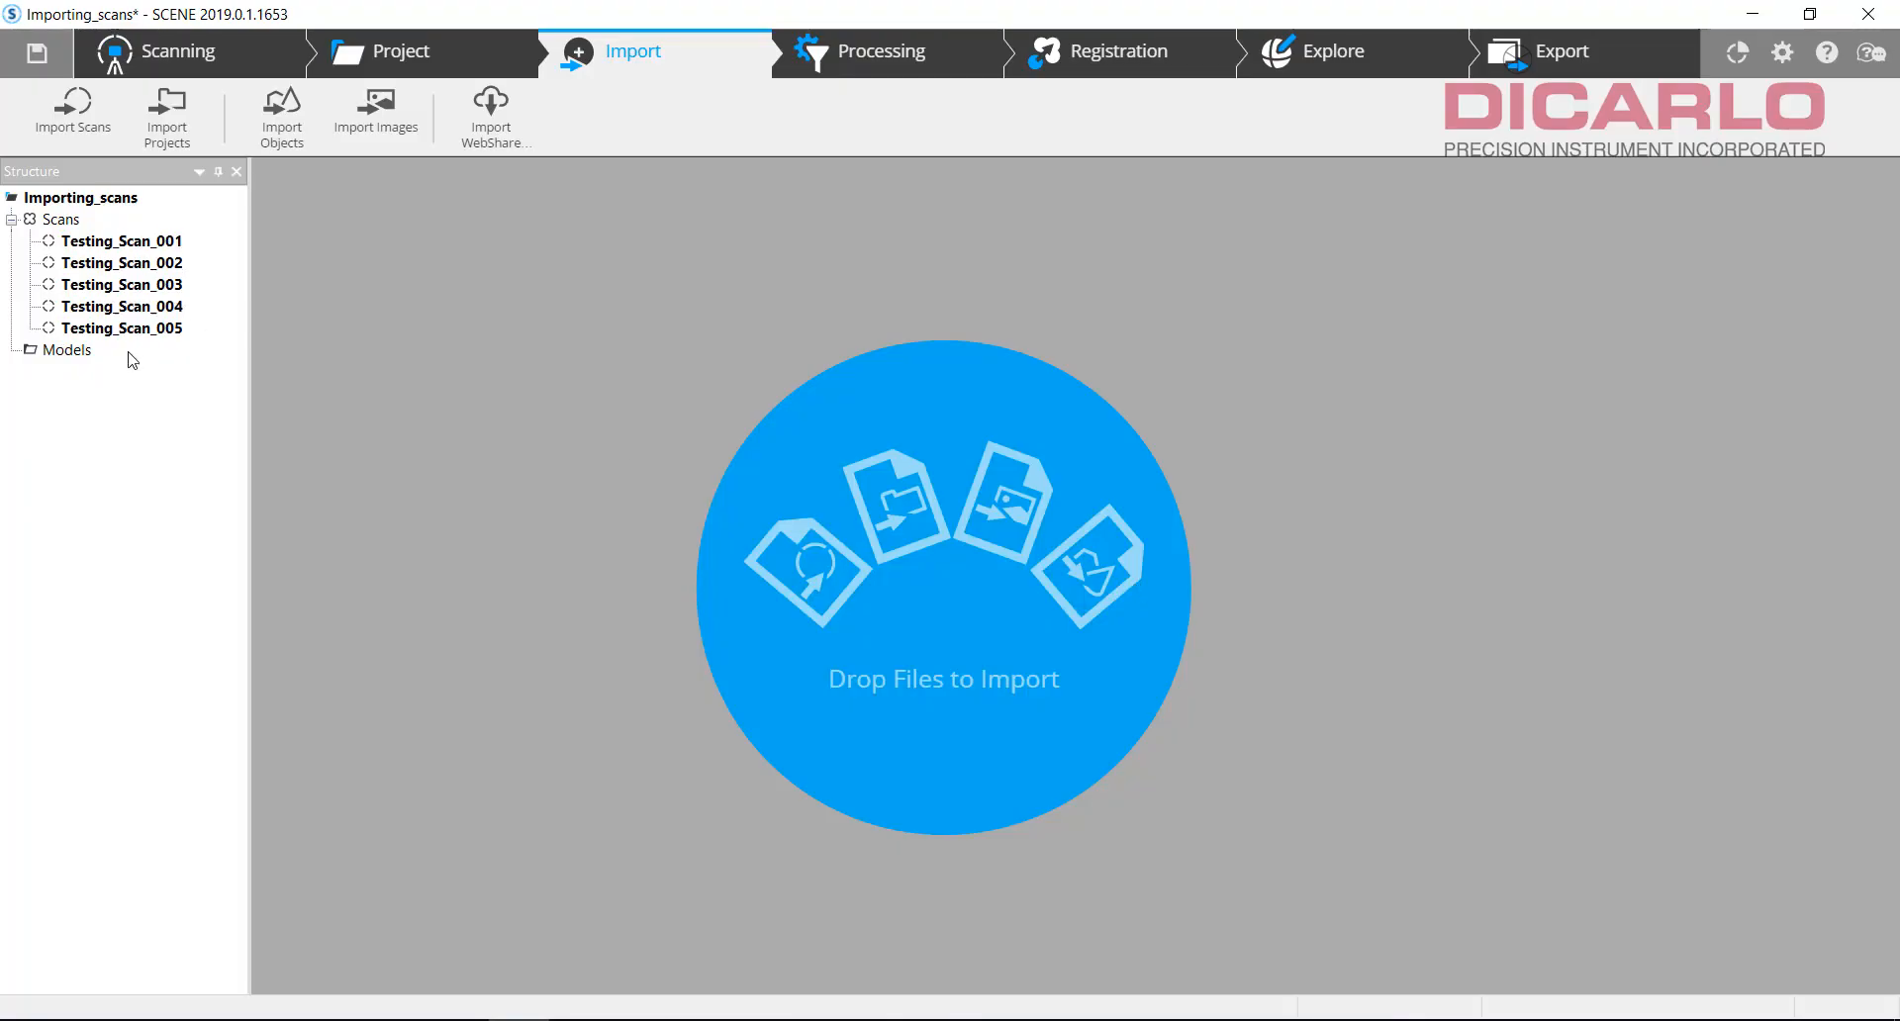
click(71, 113)
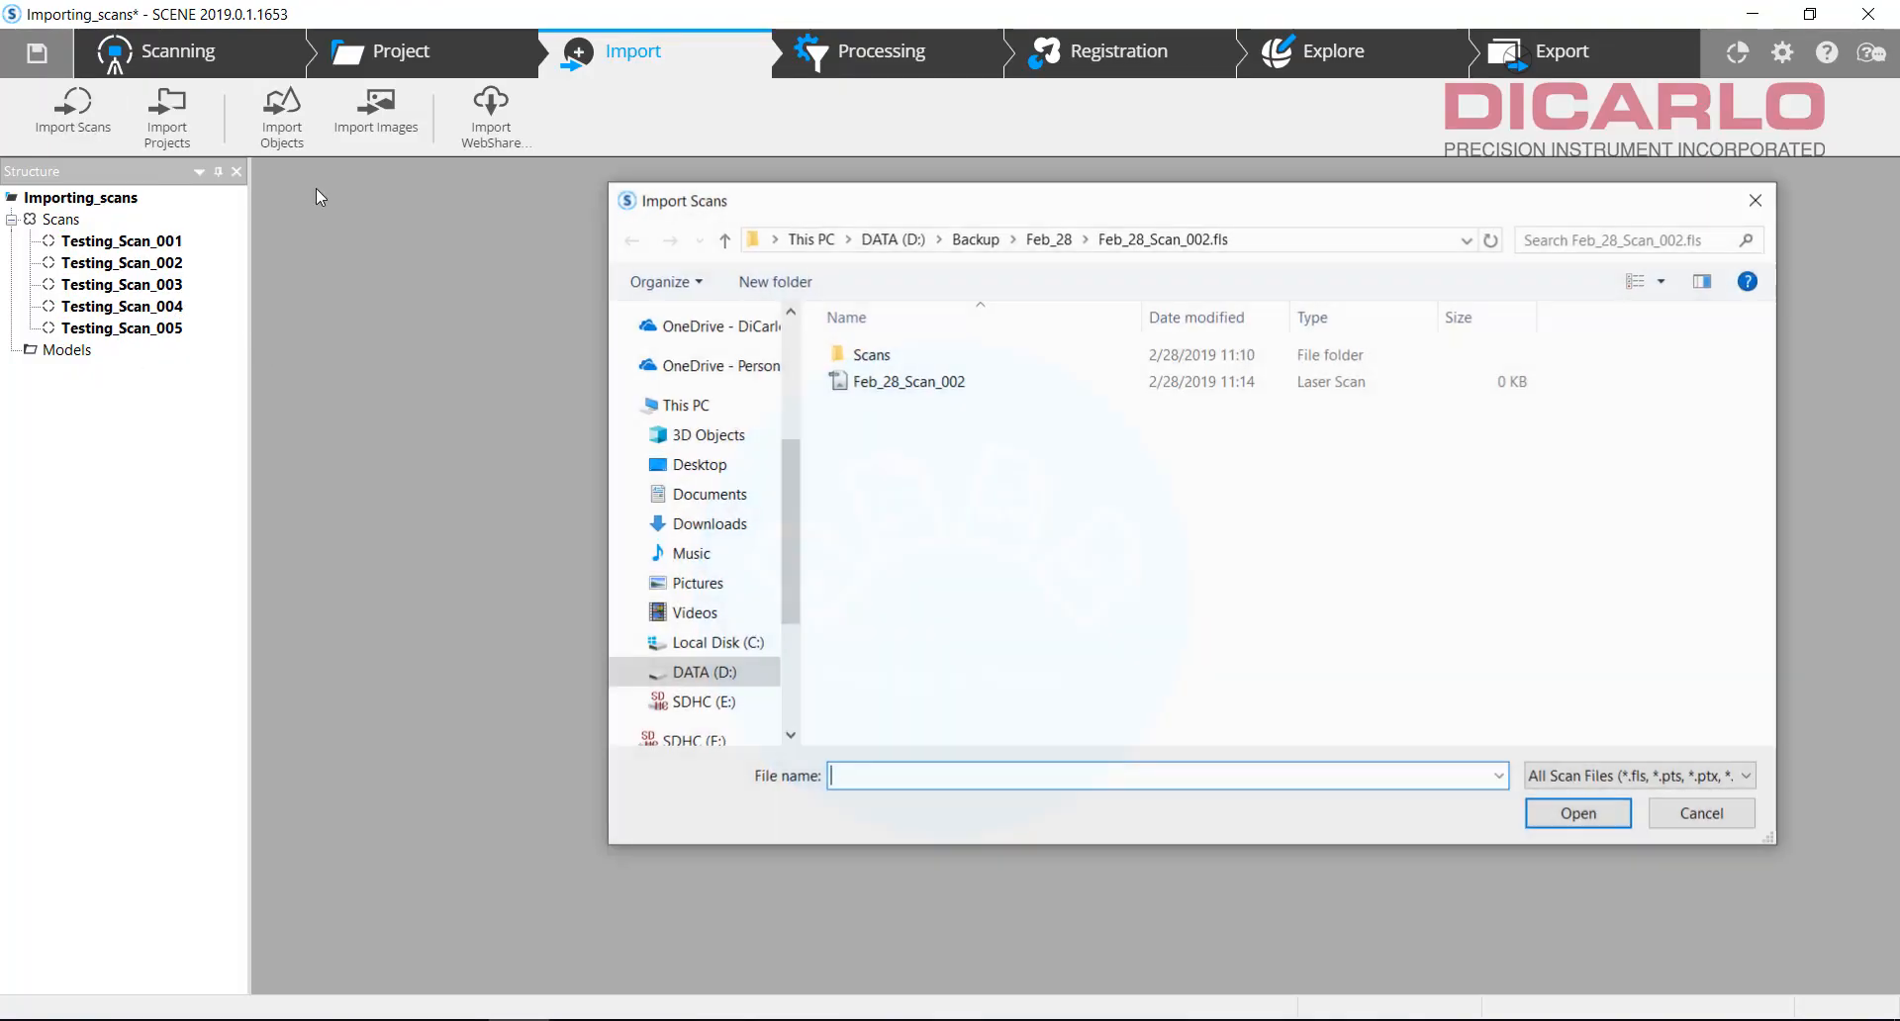
Step: Try importing Testing_Scan_011 from the SD card, view the error 60003 details, and dismiss
click(974, 238)
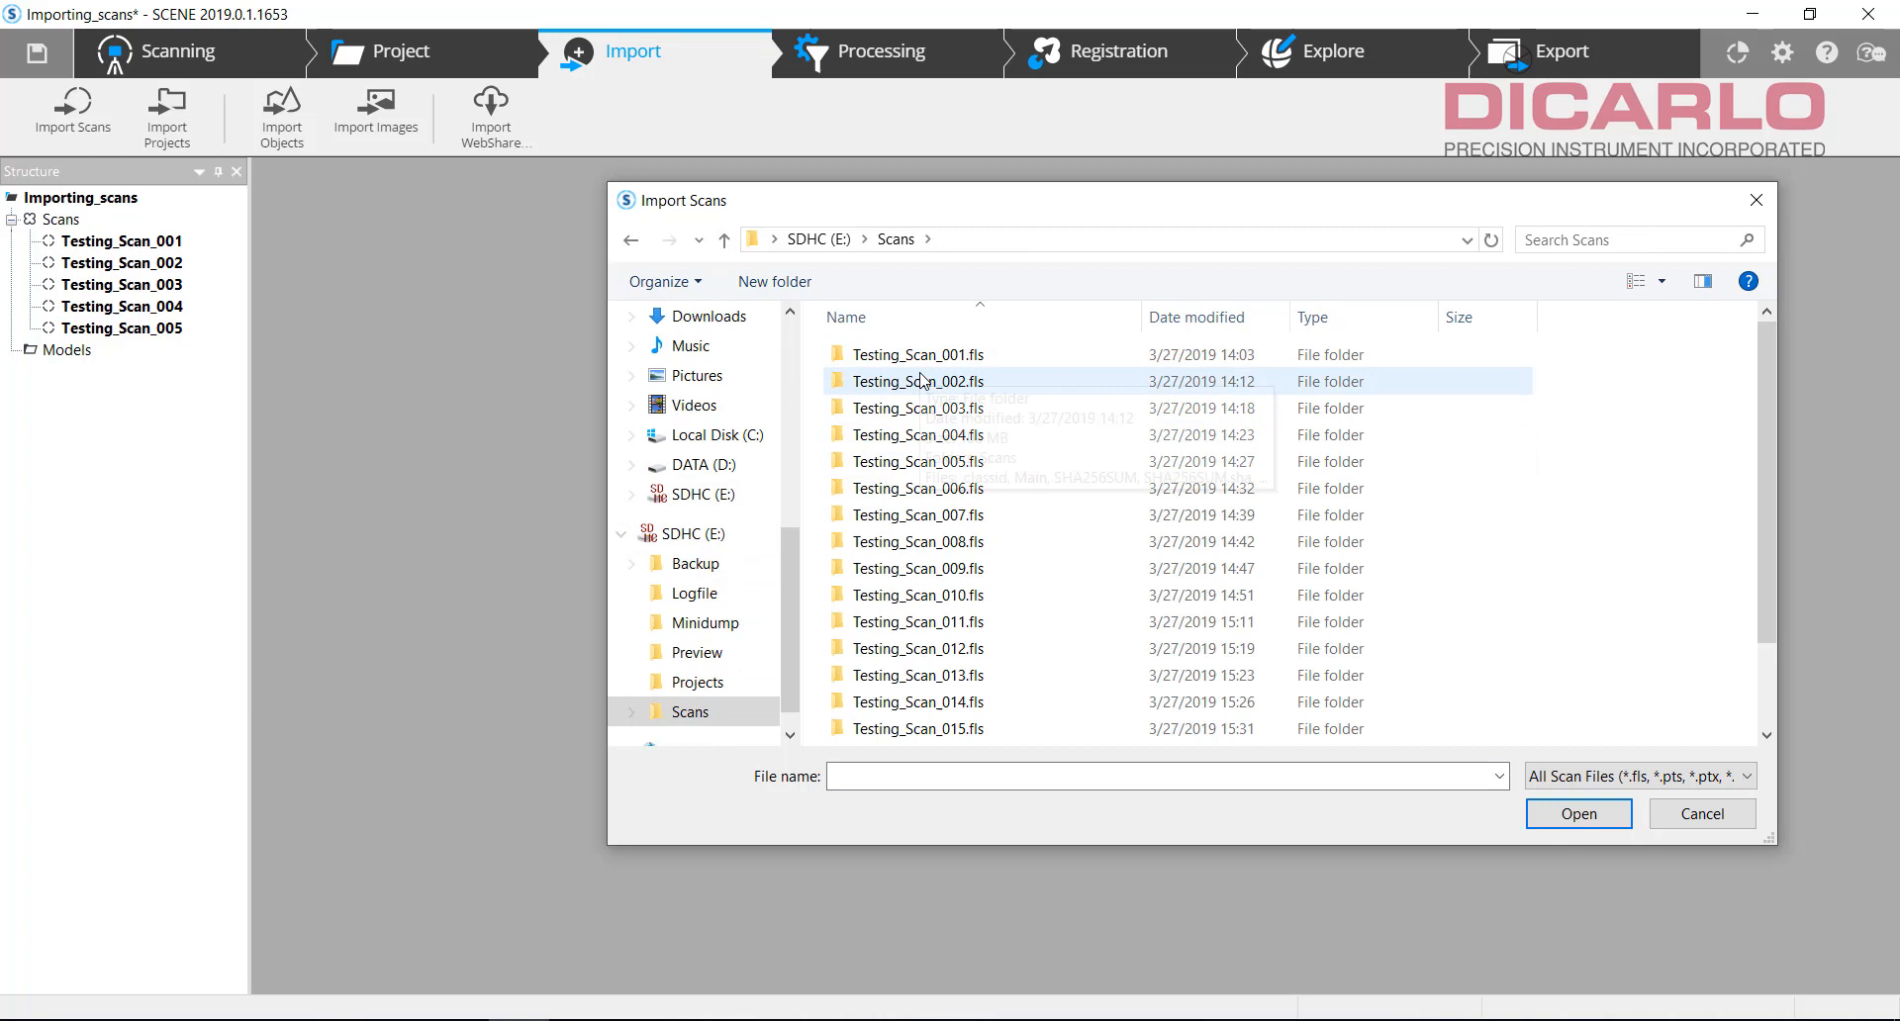
click(917, 621)
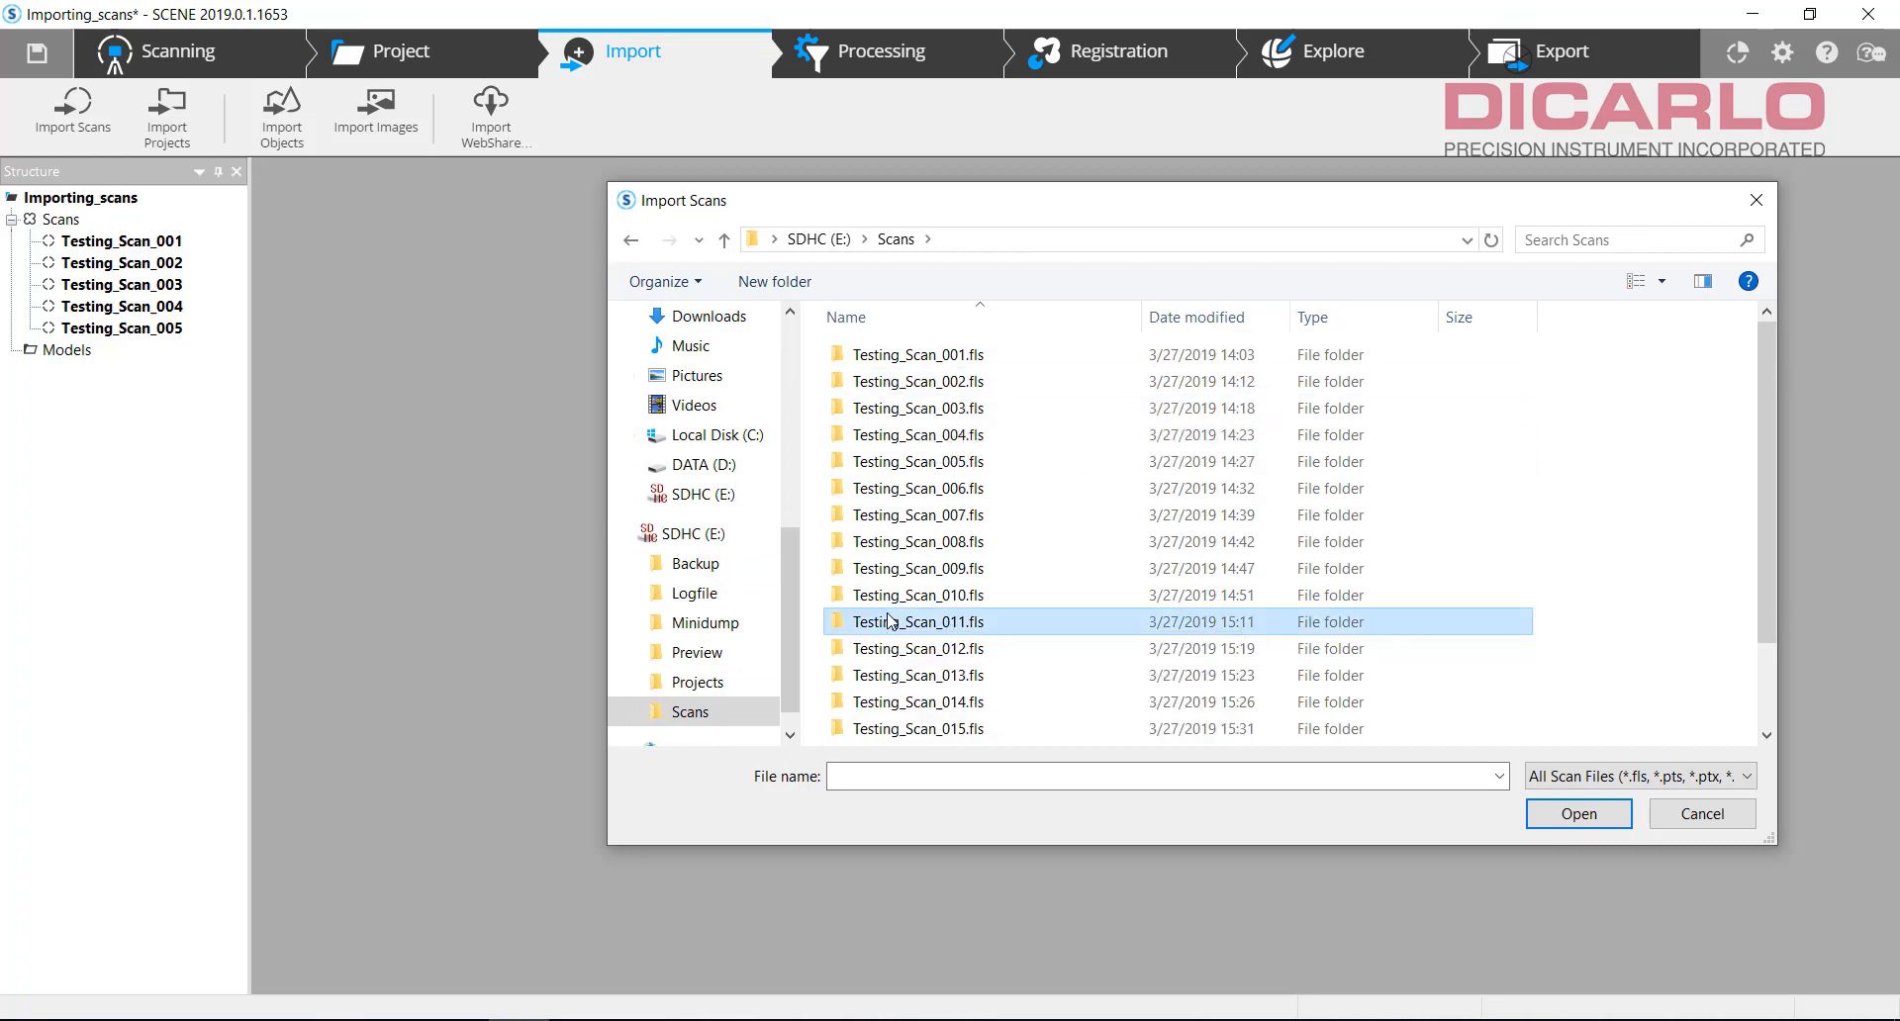
double_click(917, 621)
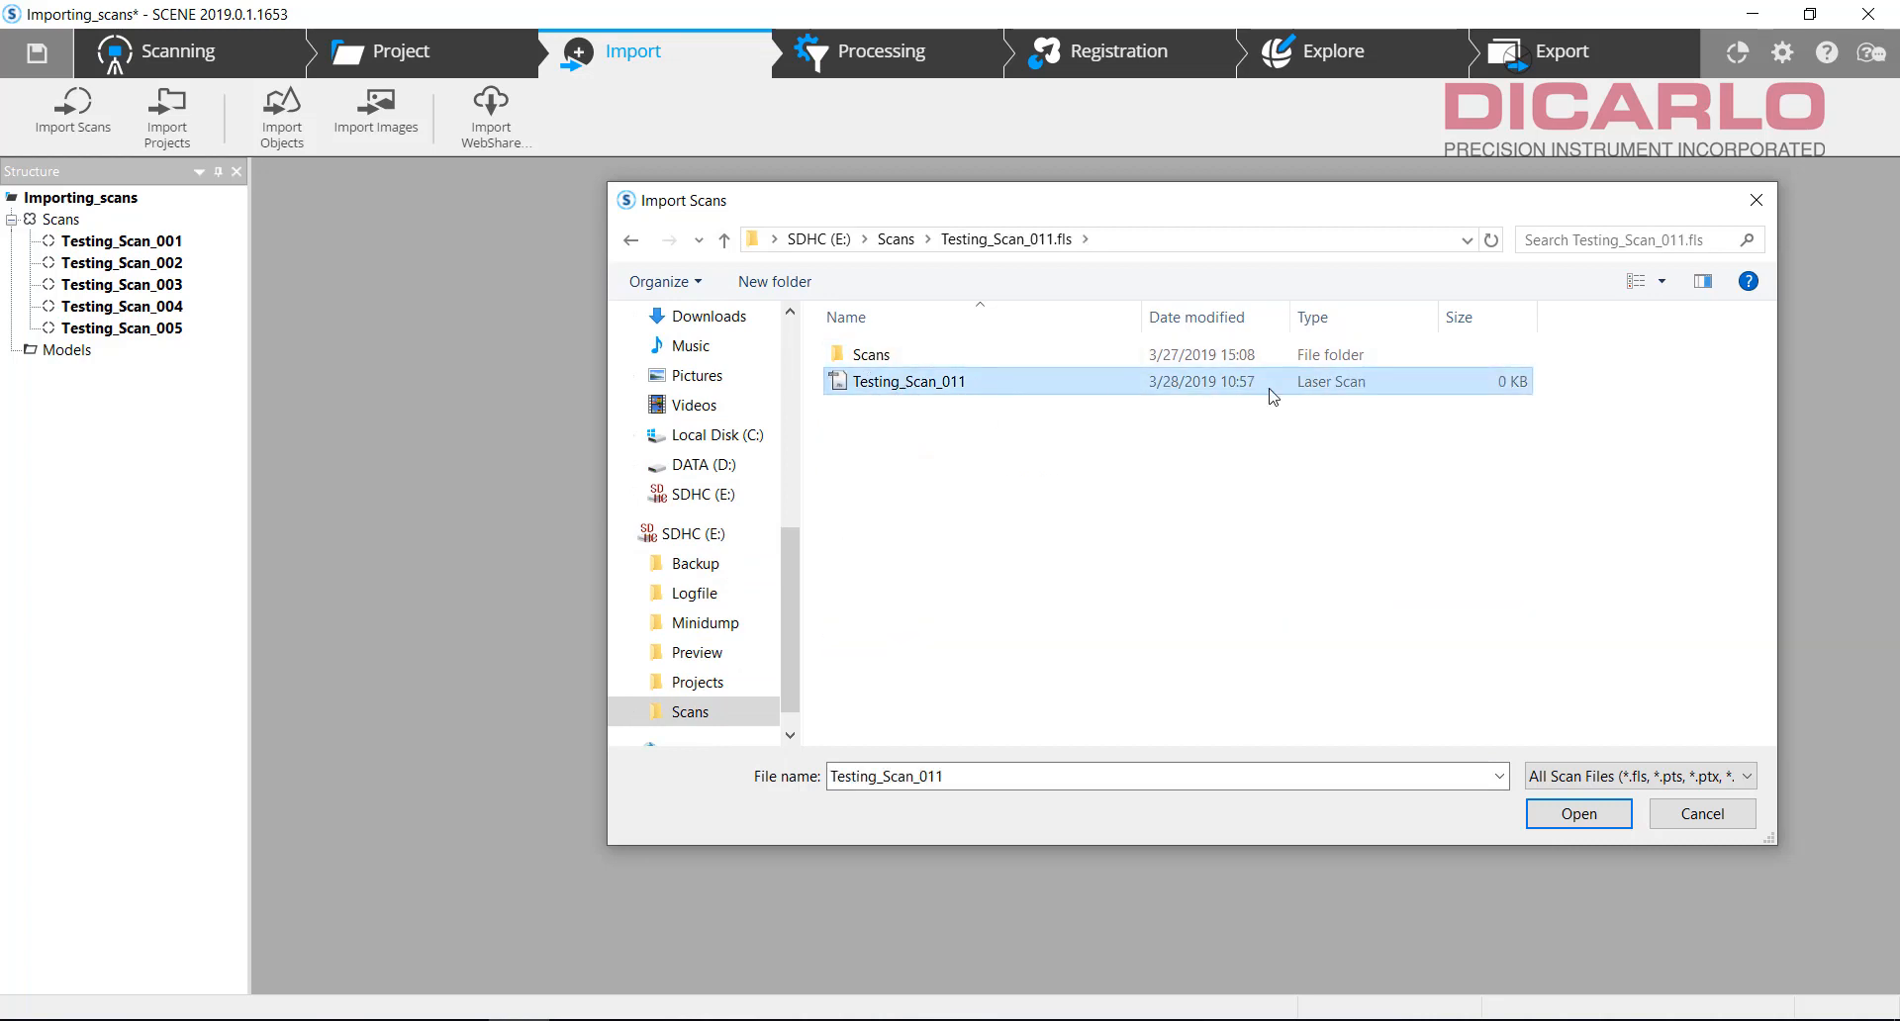
mouse_move(1022, 397)
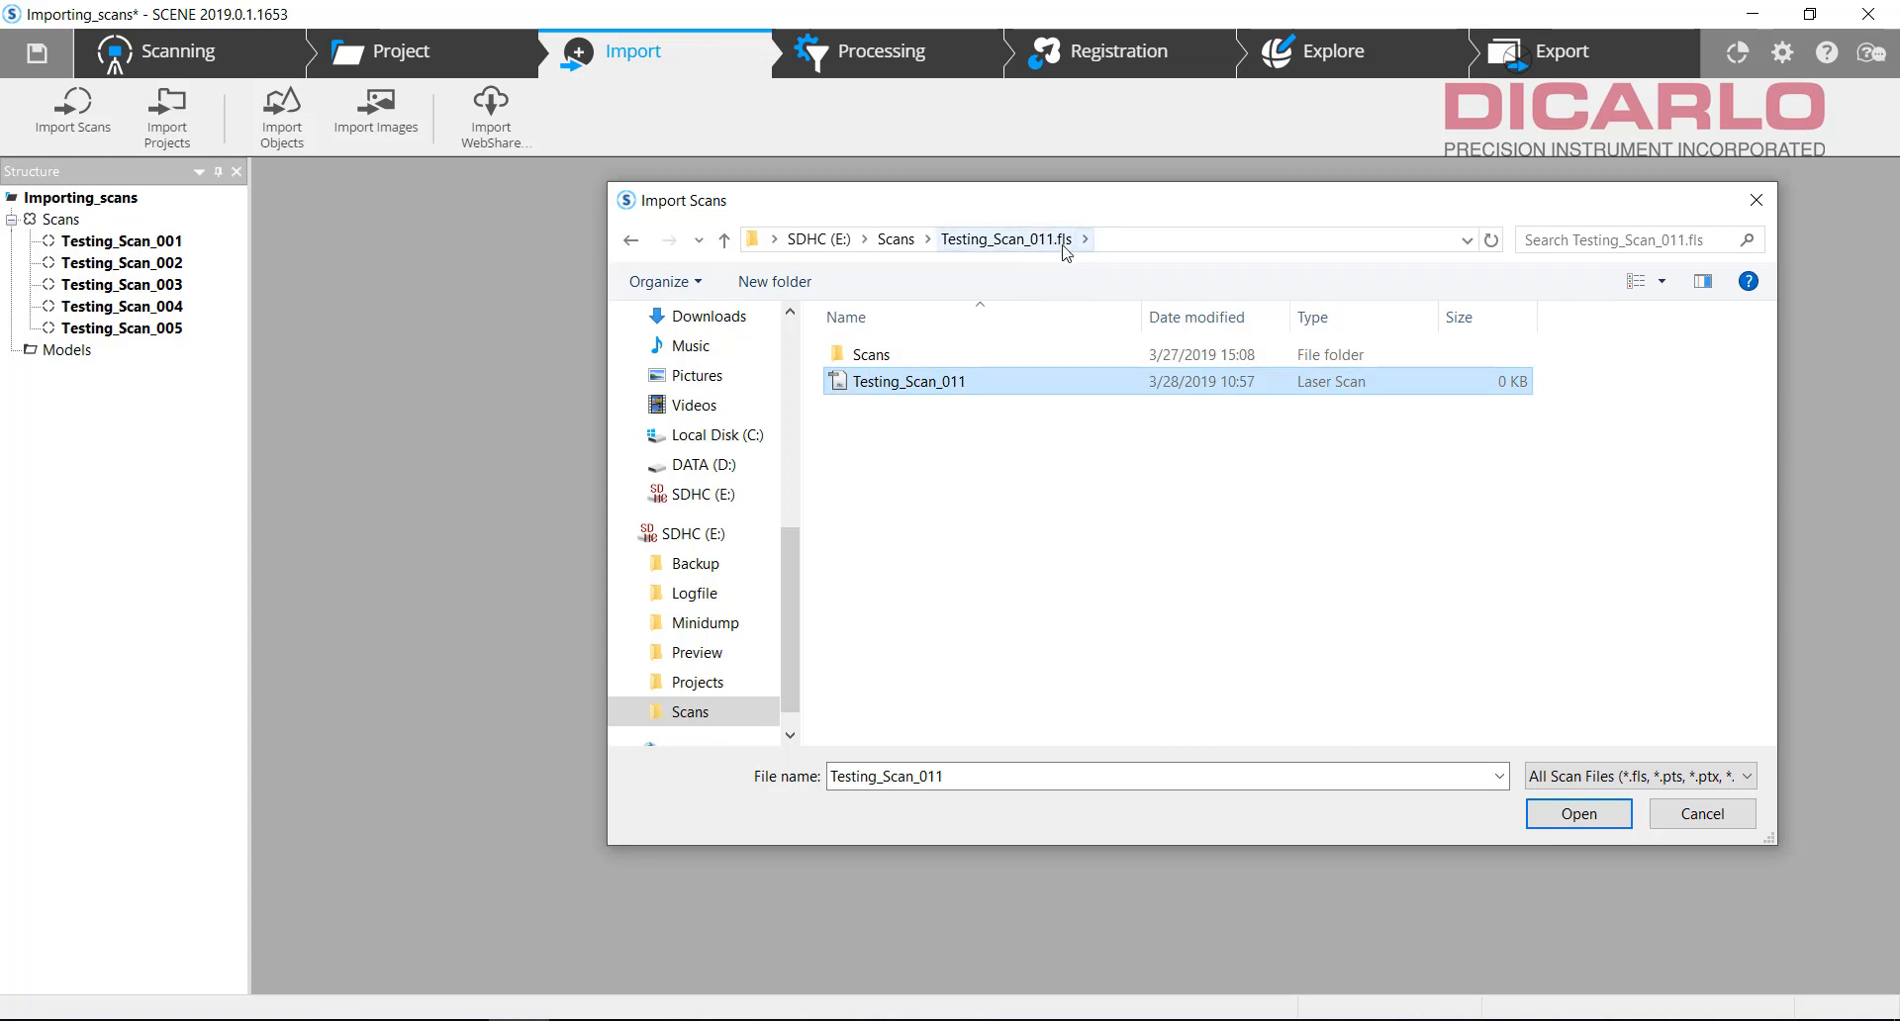
click(1577, 813)
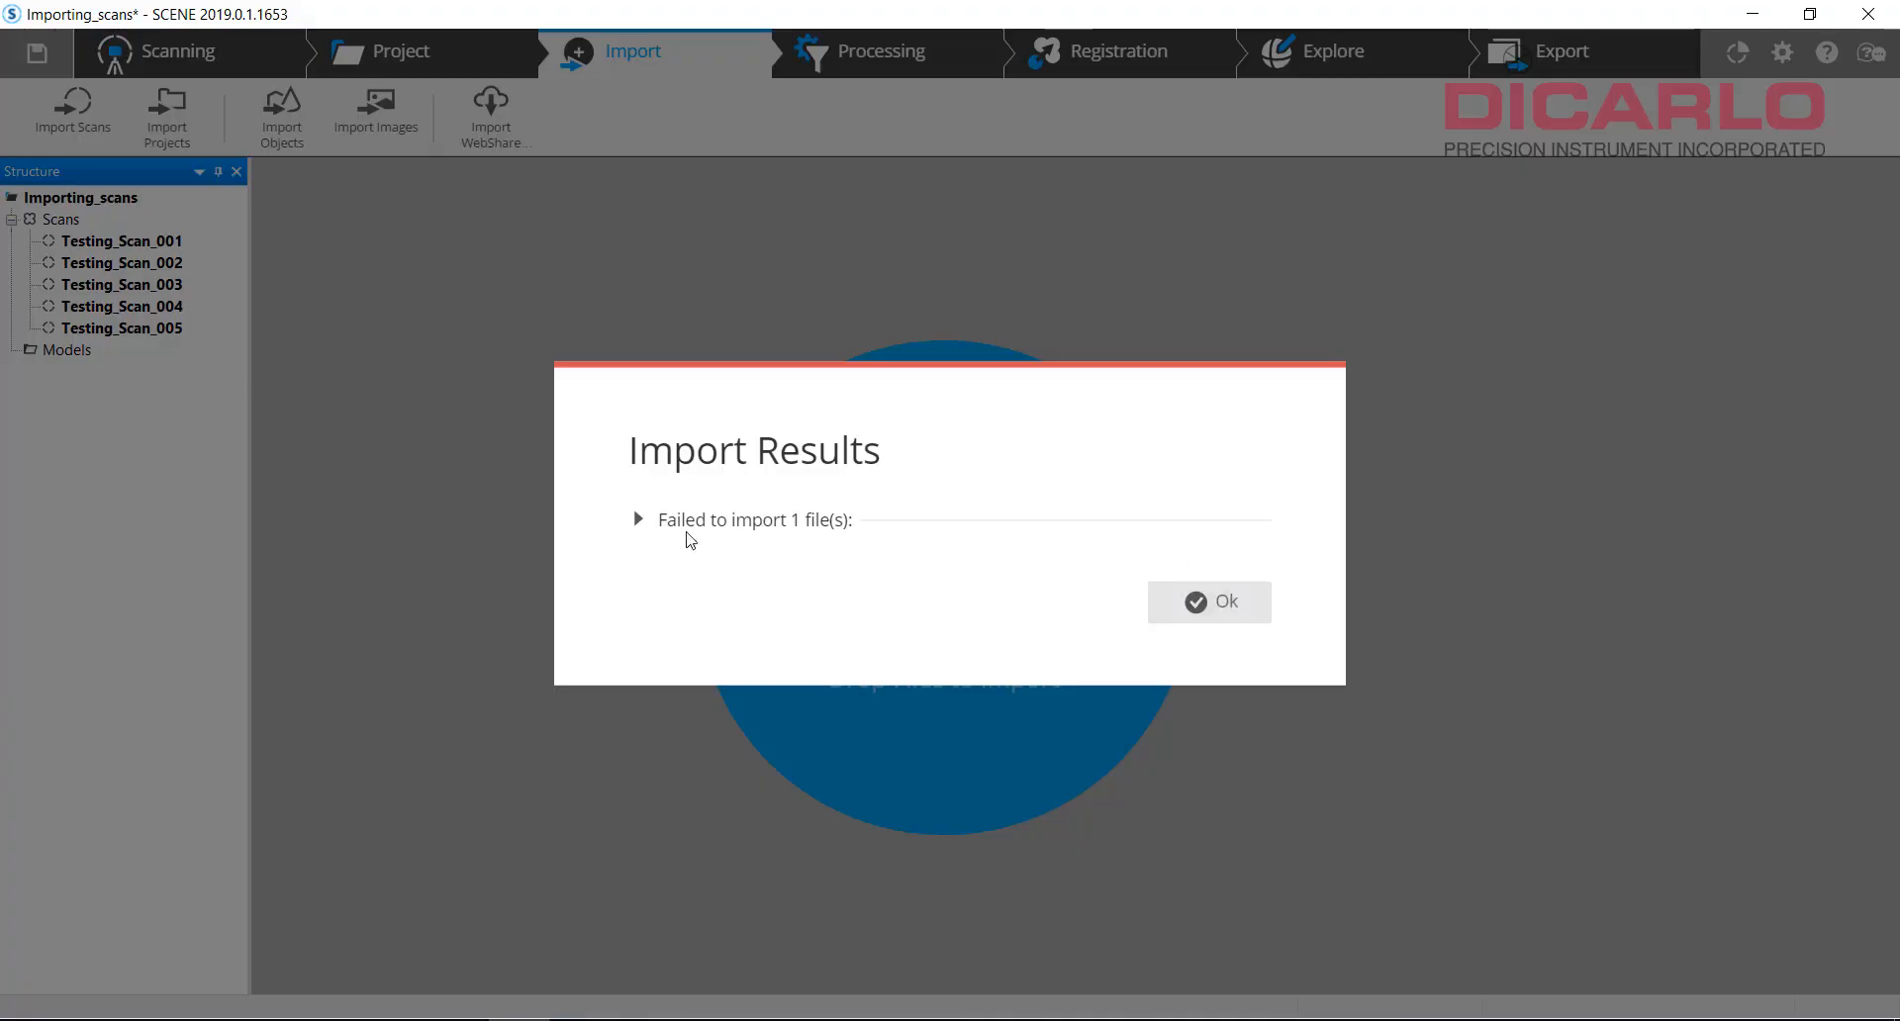
click(638, 519)
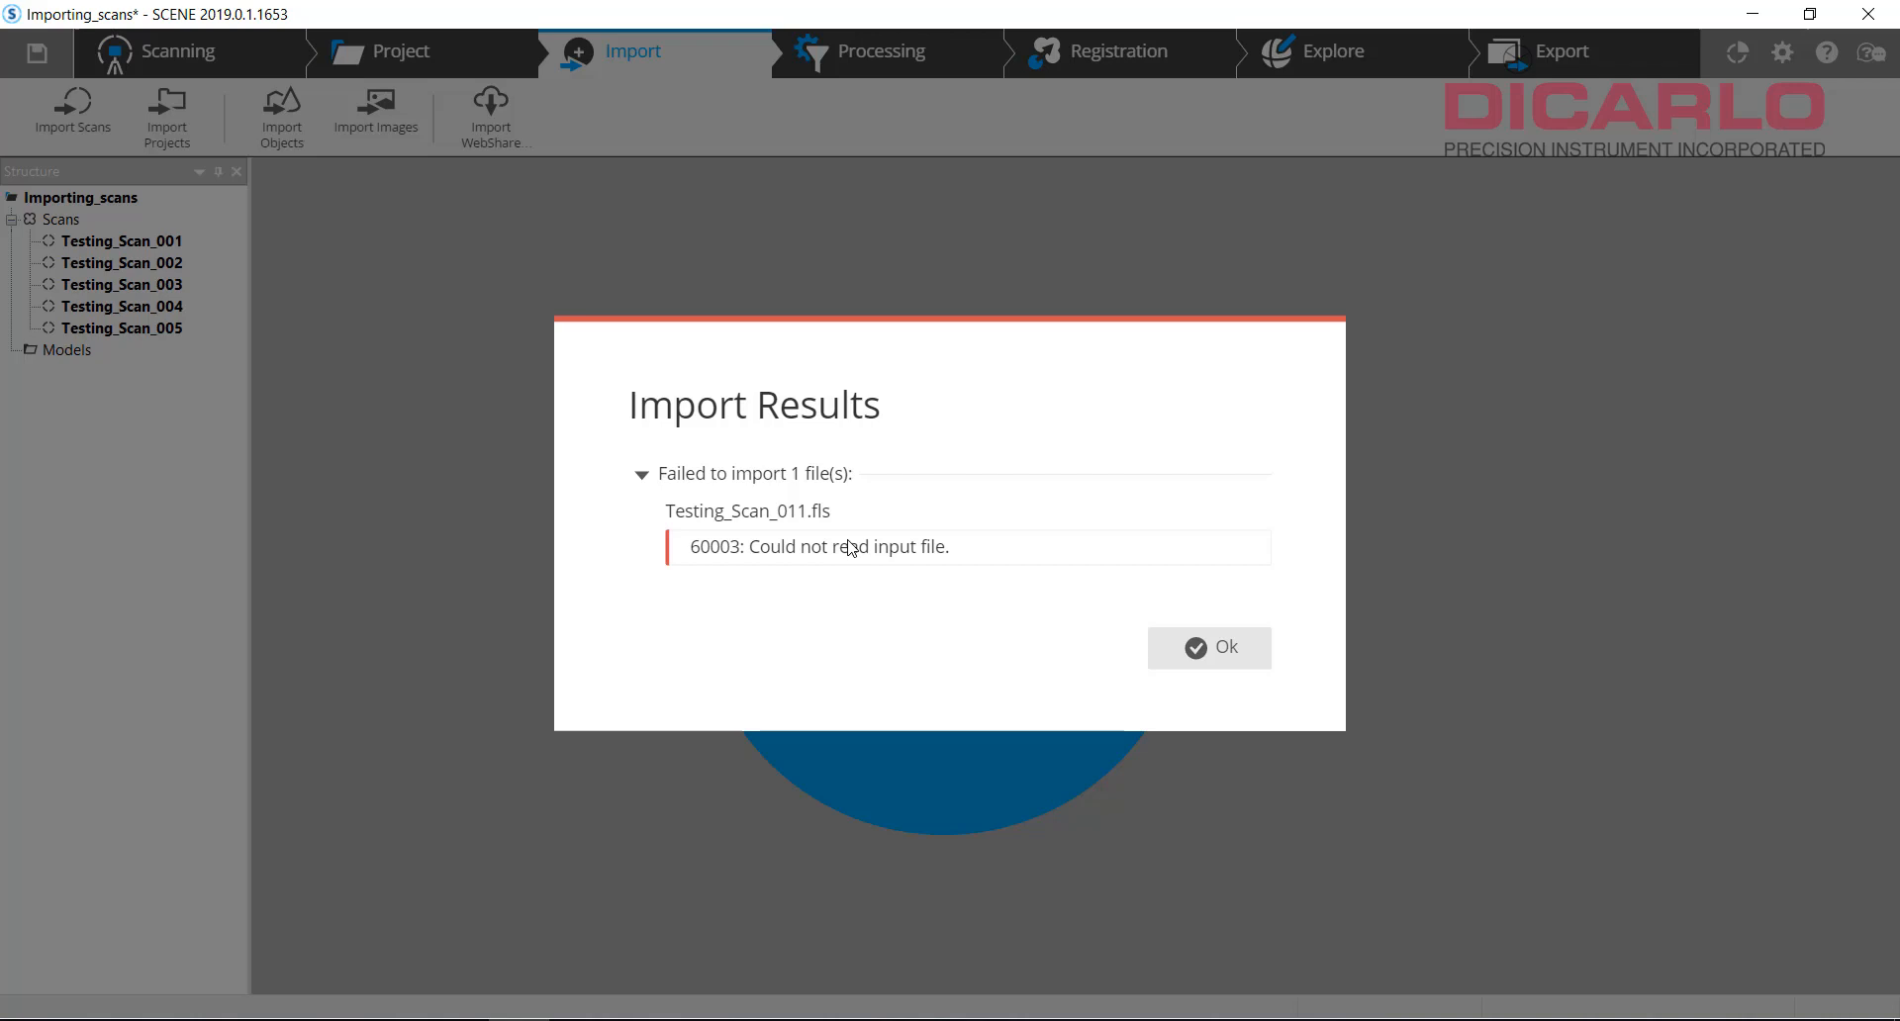
mouse_move(1205, 654)
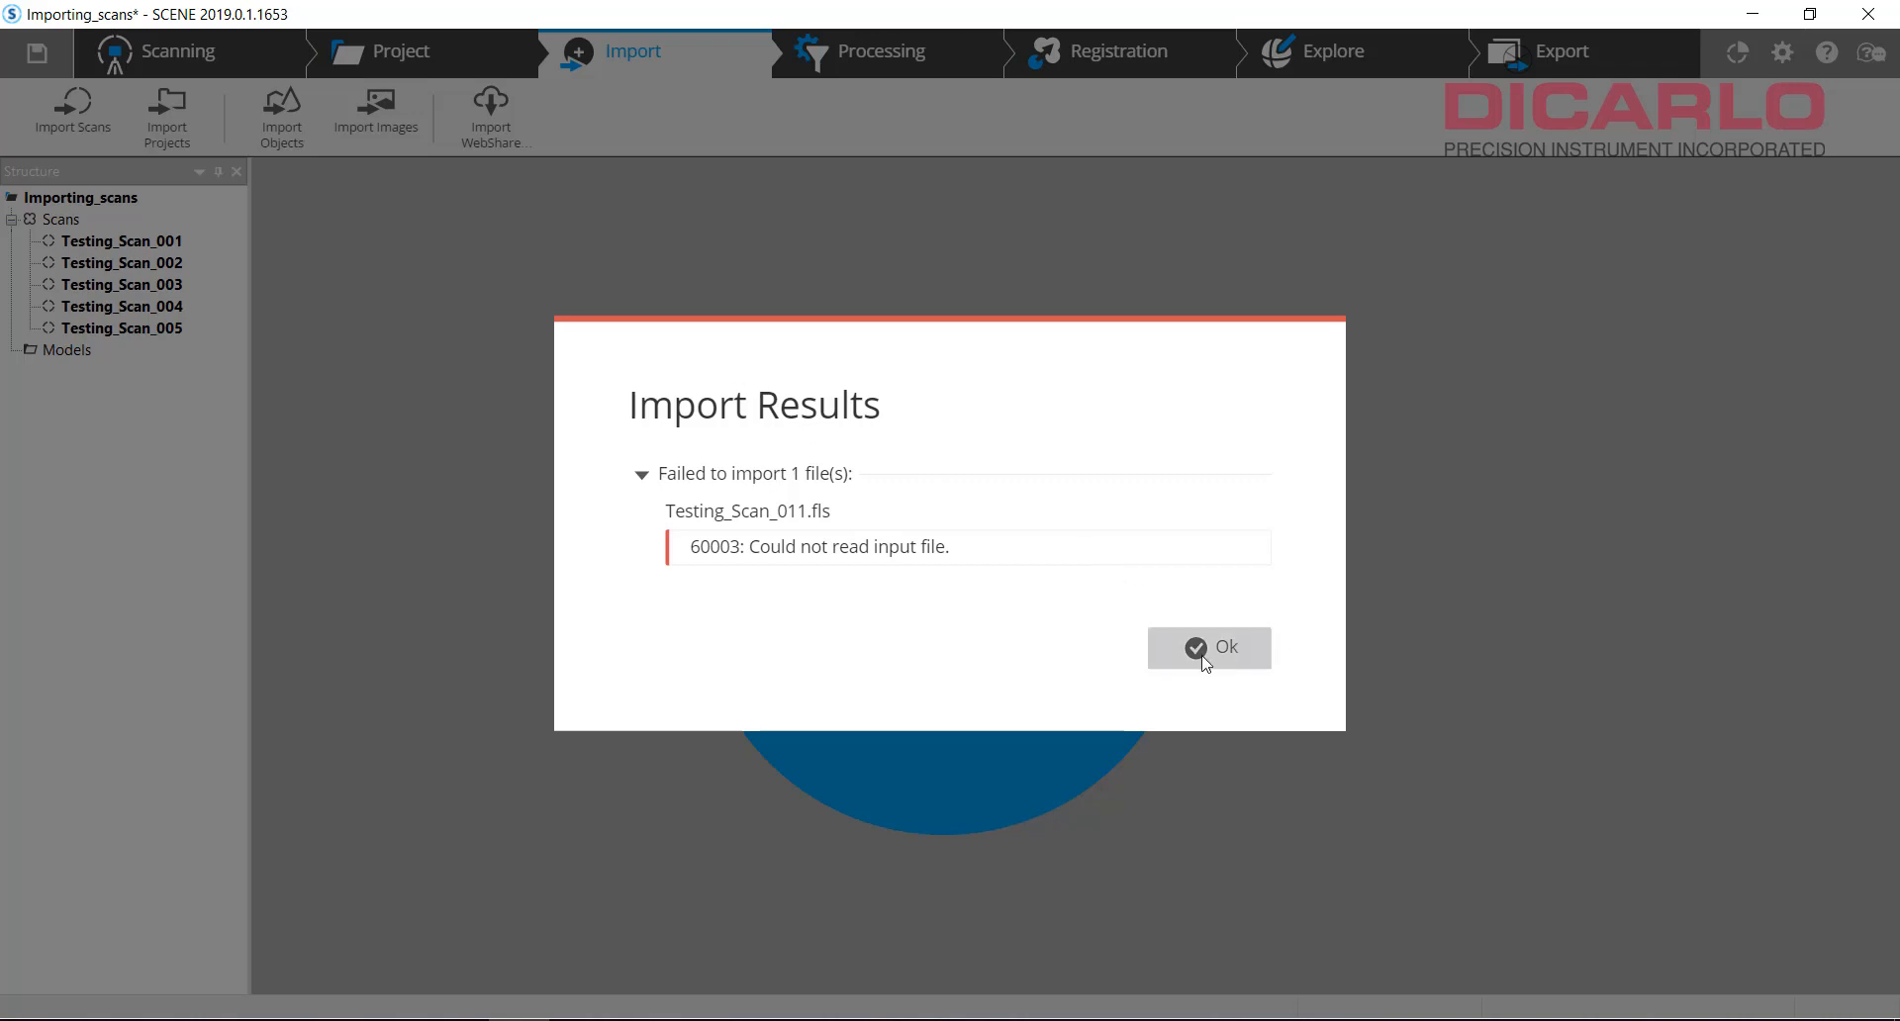
click(1208, 647)
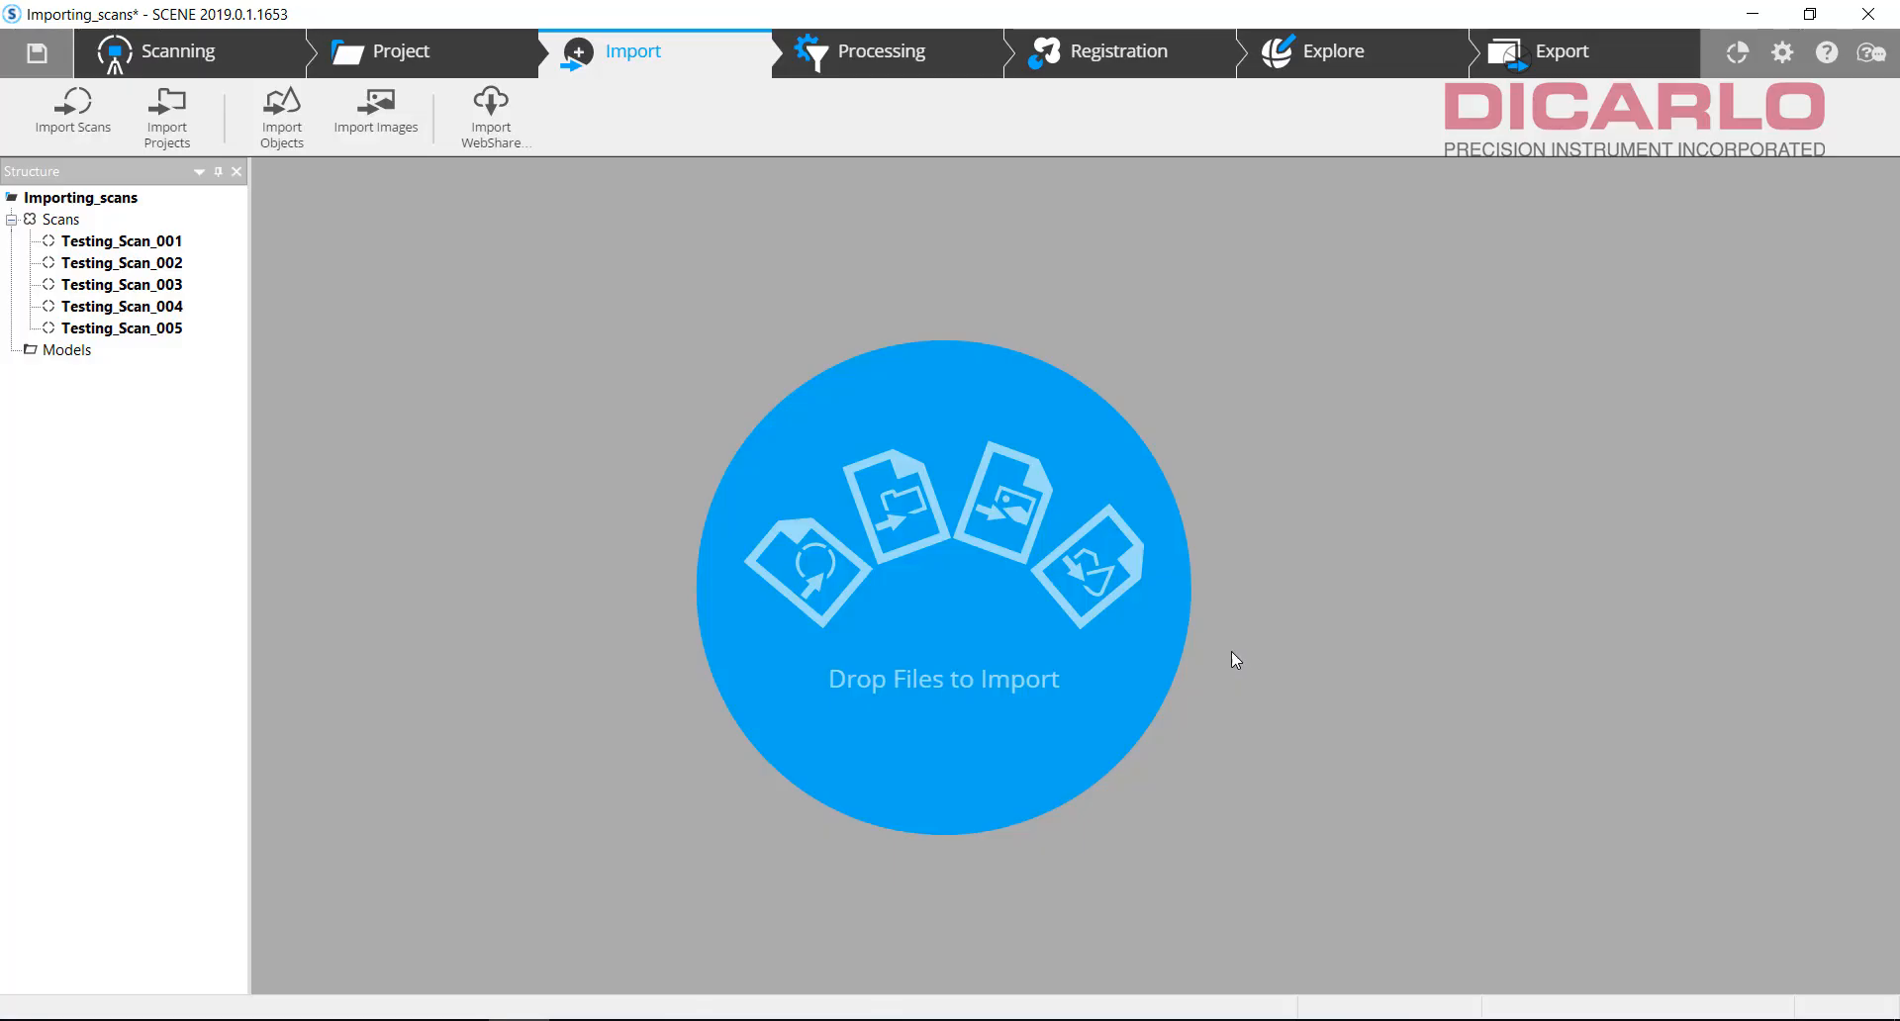
Step: Import the Testing_Scan_011.fls folder from SDHC (E:)\Scans and confirm the import results
click(71, 113)
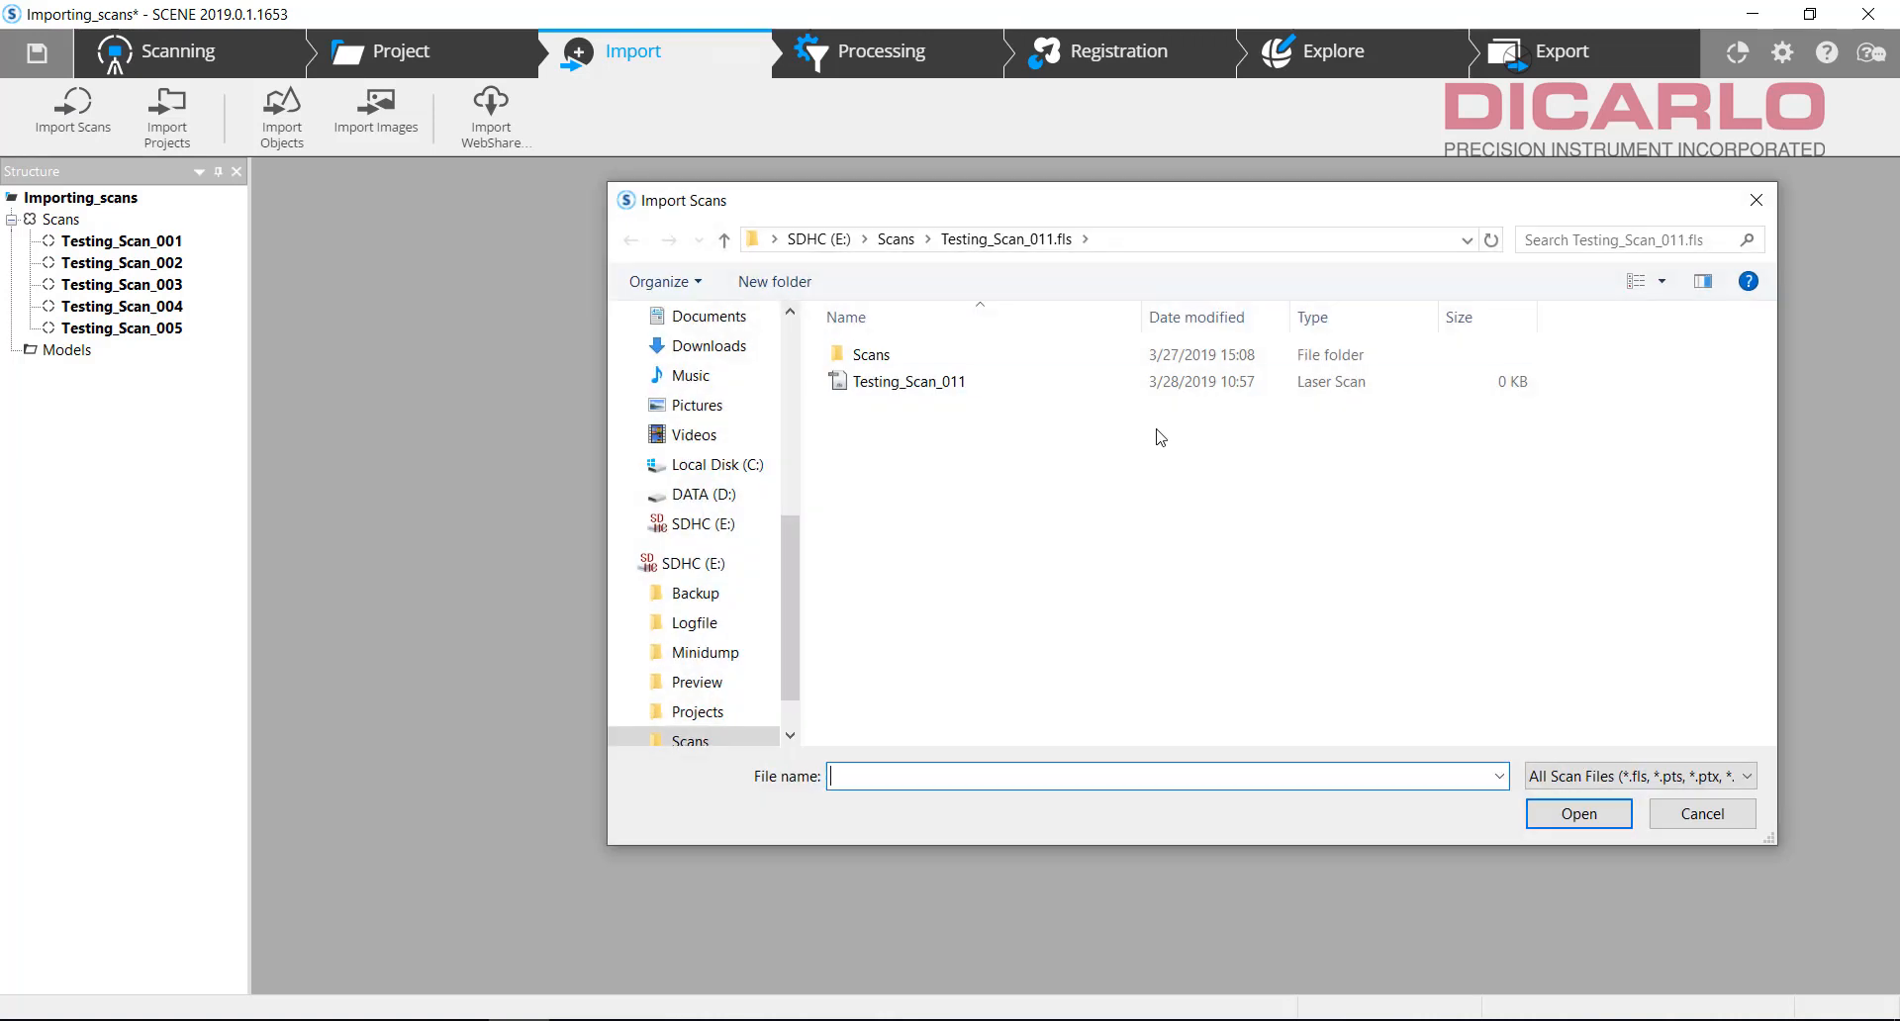
mouse_move(897, 238)
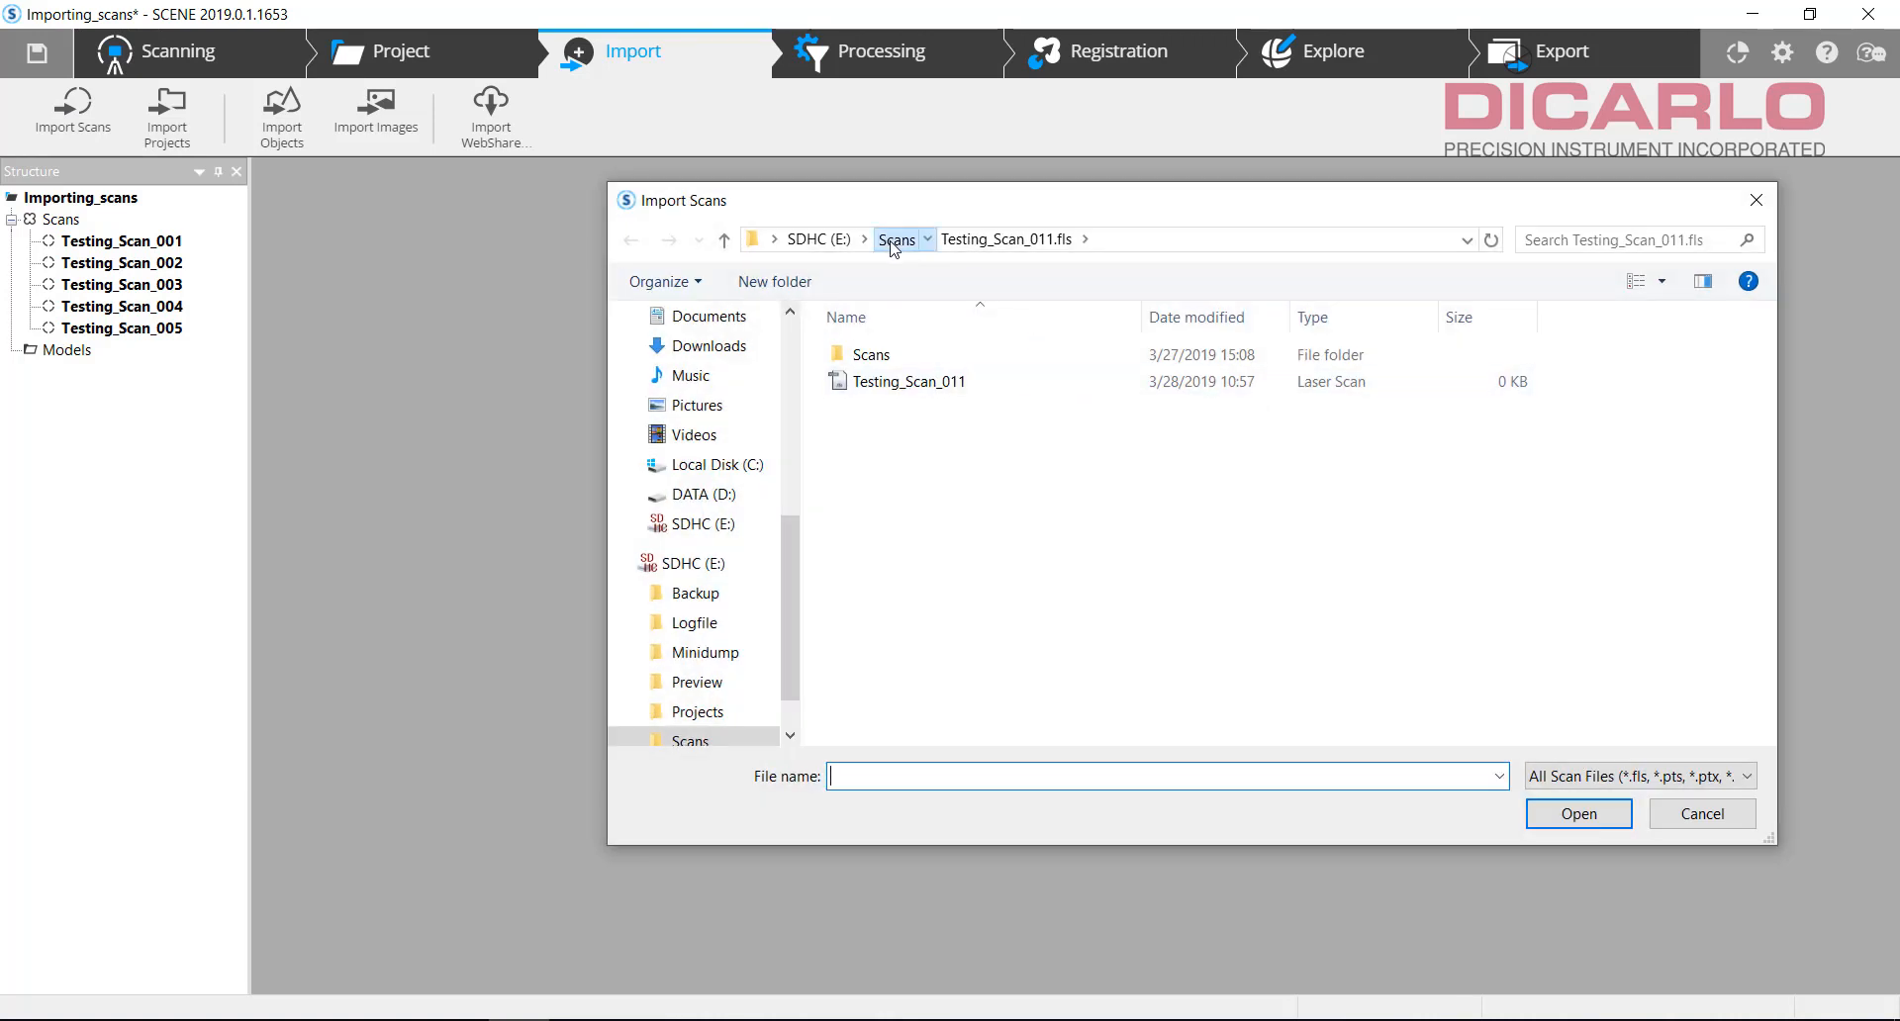
click(896, 238)
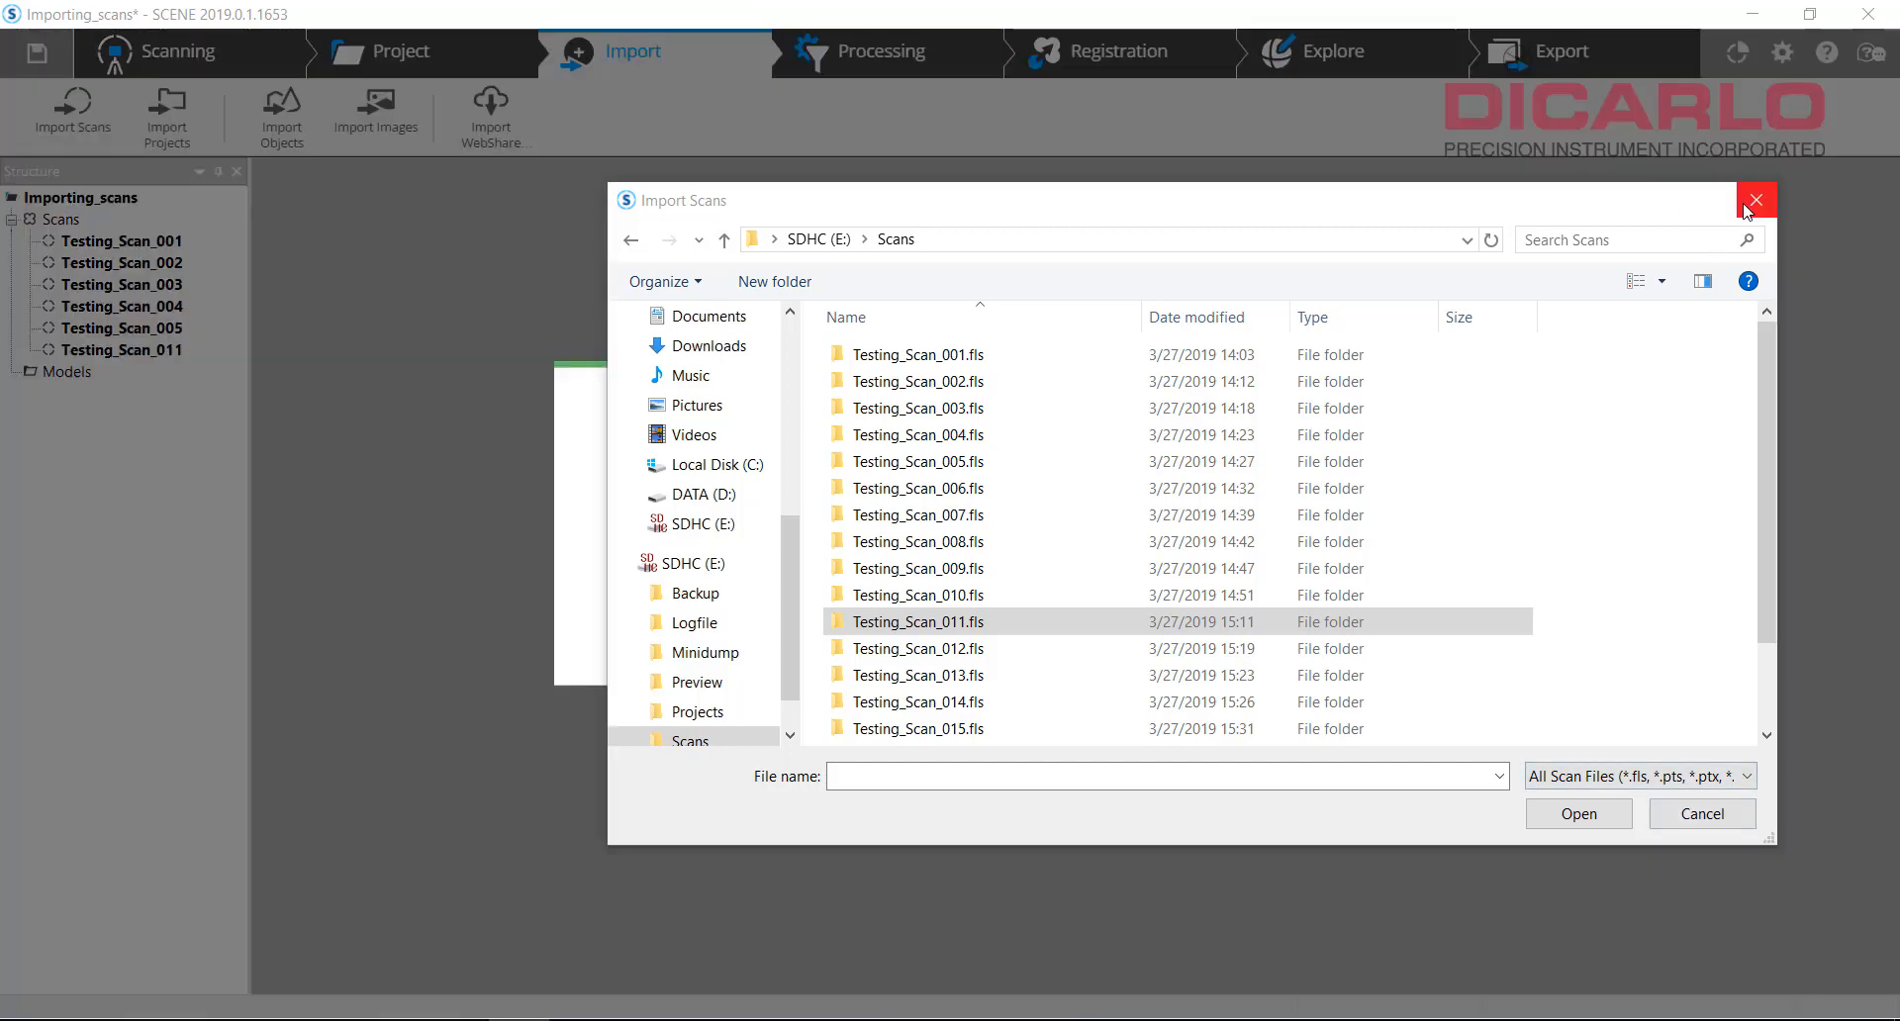
click(1578, 812)
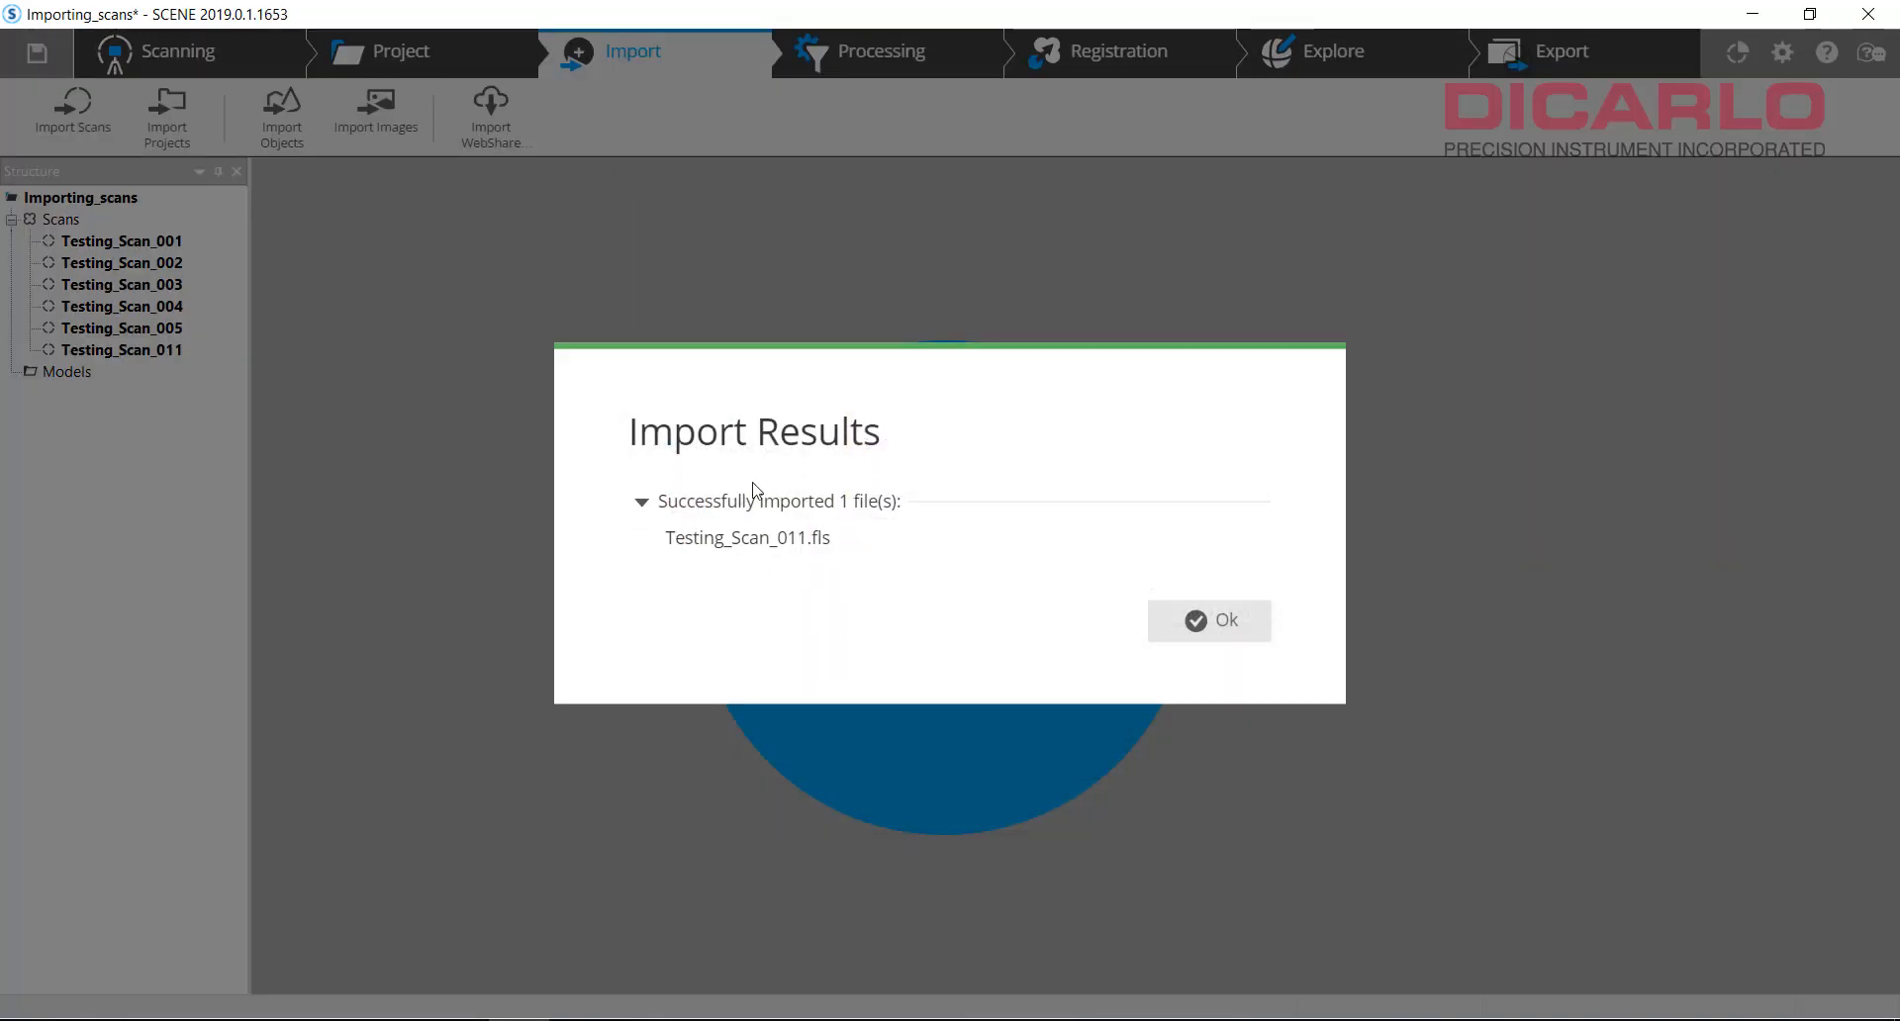
click(1207, 619)
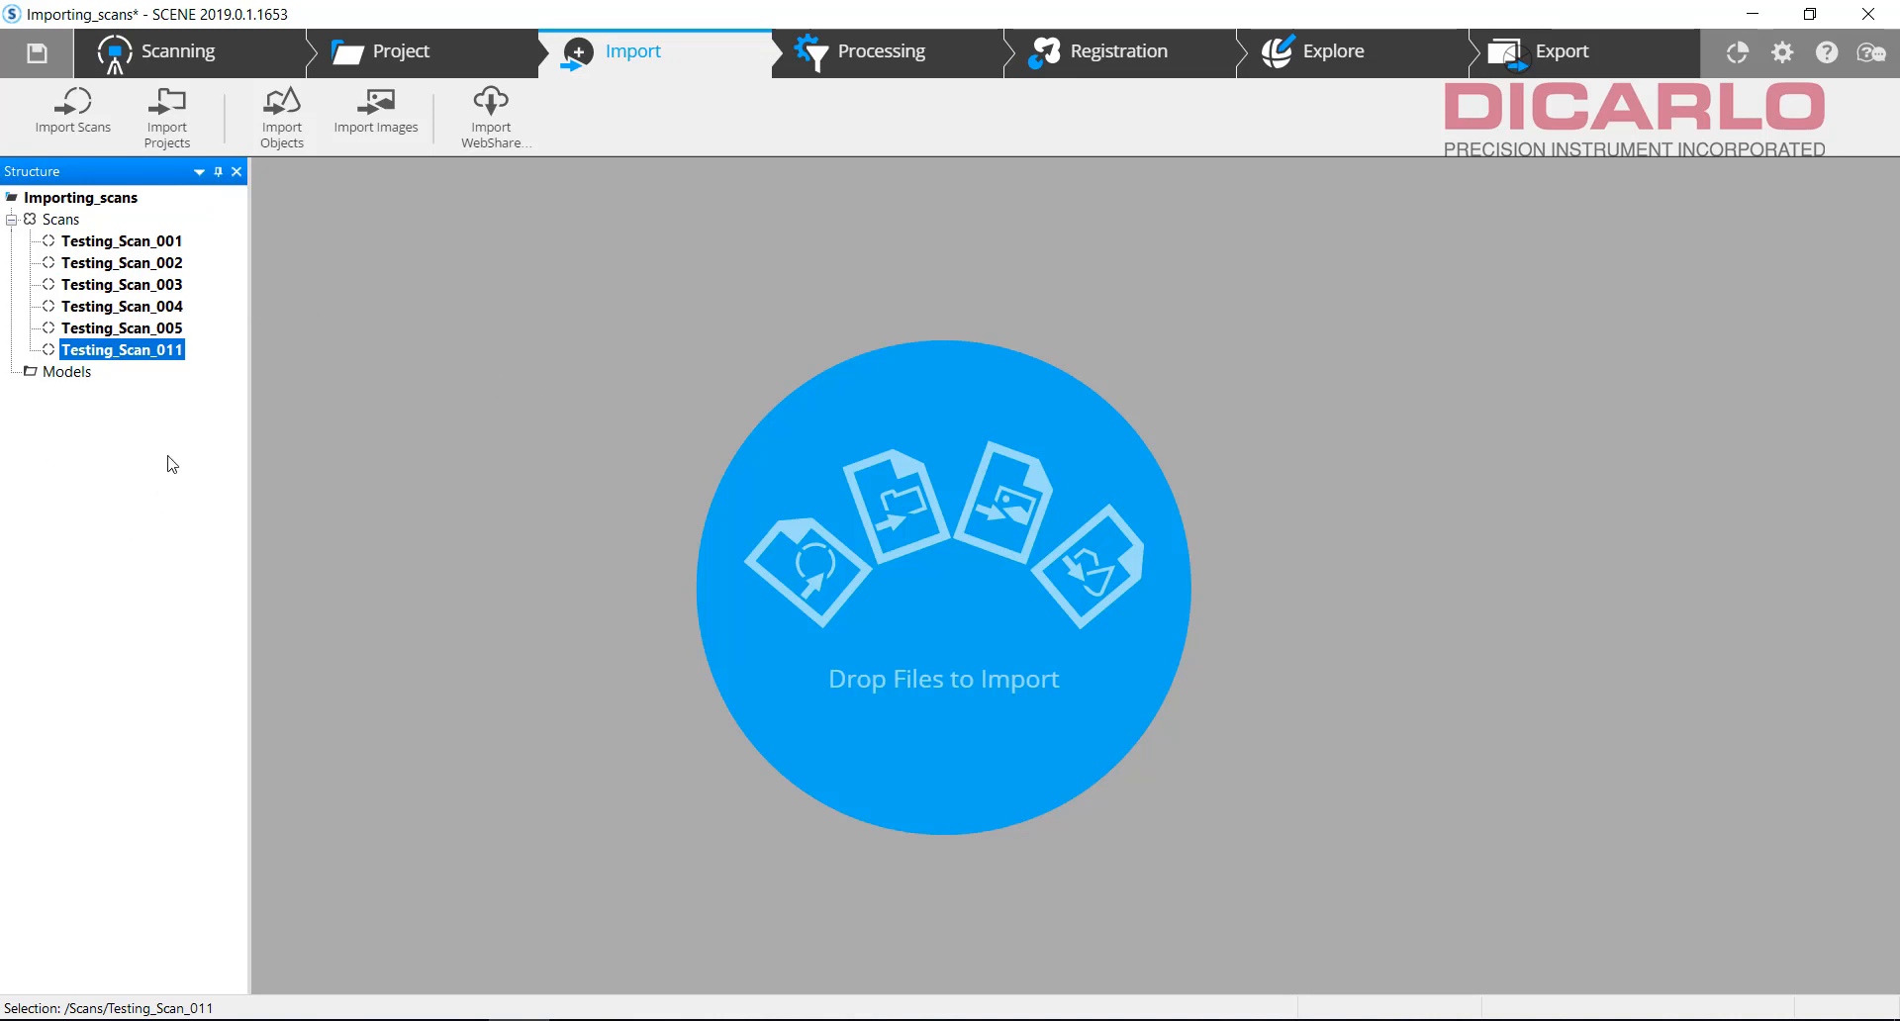
mouse_move(763, 477)
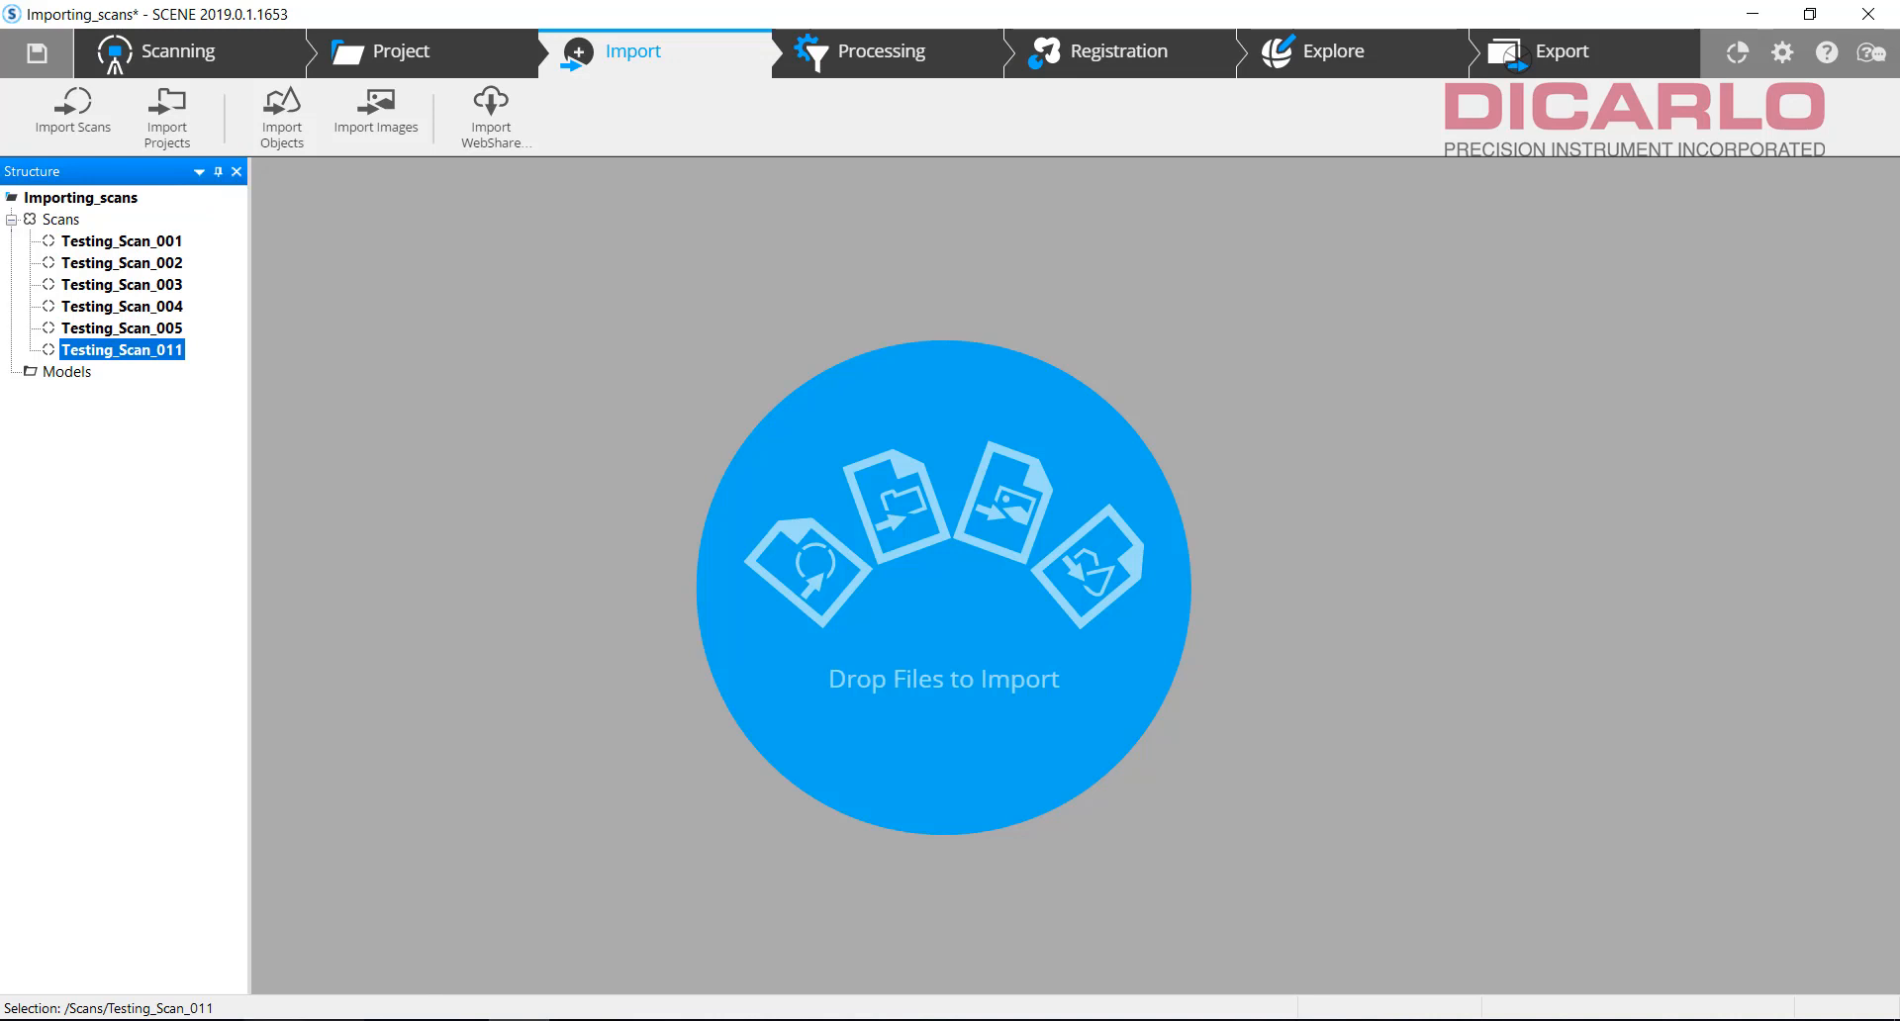
click(71, 112)
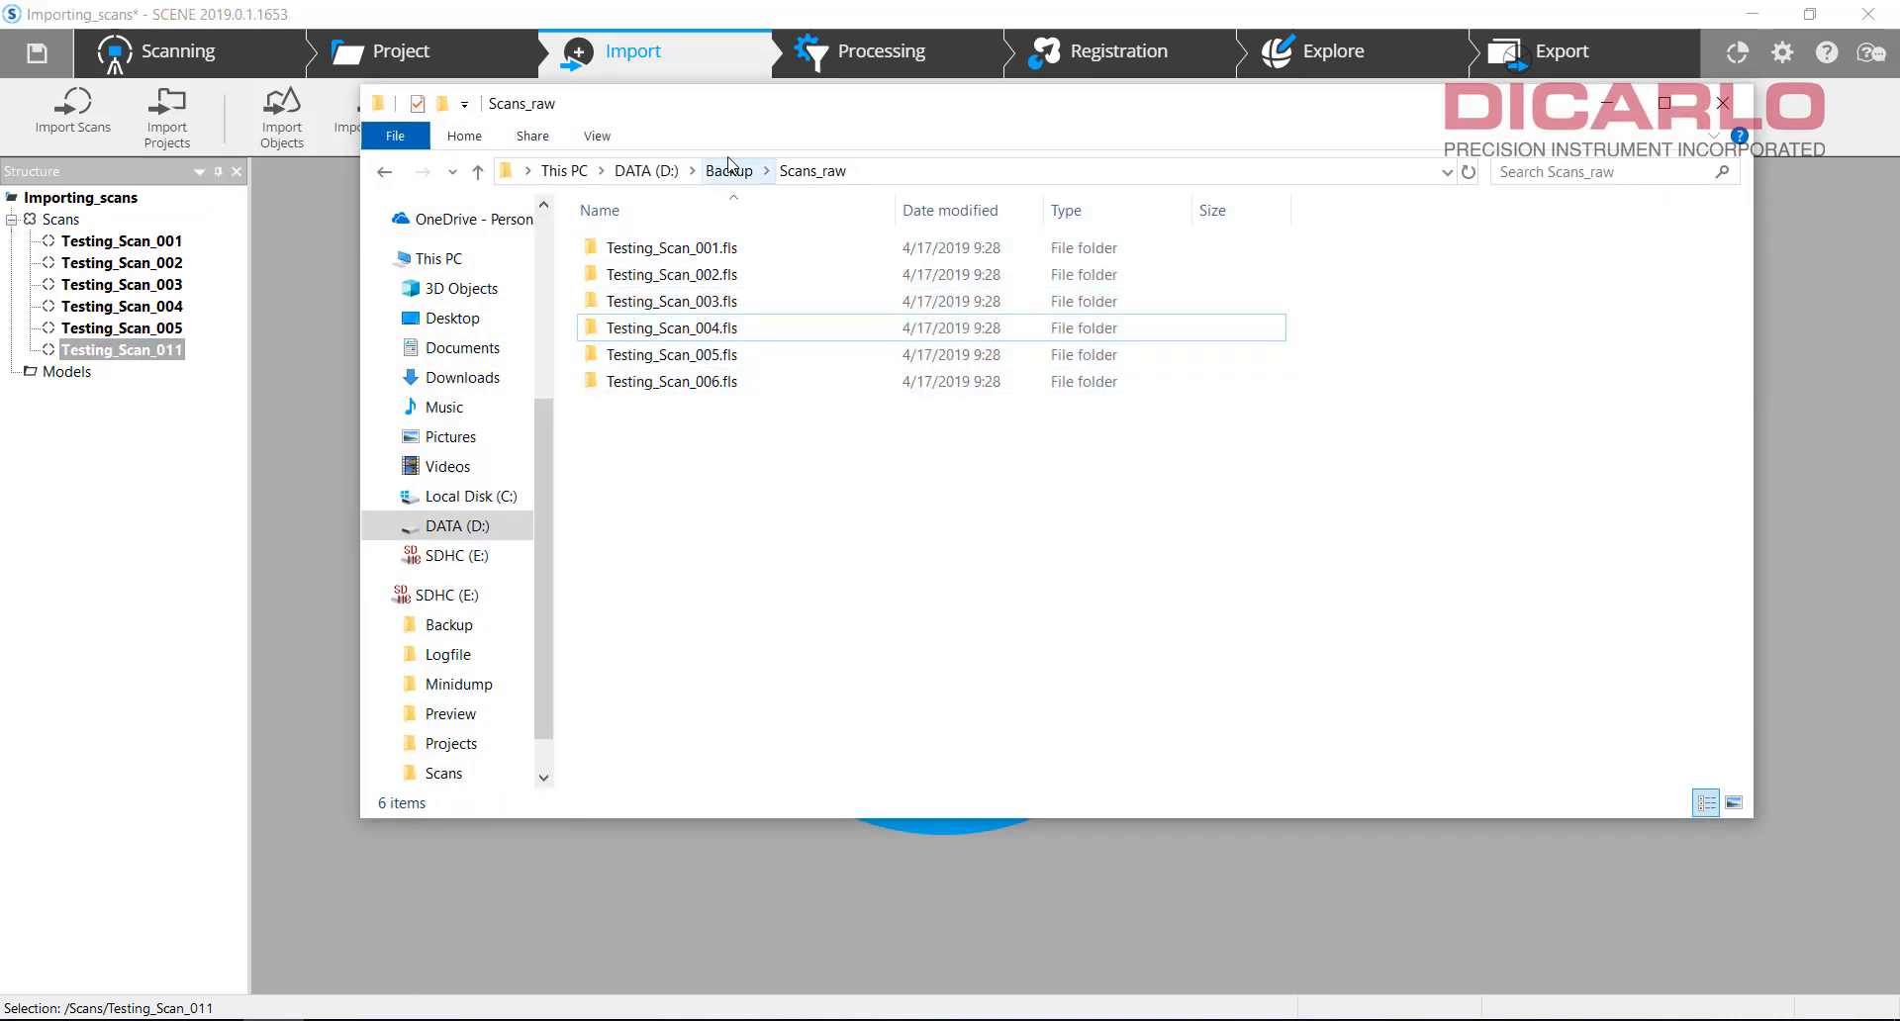
mouse_move(620, 411)
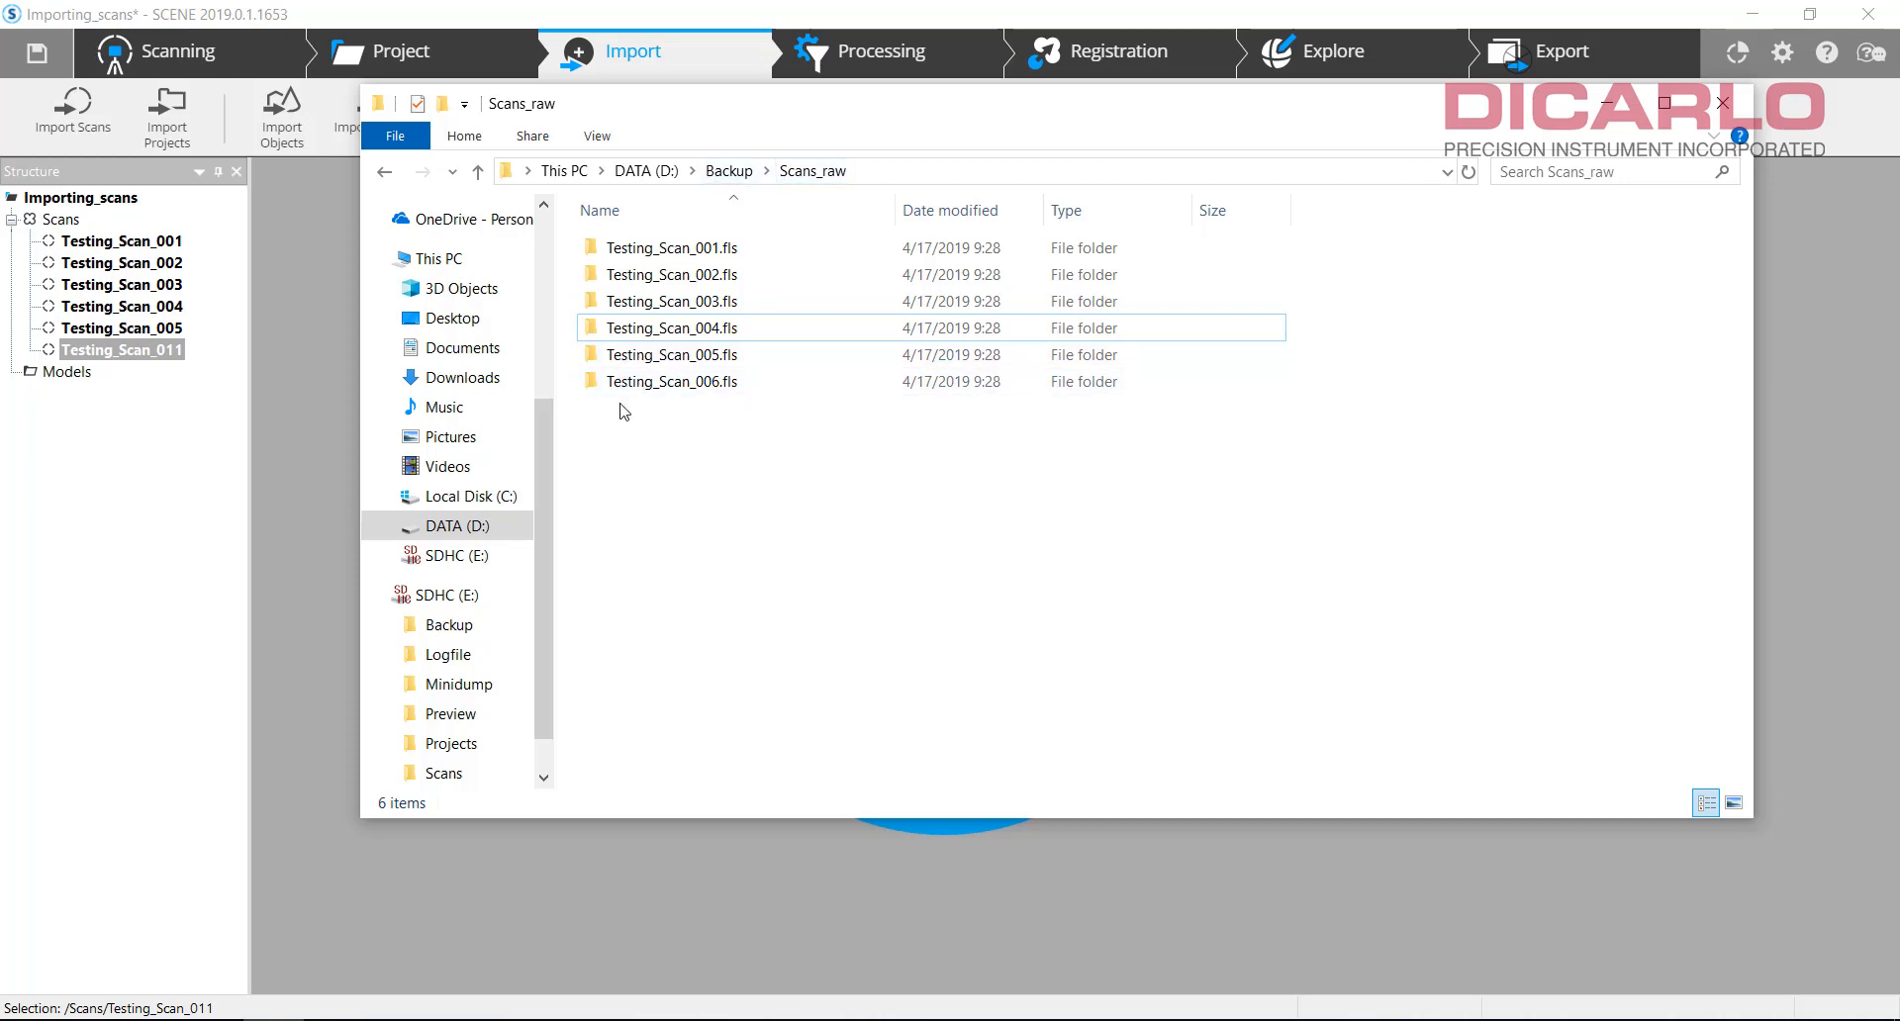
Step: Import Testing_Scan_006.fls from D:\Backup\Scans_raw into the Importing_scans project
click(671, 380)
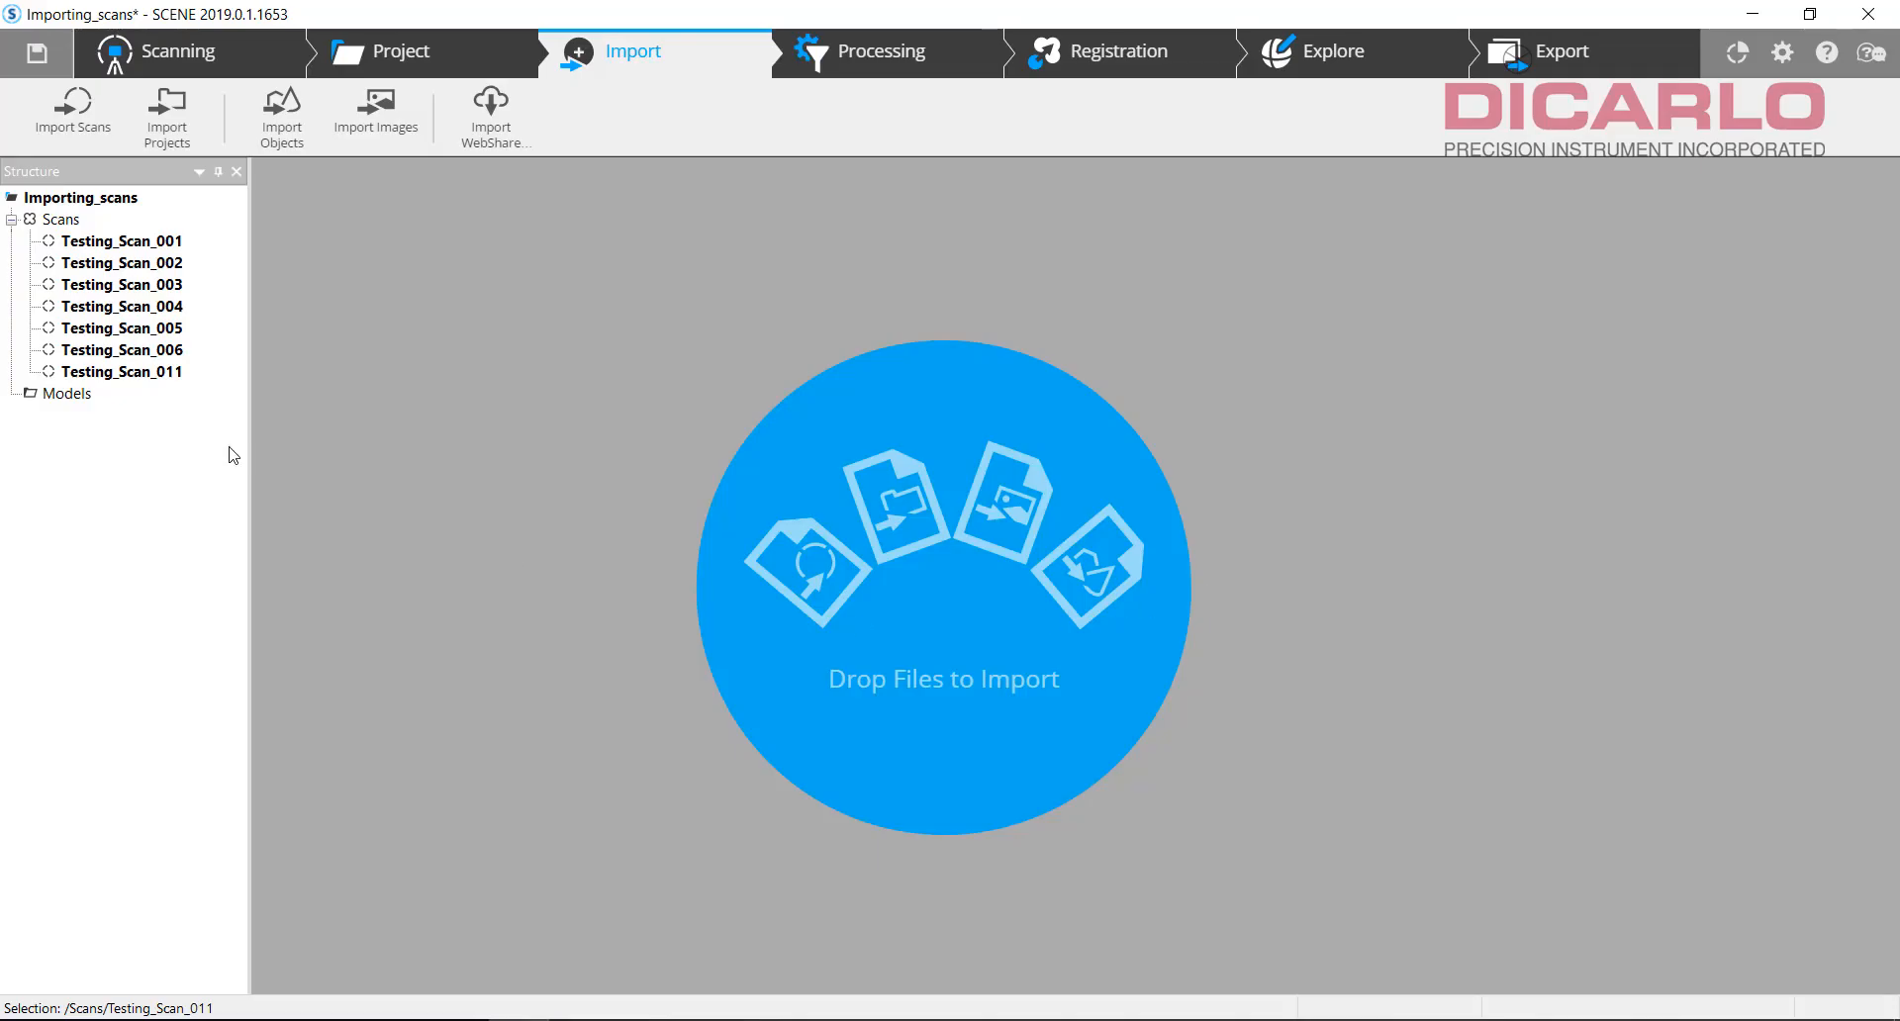
click(121, 349)
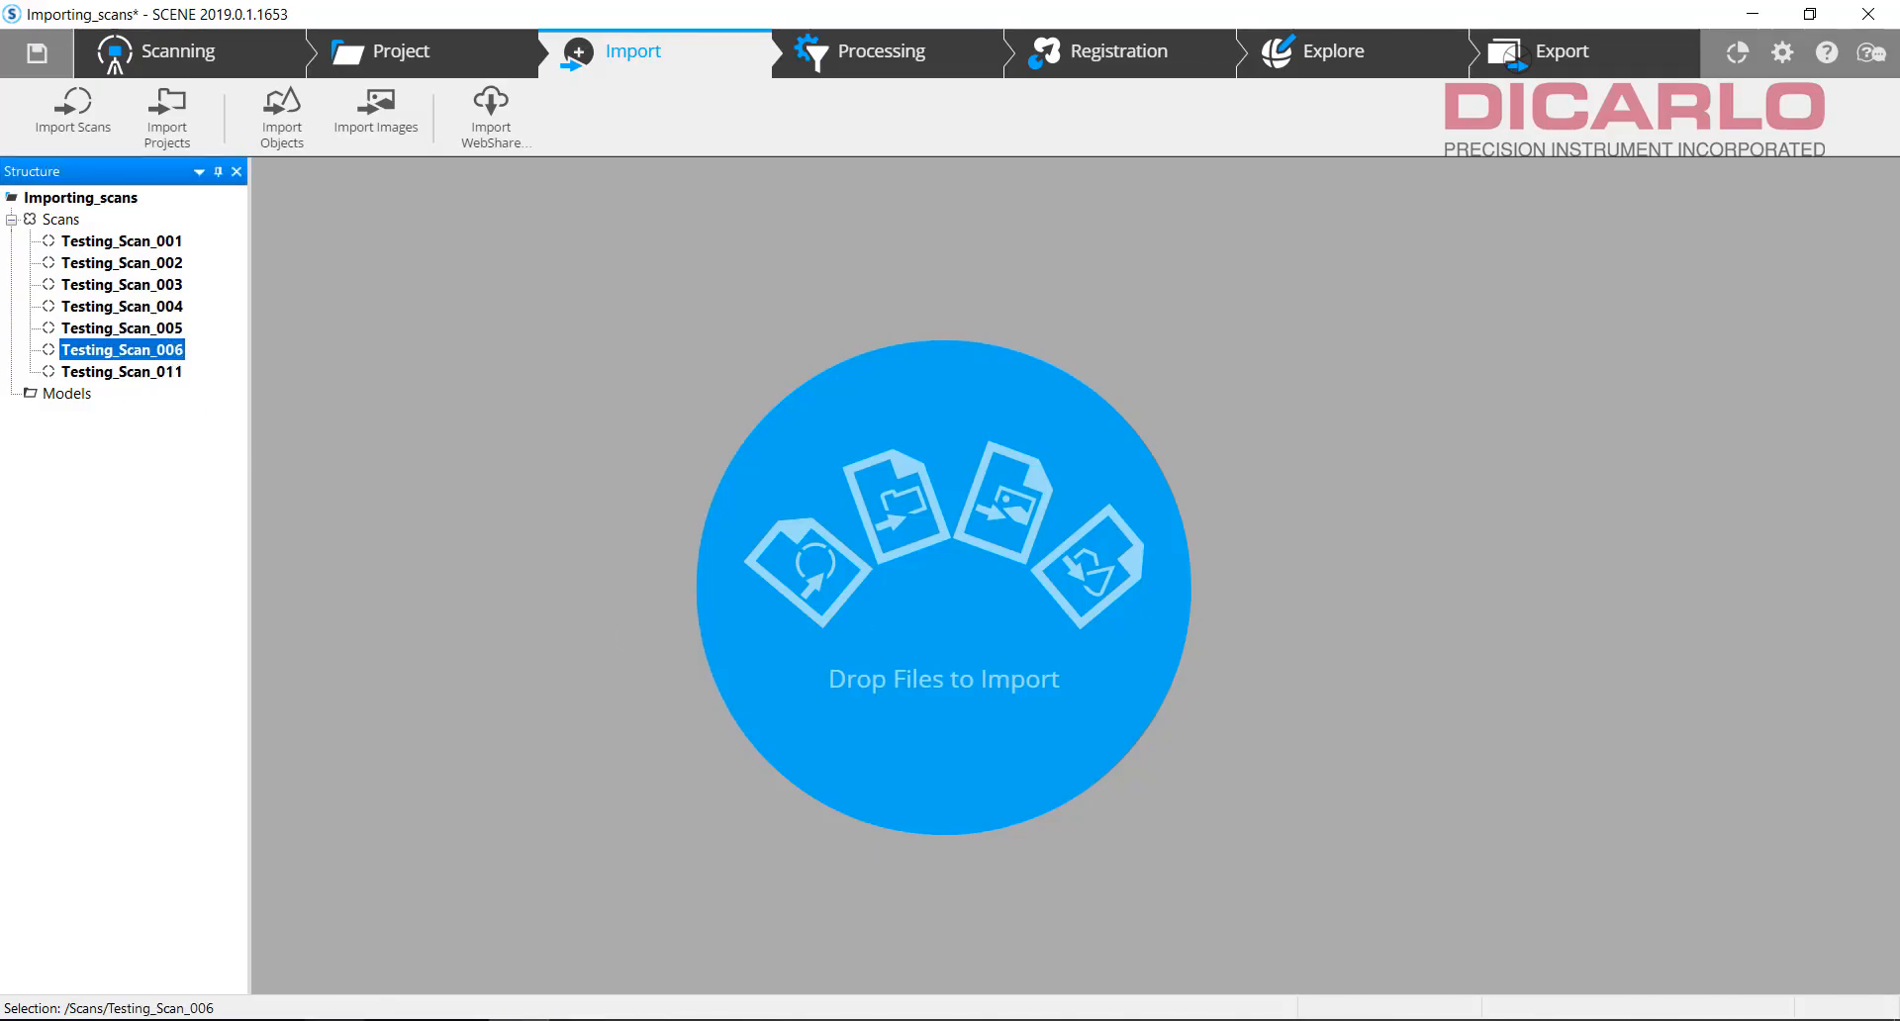
click(71, 113)
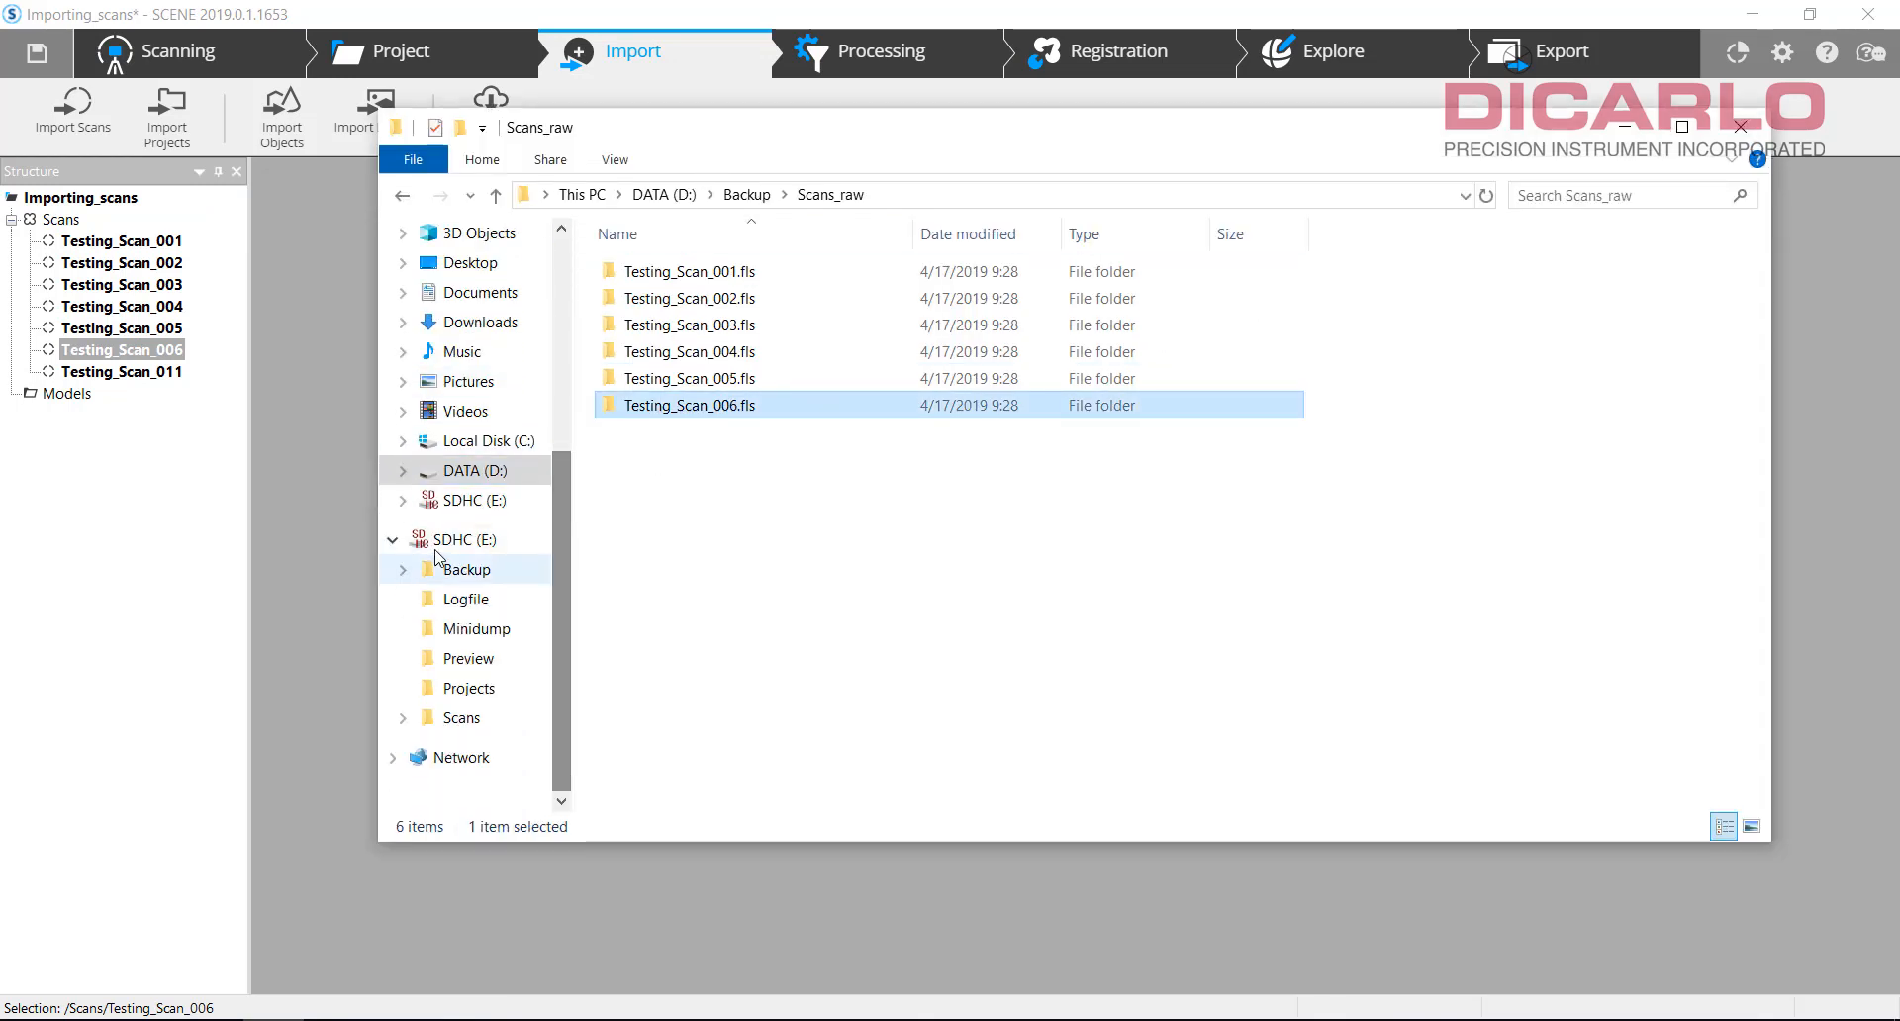
Step: Browse to SDHC (E:) and open its Scans folder listing Testing_Scan_001–019
click(465, 539)
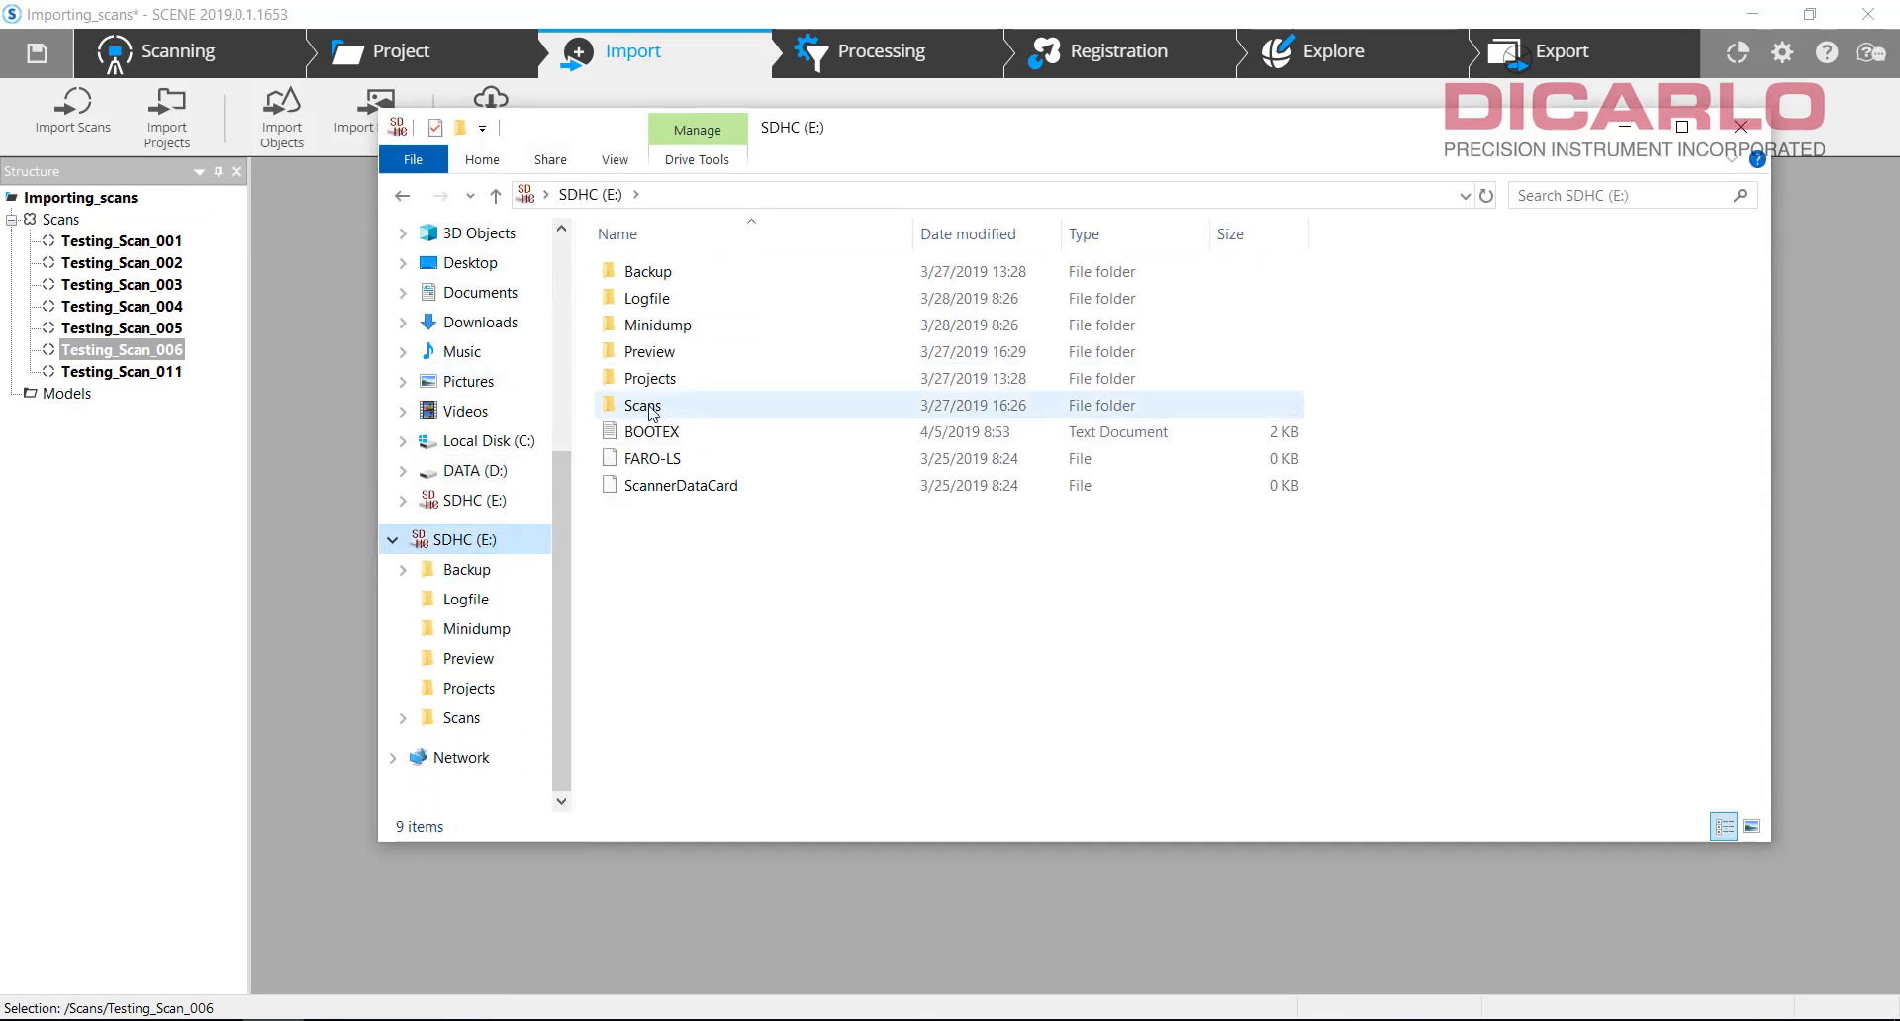
double_click(642, 405)
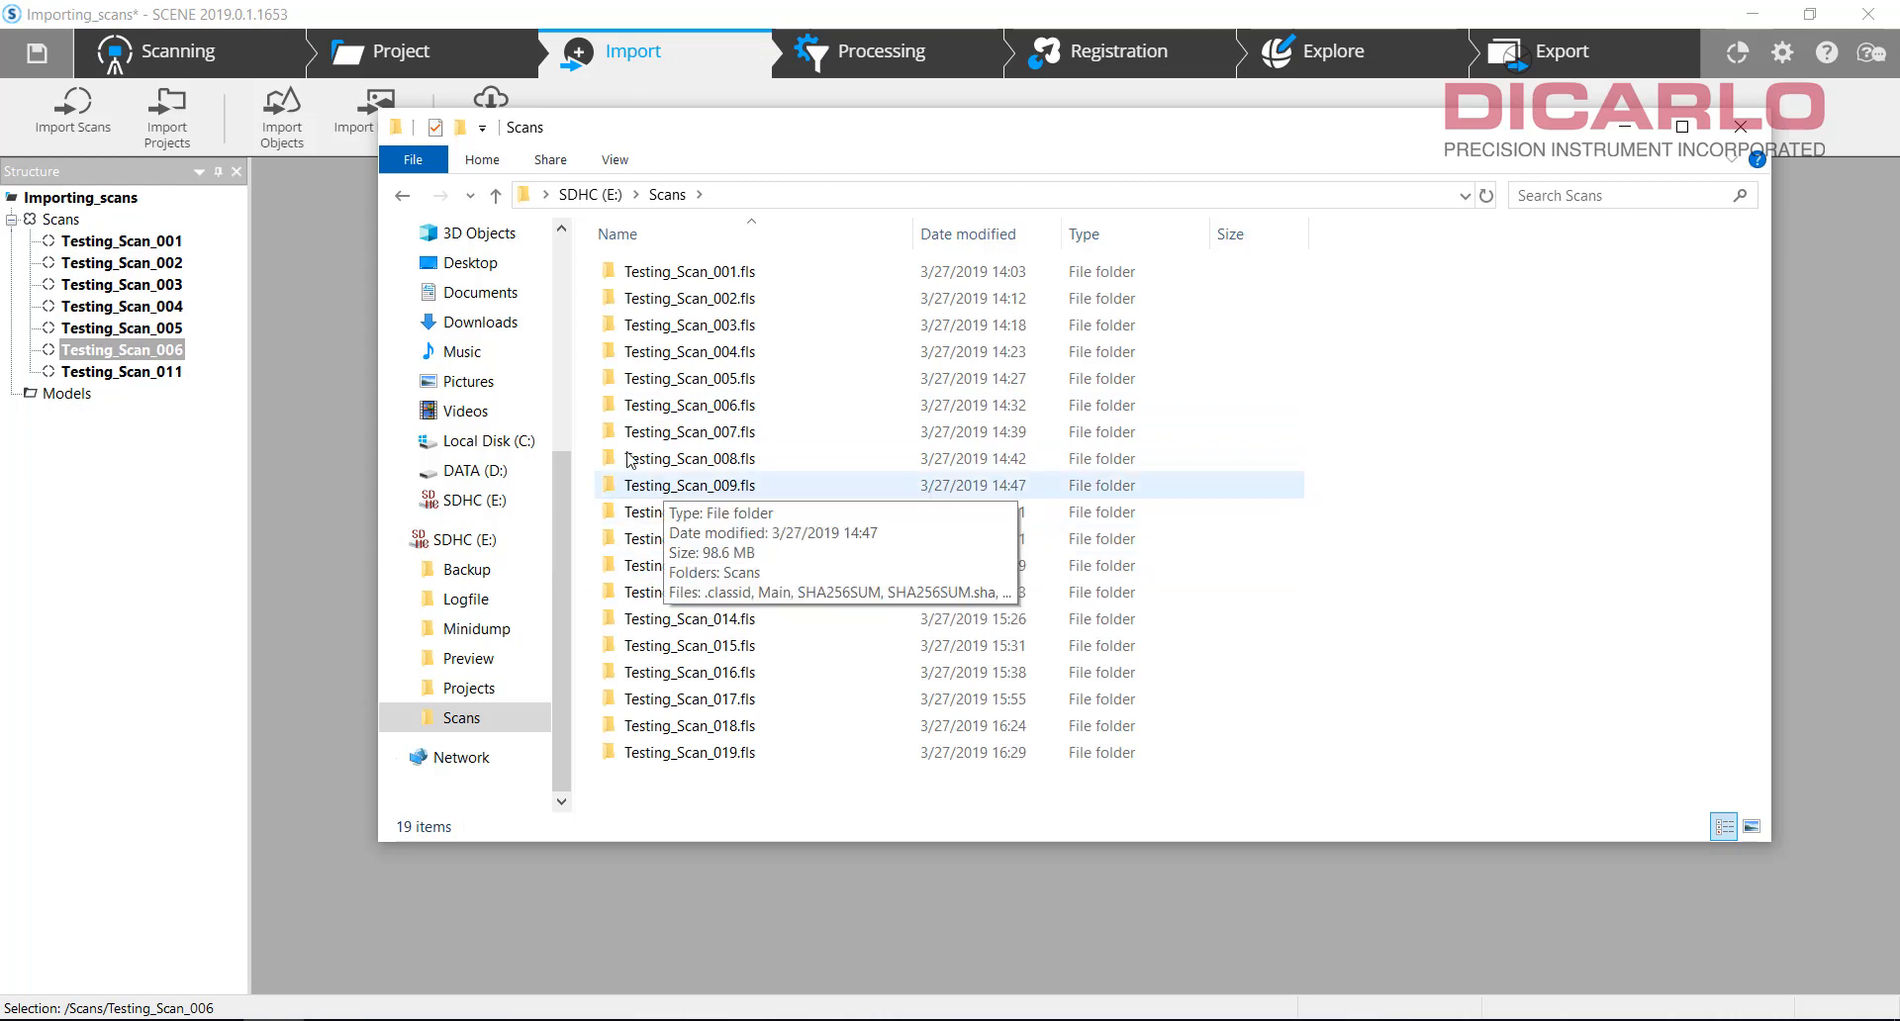
mouse_move(762, 153)
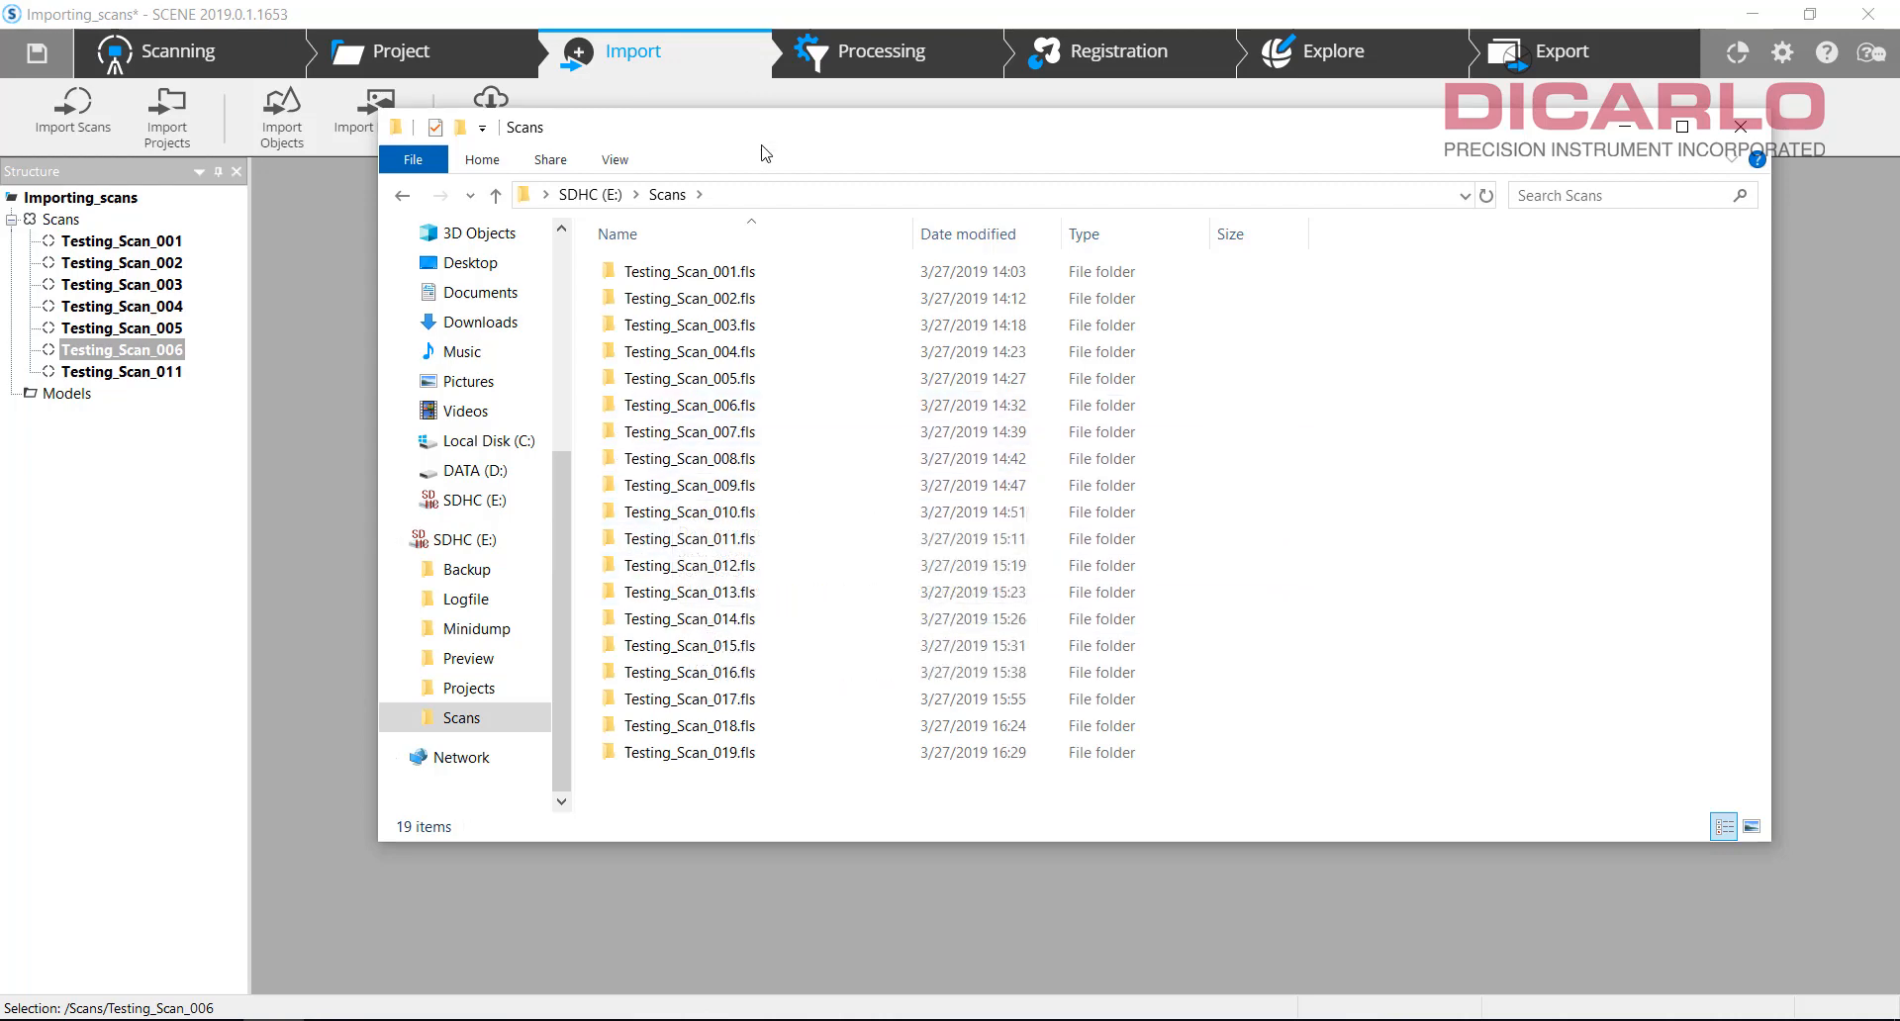